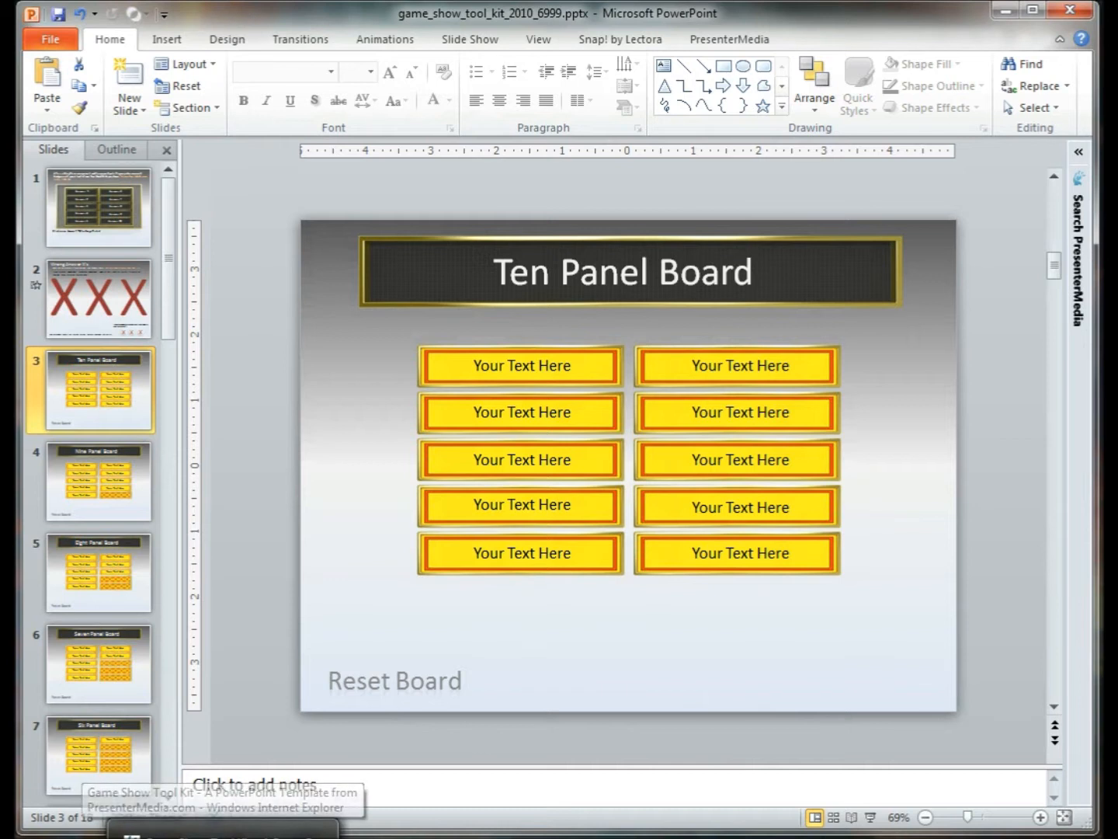
{"action": "mouse_move", "coordinate": [745, 574]}
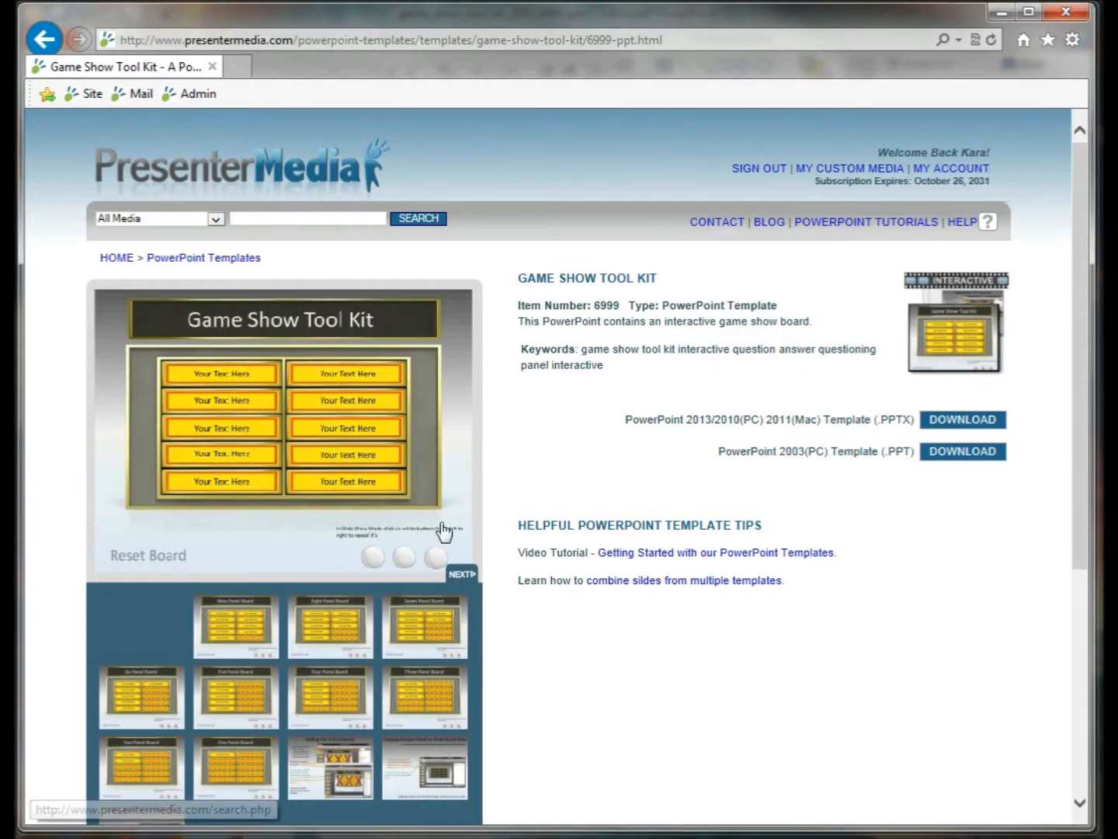
{"action": "mouse_move", "coordinate": [208, 236]}
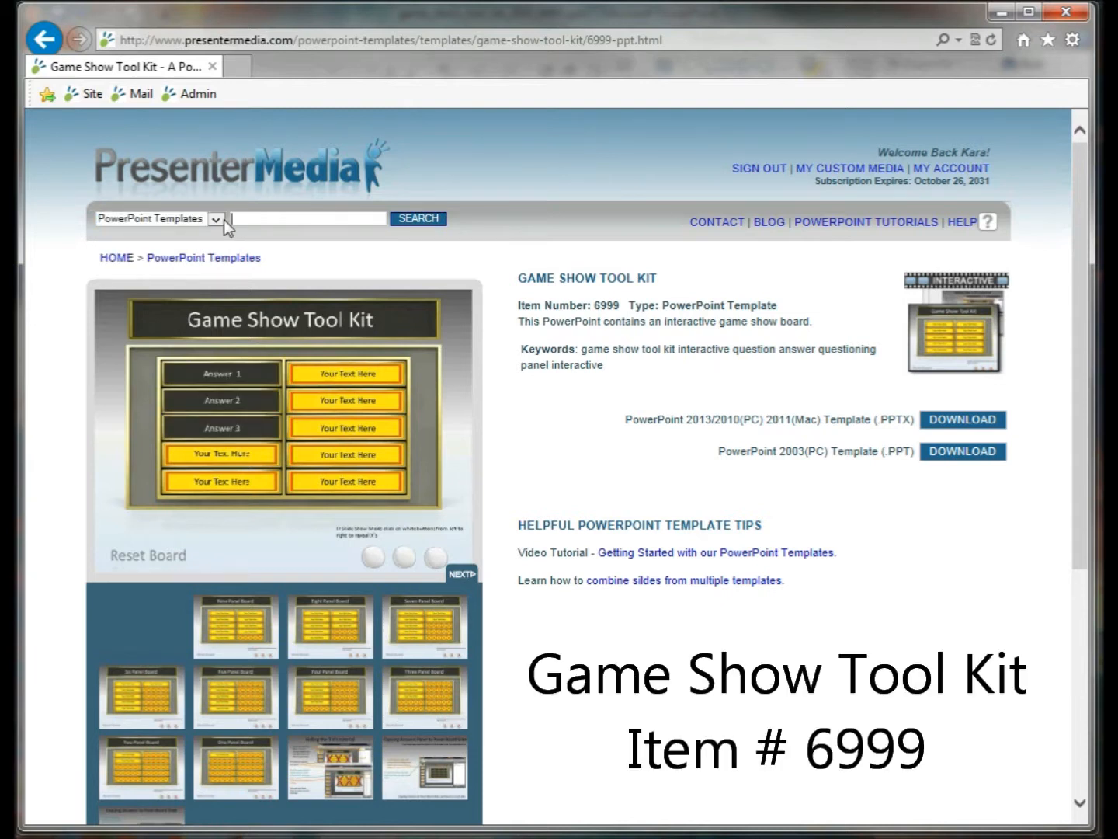
Step: Search for 'interactive' PowerPoint templates and pick the panel board template
{"action": "type", "text": "interactive"}
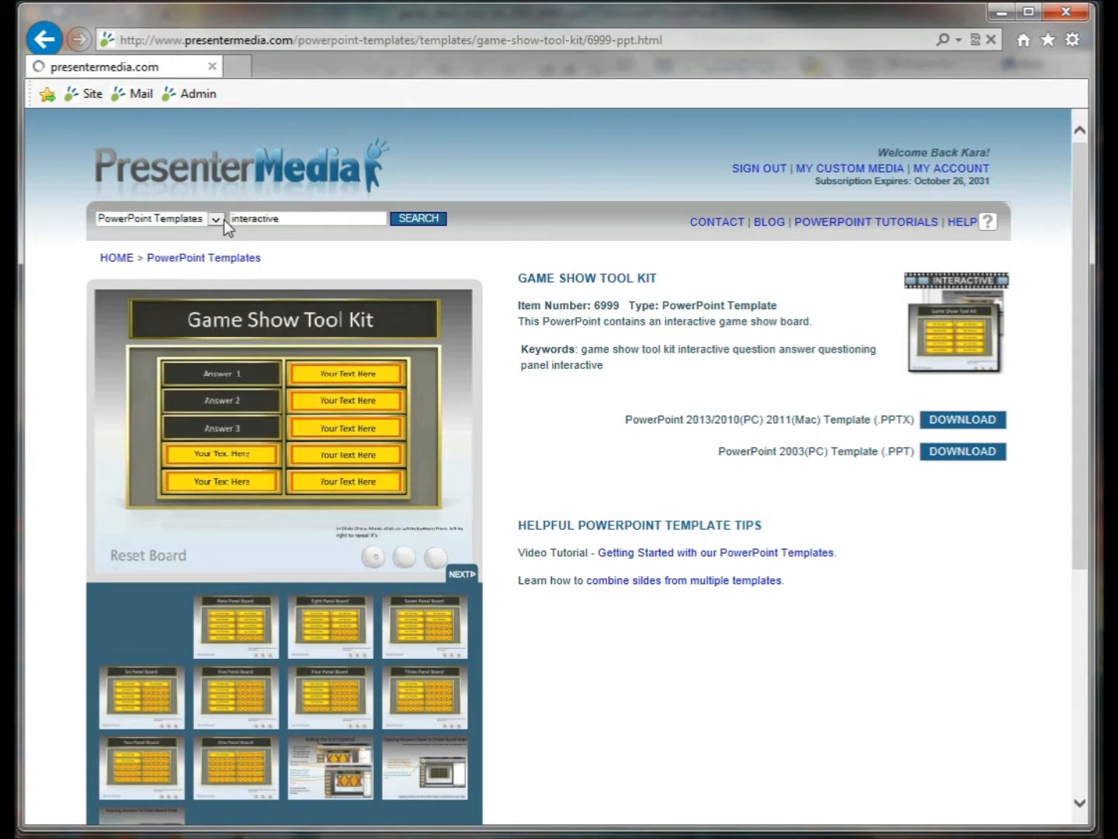
{"action": "left_click", "coordinate": [417, 217]}
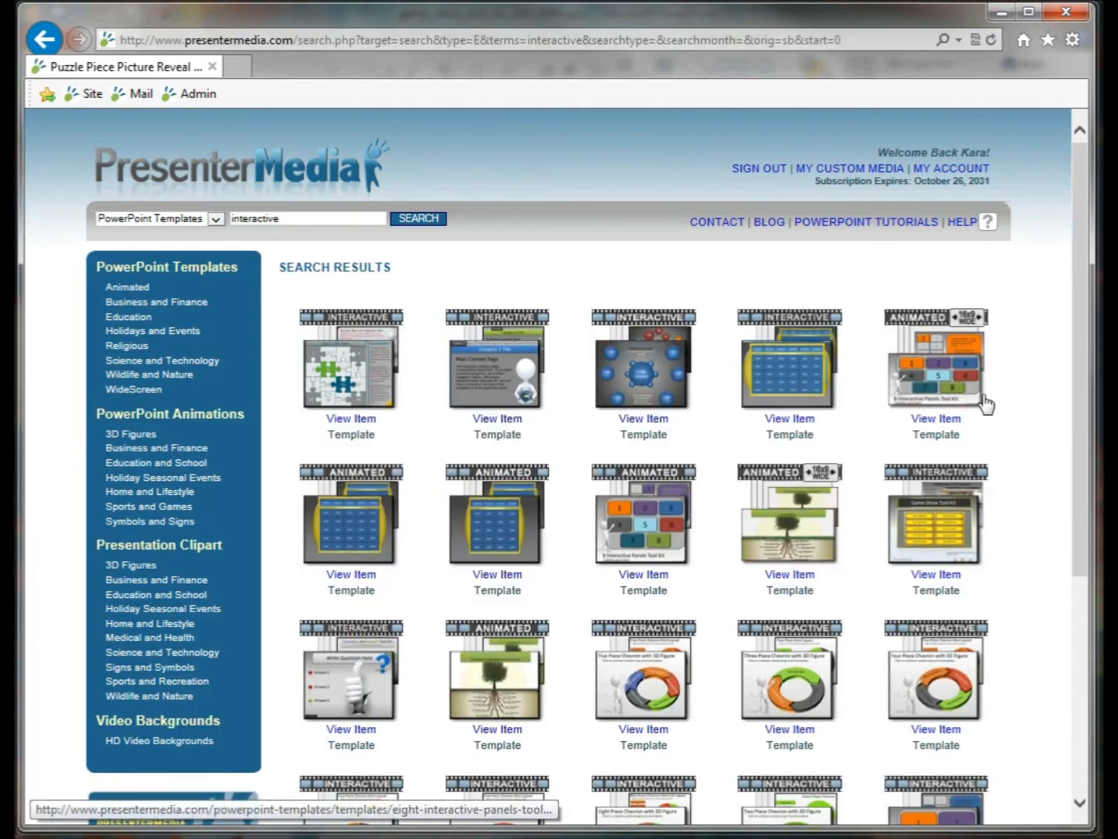
{"action": "mouse_move", "coordinate": [1024, 401]}
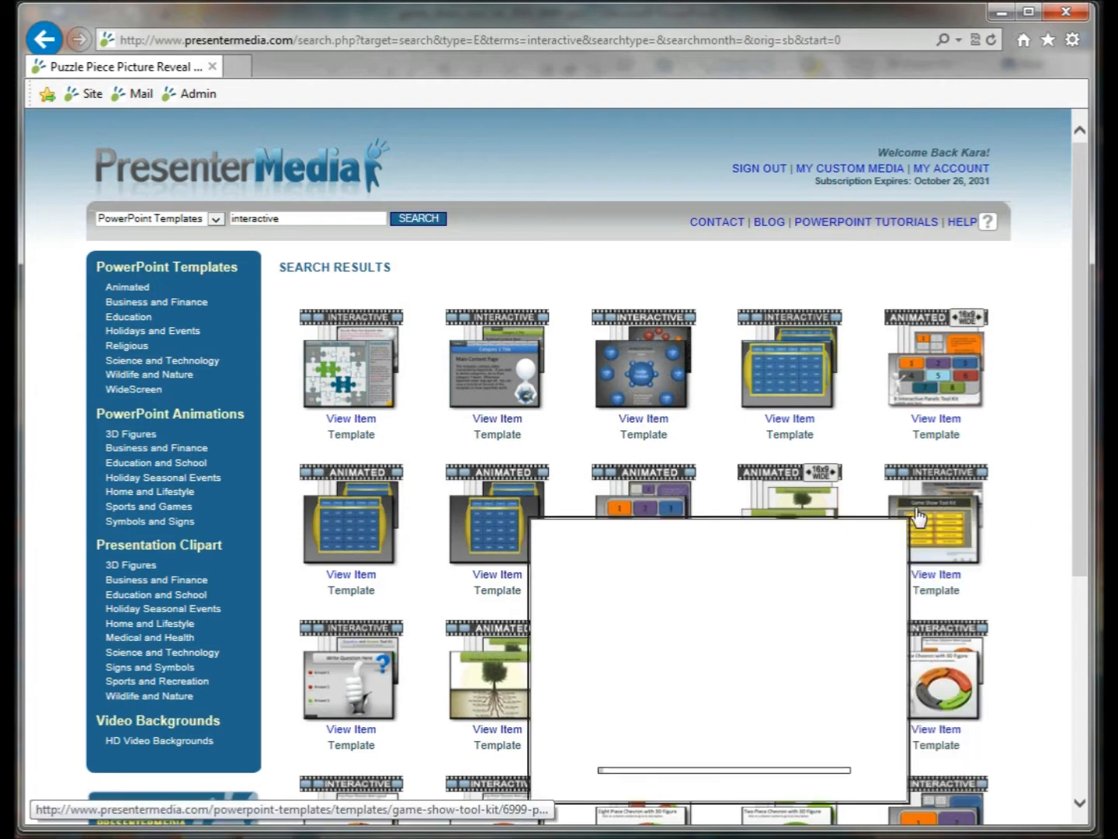
{"action": "mouse_move", "coordinate": [935, 516]}
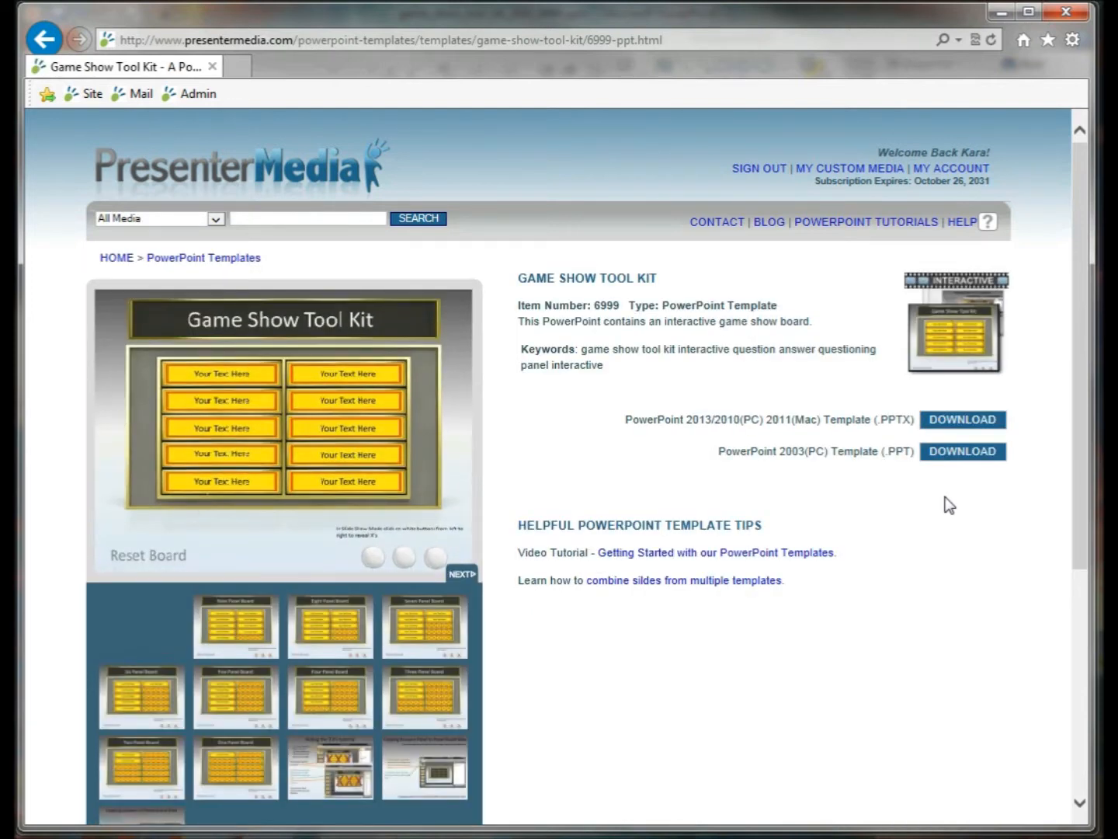
{"action": "mouse_move", "coordinate": [889, 477]}
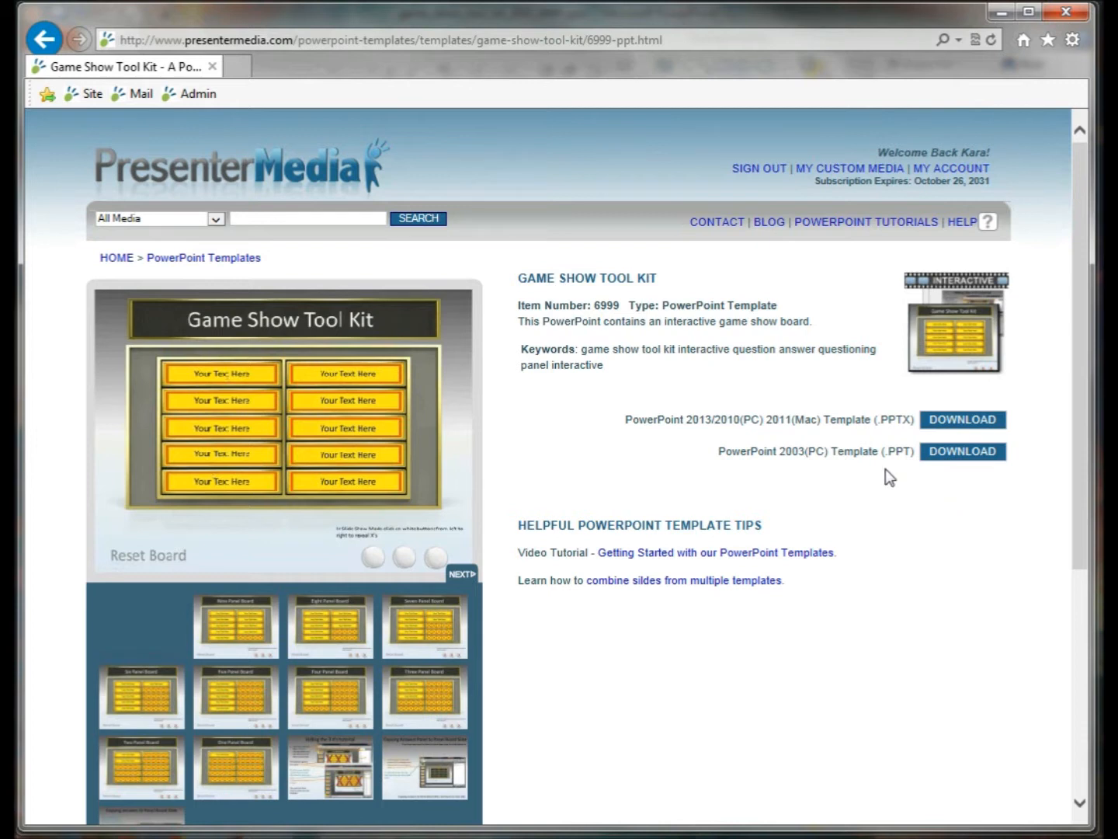
{"action": "left_click", "coordinate": [221, 373]}
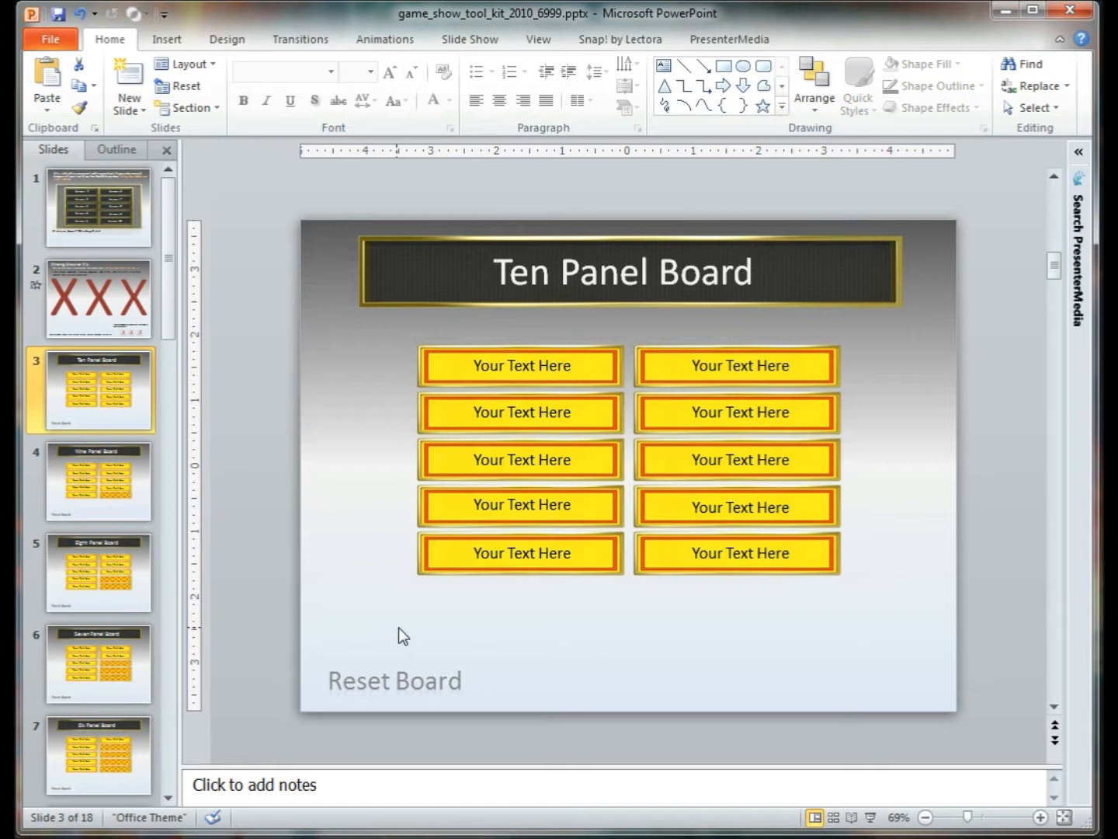
Step: Play the Ten Panel Board slide, clear a yellow panel, then leave the show
{"action": "key", "text": "F5"}
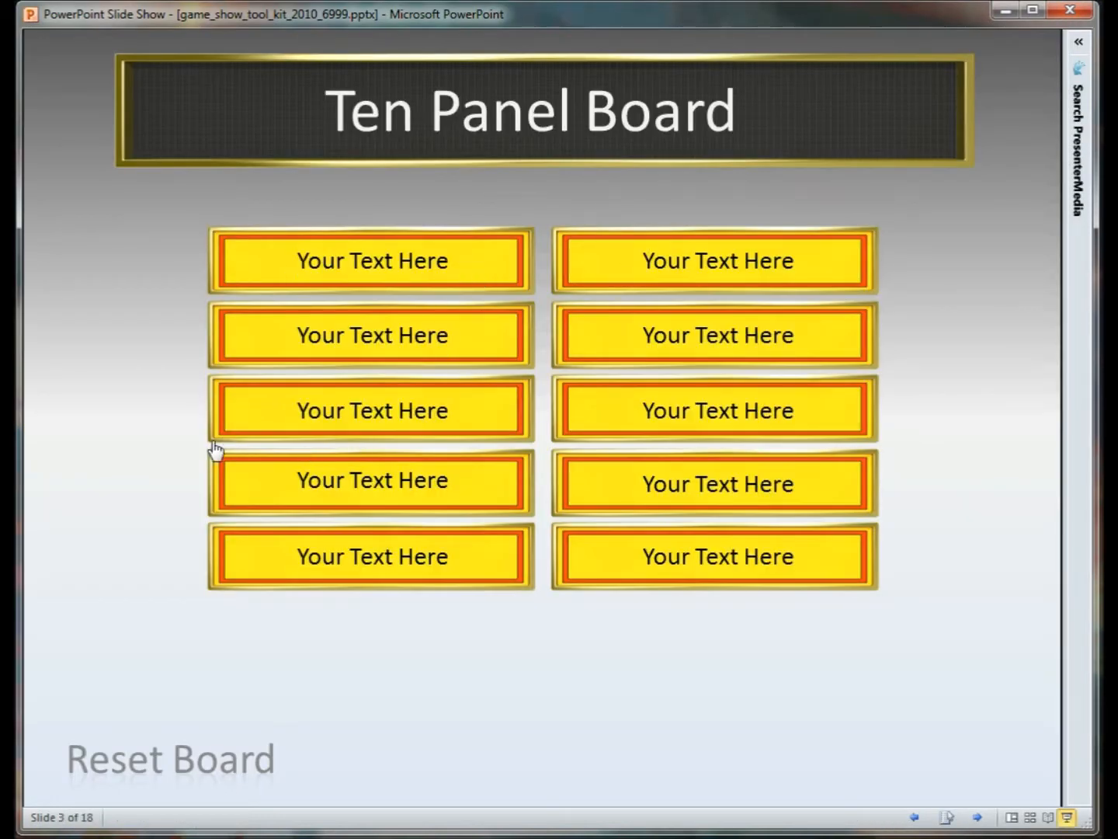
{"action": "left_click", "coordinate": [371, 480]}
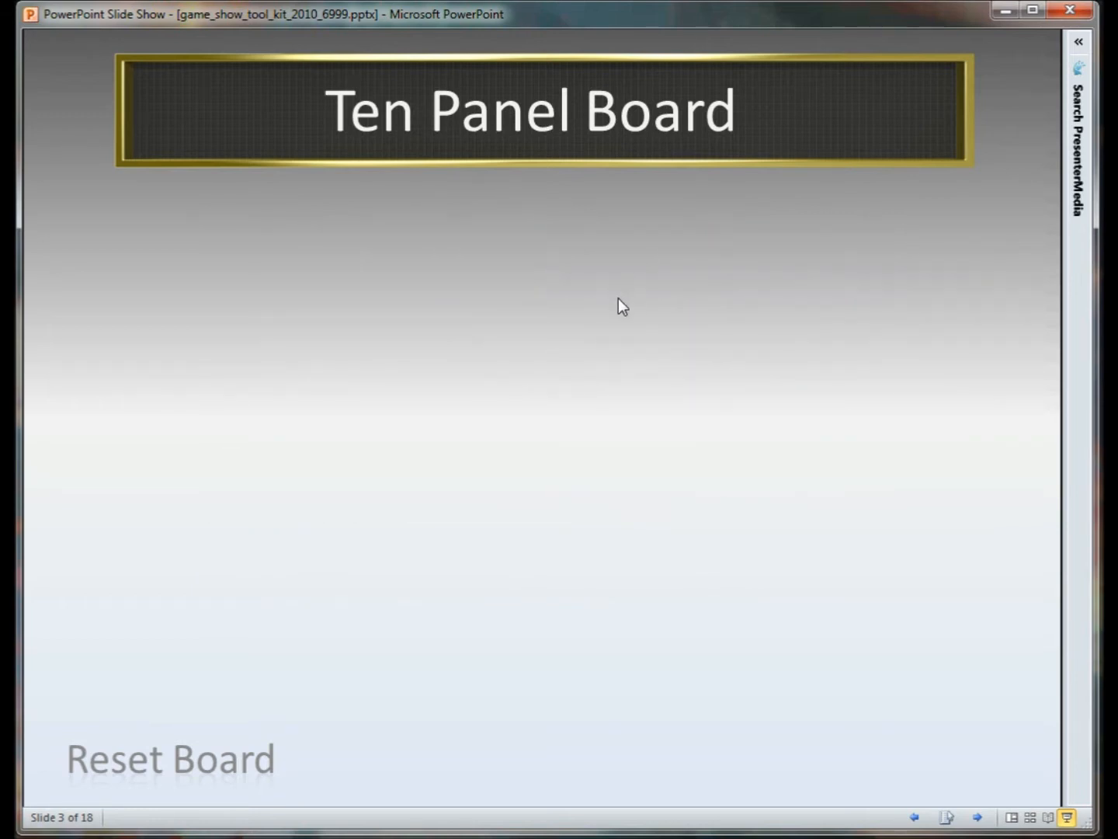
{"action": "key", "text": "Escape"}
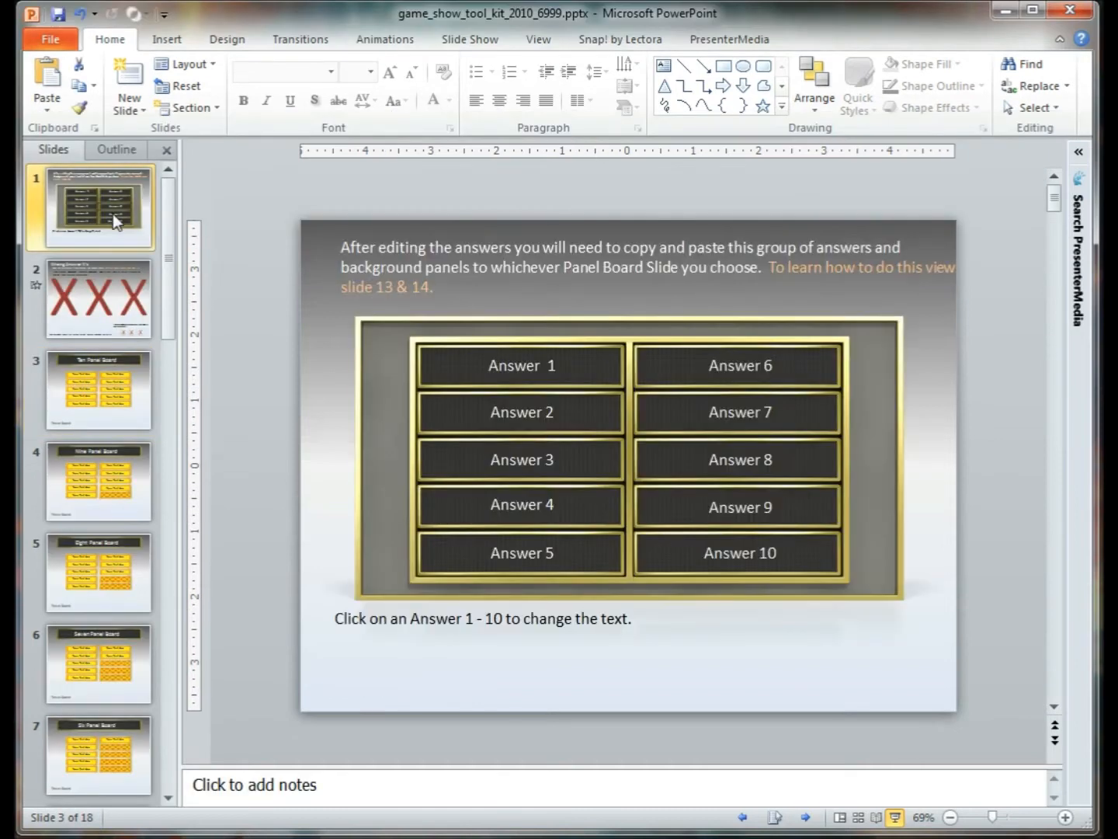
Step: Go to the first slide holding Answer 1–10
{"action": "left_click", "coordinate": [89, 208]}
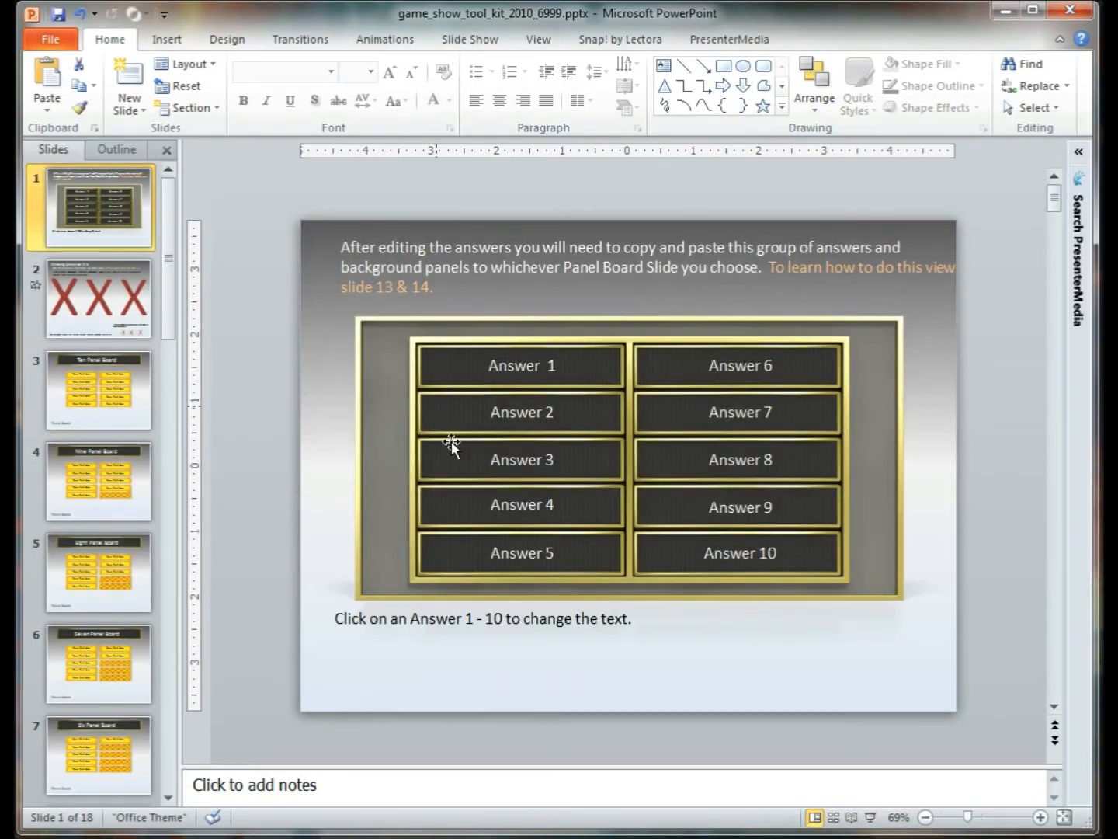
{"action": "mouse_move", "coordinate": [303, 337]}
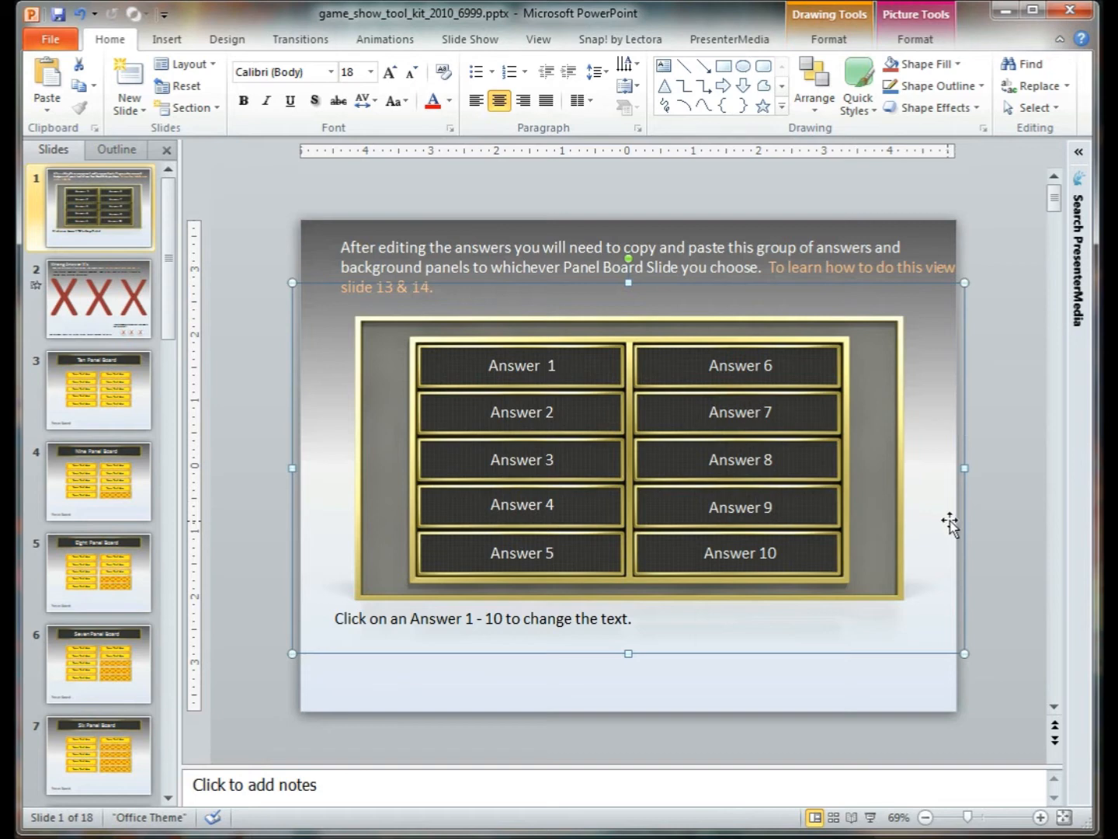
{"action": "mouse_move", "coordinate": [823, 552]}
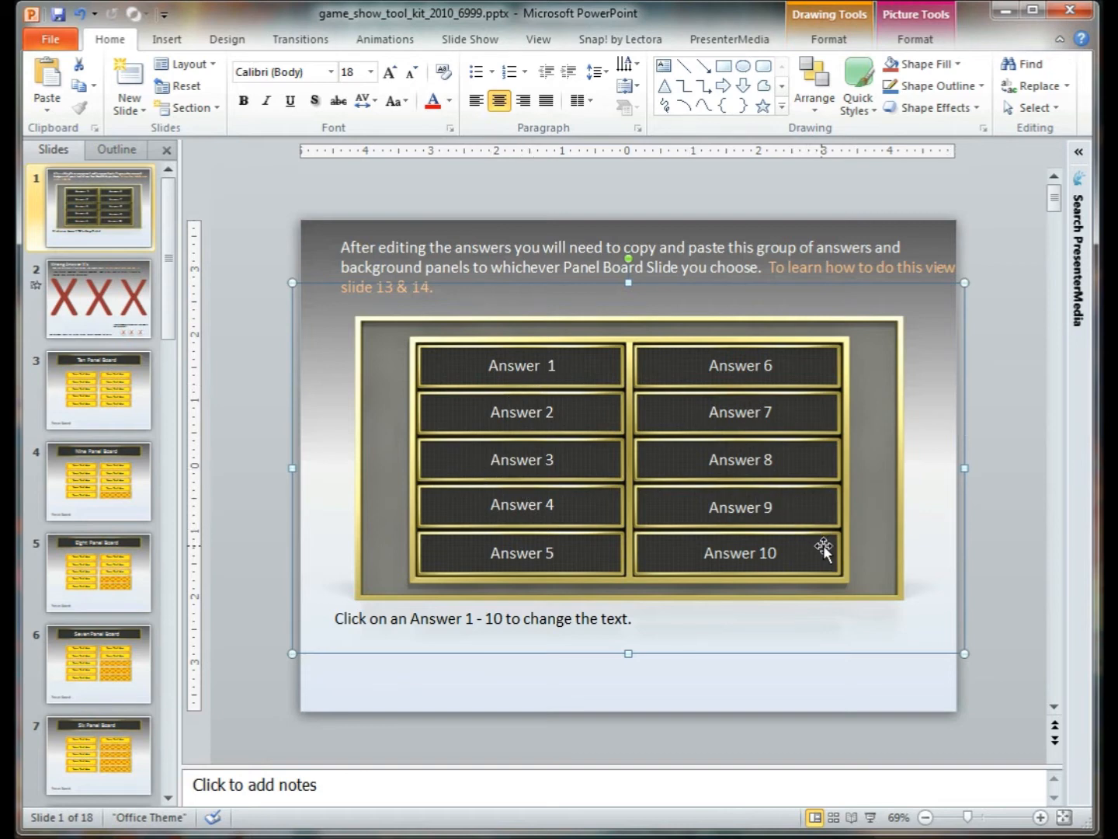
{"action": "mouse_move", "coordinate": [326, 348]}
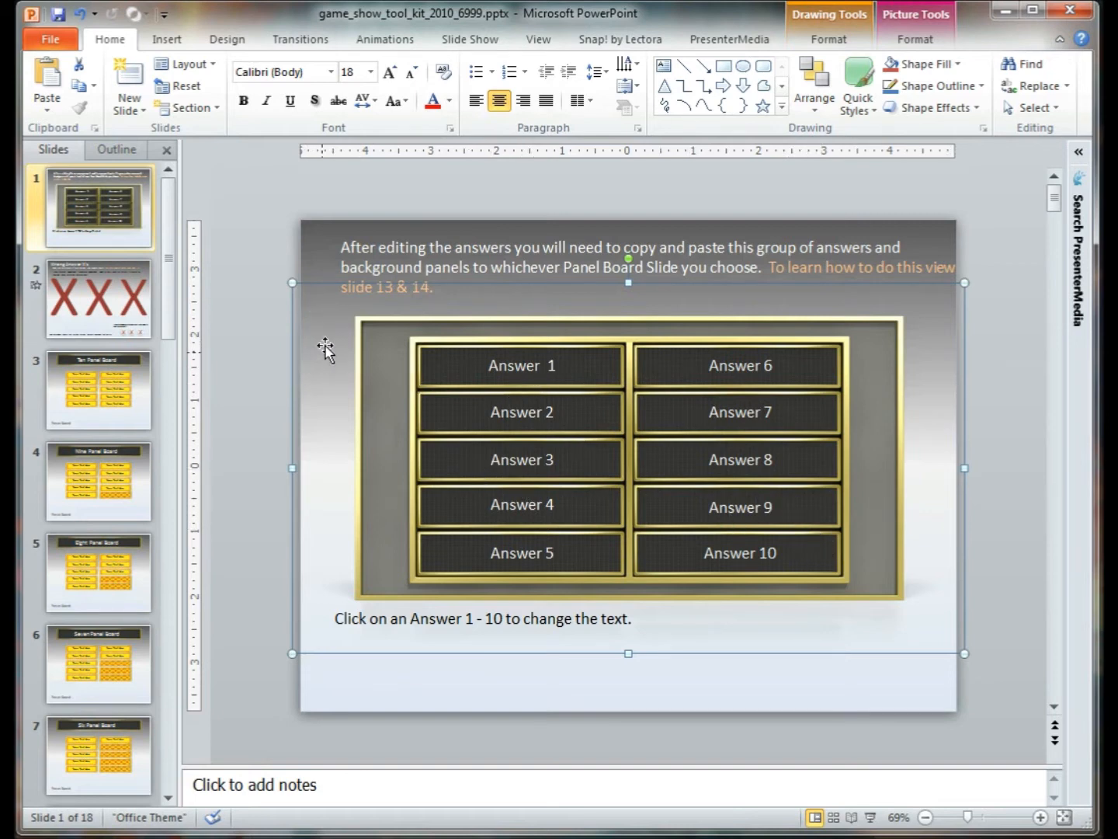
{"action": "mouse_move", "coordinate": [628, 427]}
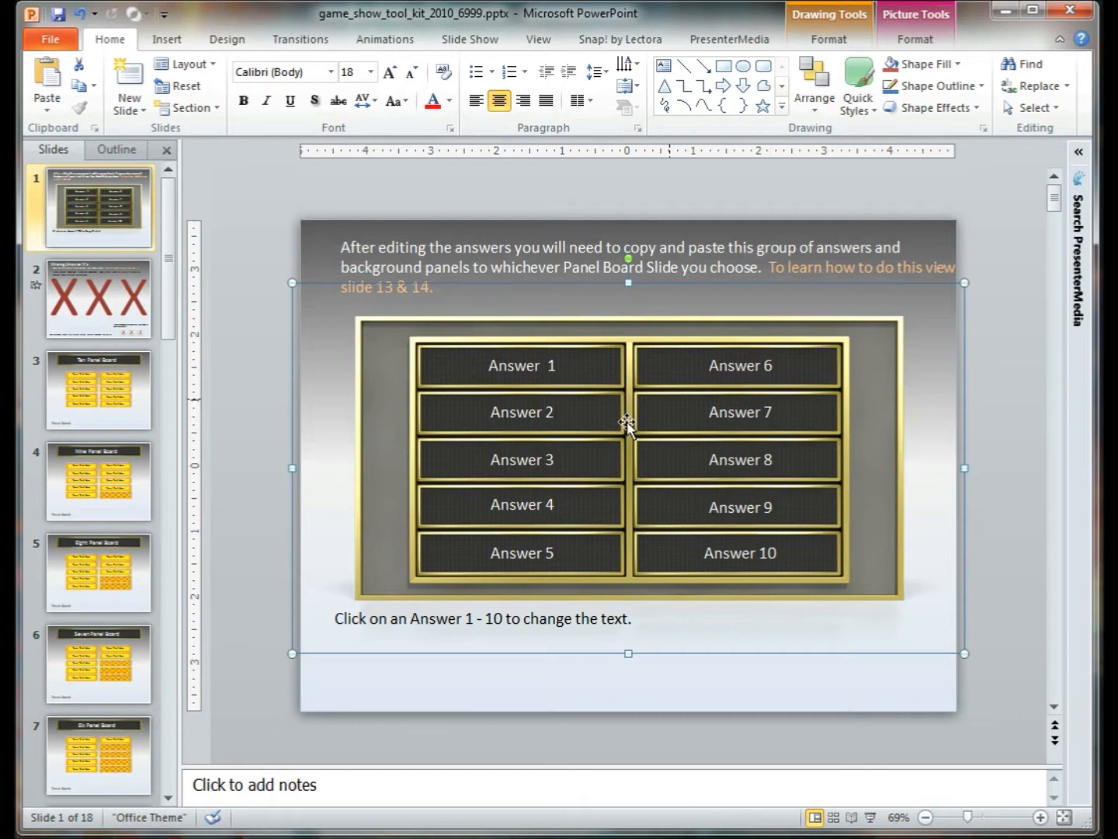
{"action": "mouse_move", "coordinate": [733, 547]}
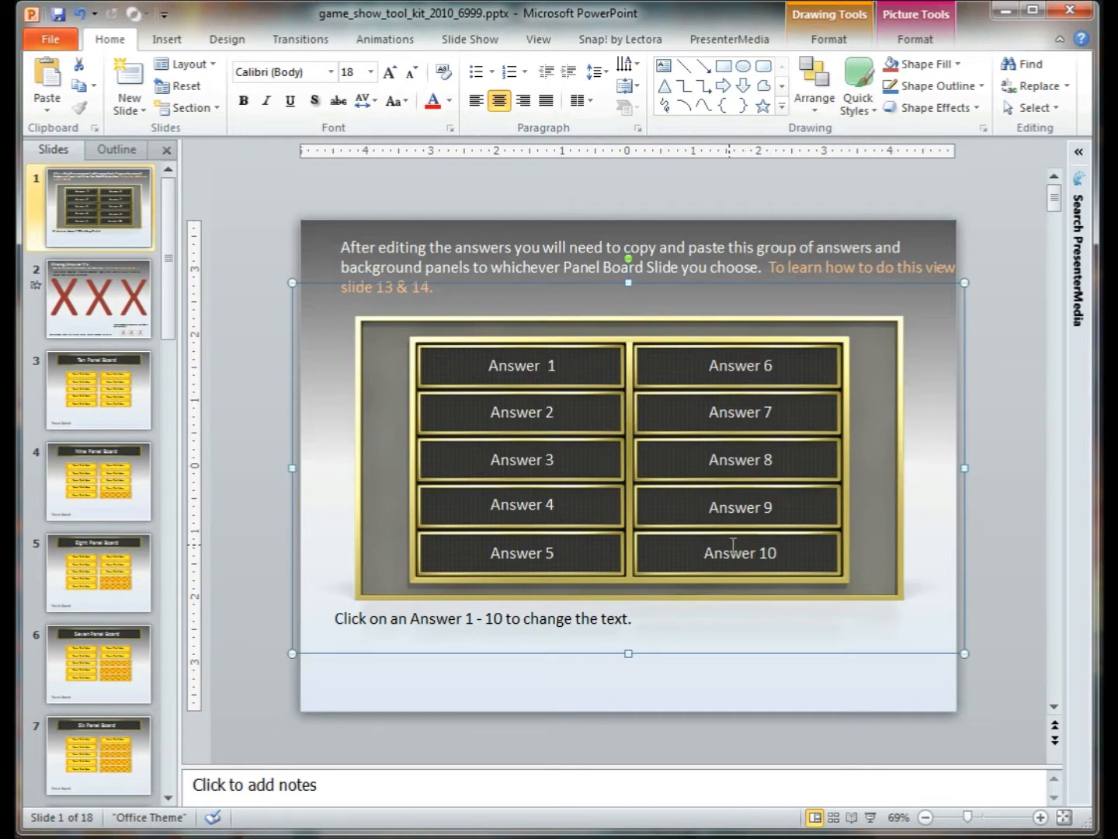
{"action": "mouse_move", "coordinate": [953, 438]}
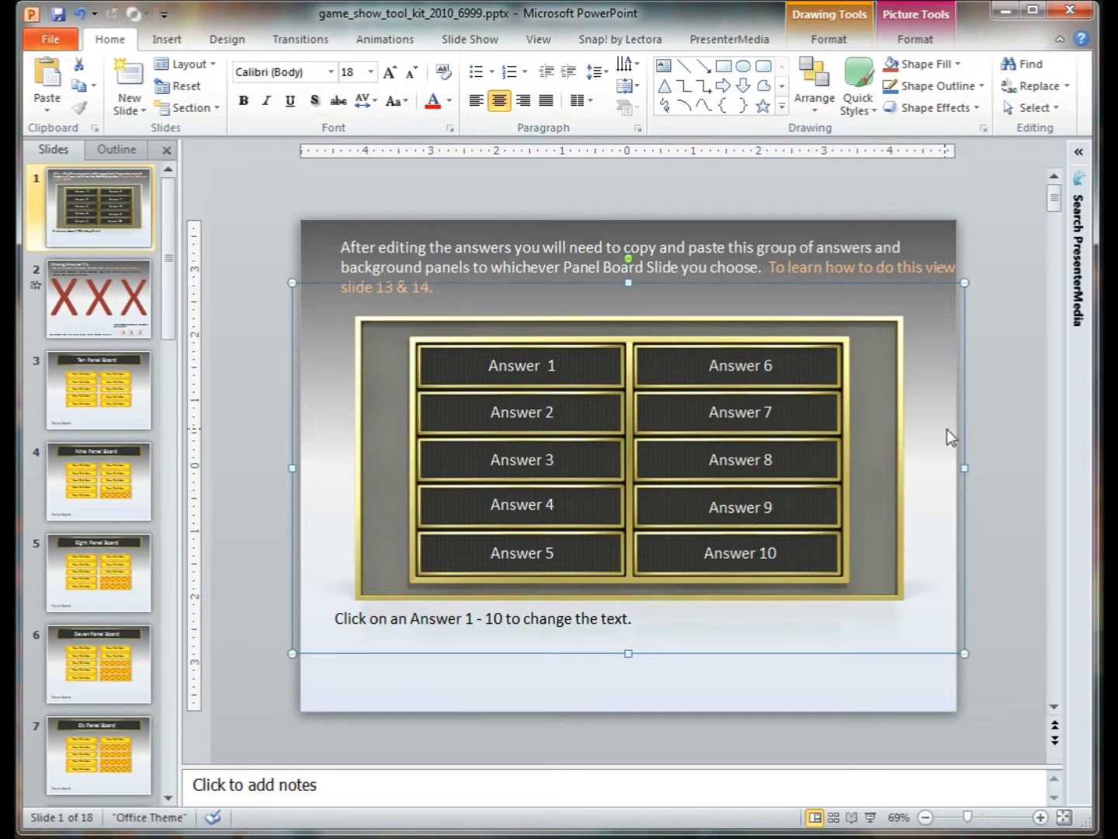
{"action": "mouse_move", "coordinate": [972, 468]}
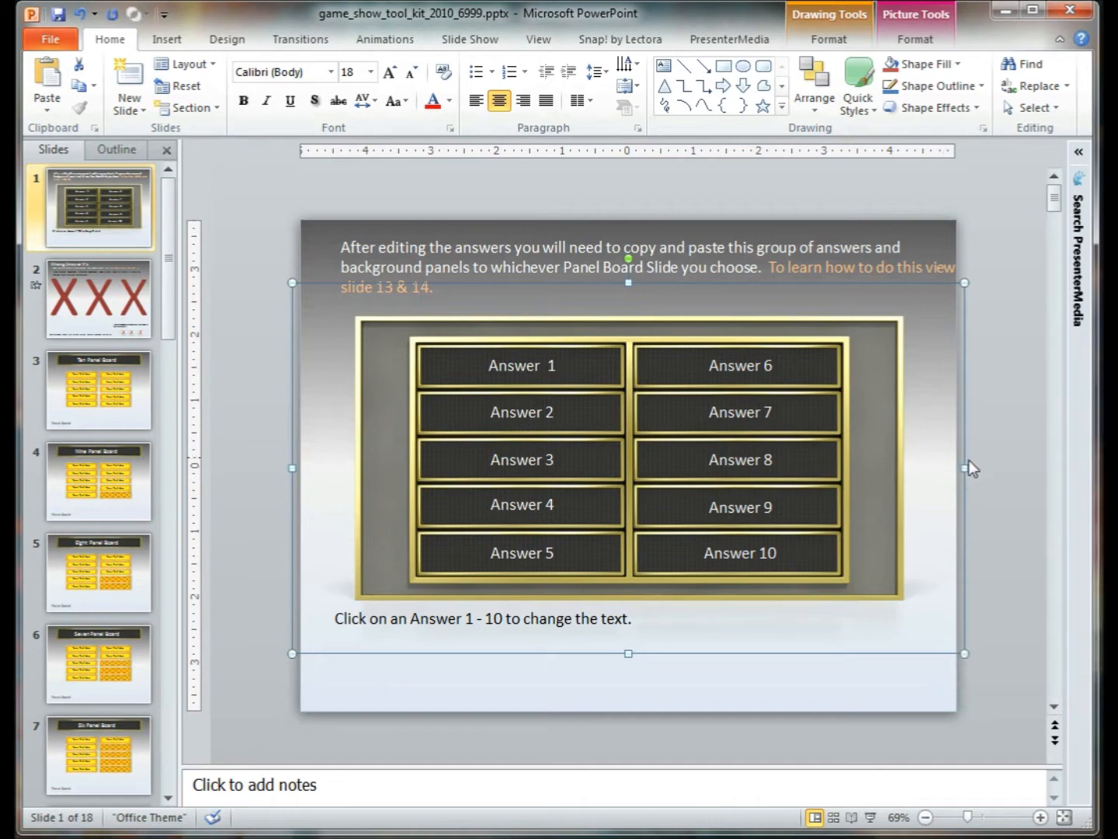
{"action": "mouse_move", "coordinate": [108, 412]}
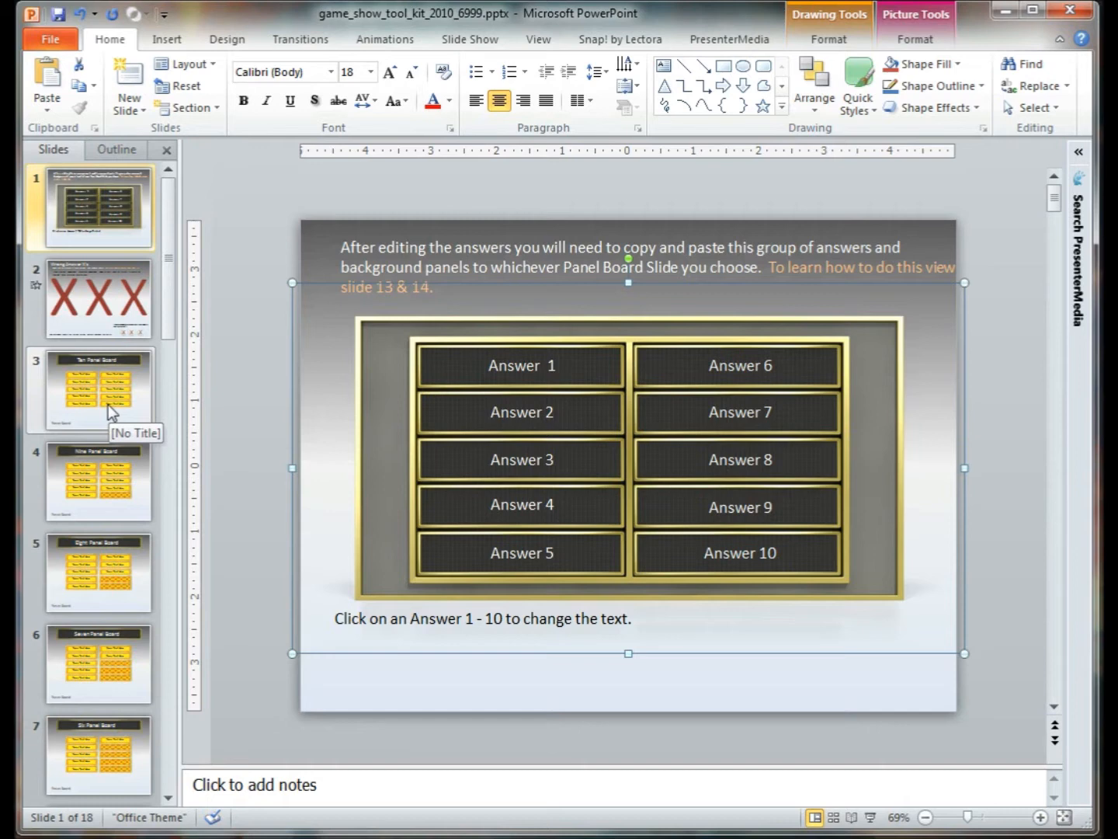
Step: Paste the answer group on slide 3 with destination theme and send it behind the yellow panels
{"action": "left_click", "coordinate": [98, 391]}
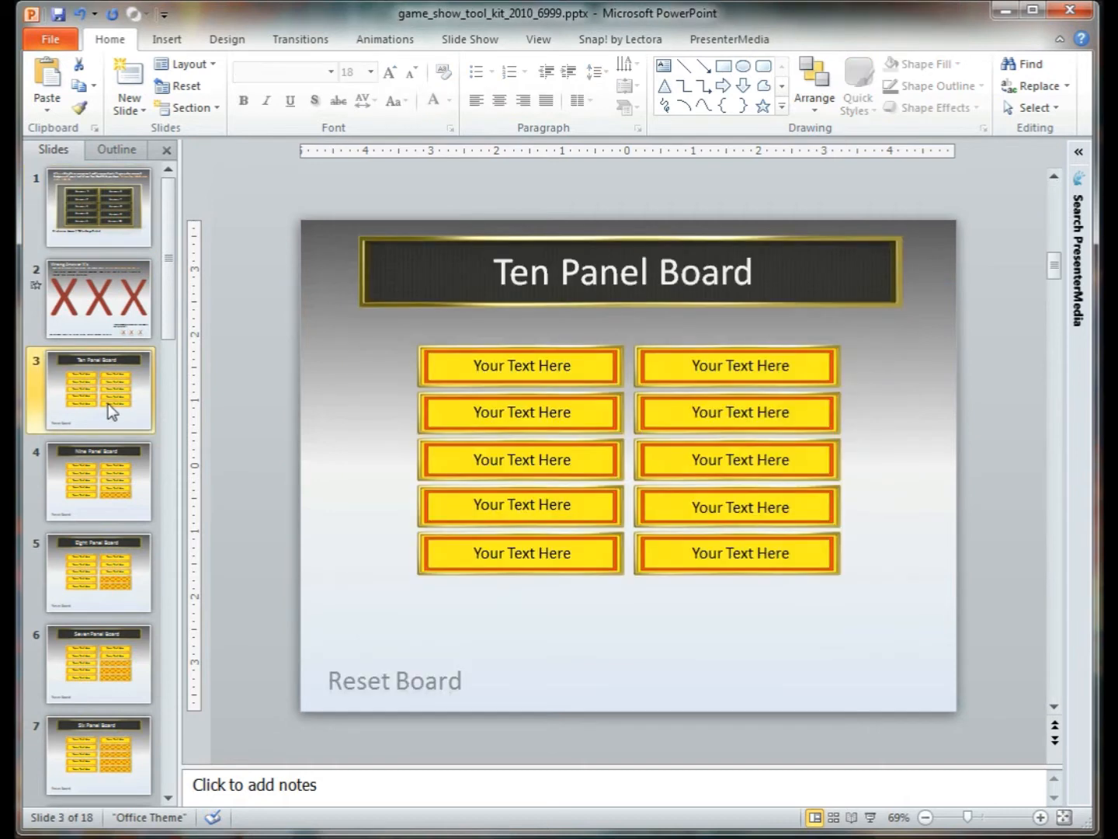
{"action": "mouse_move", "coordinate": [108, 403]}
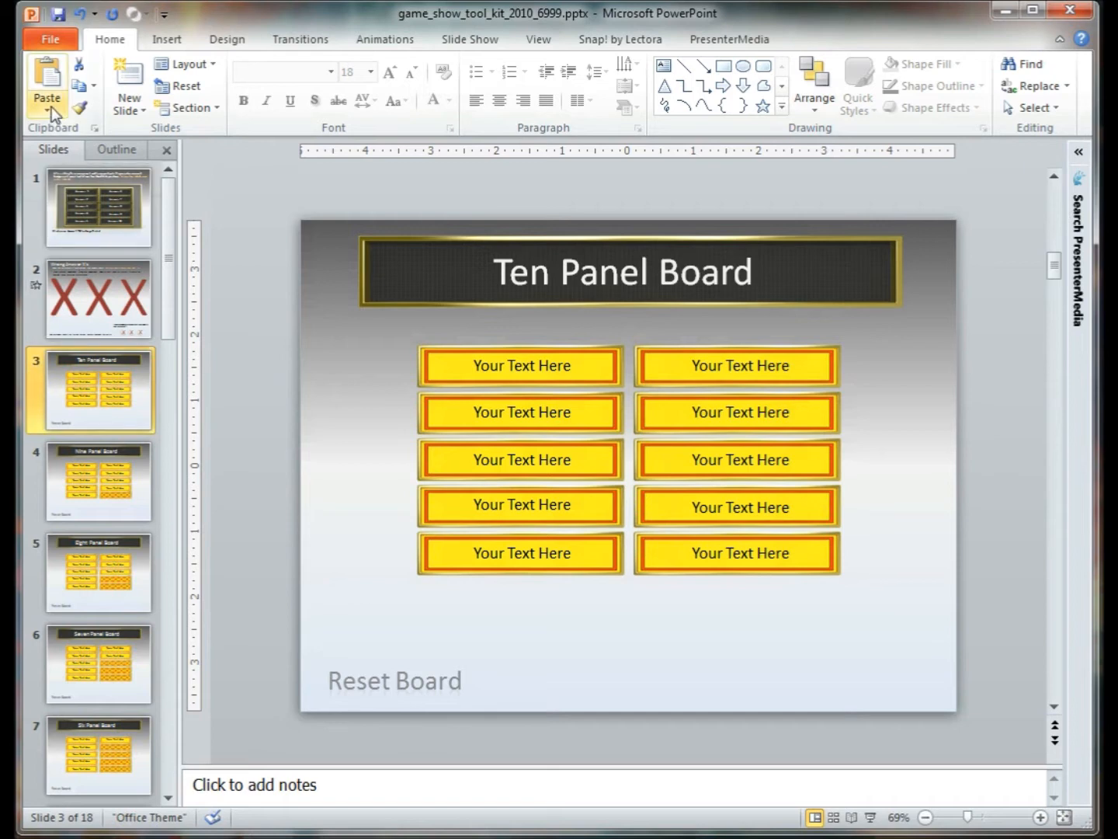
{"action": "left_click", "coordinate": [47, 85]}
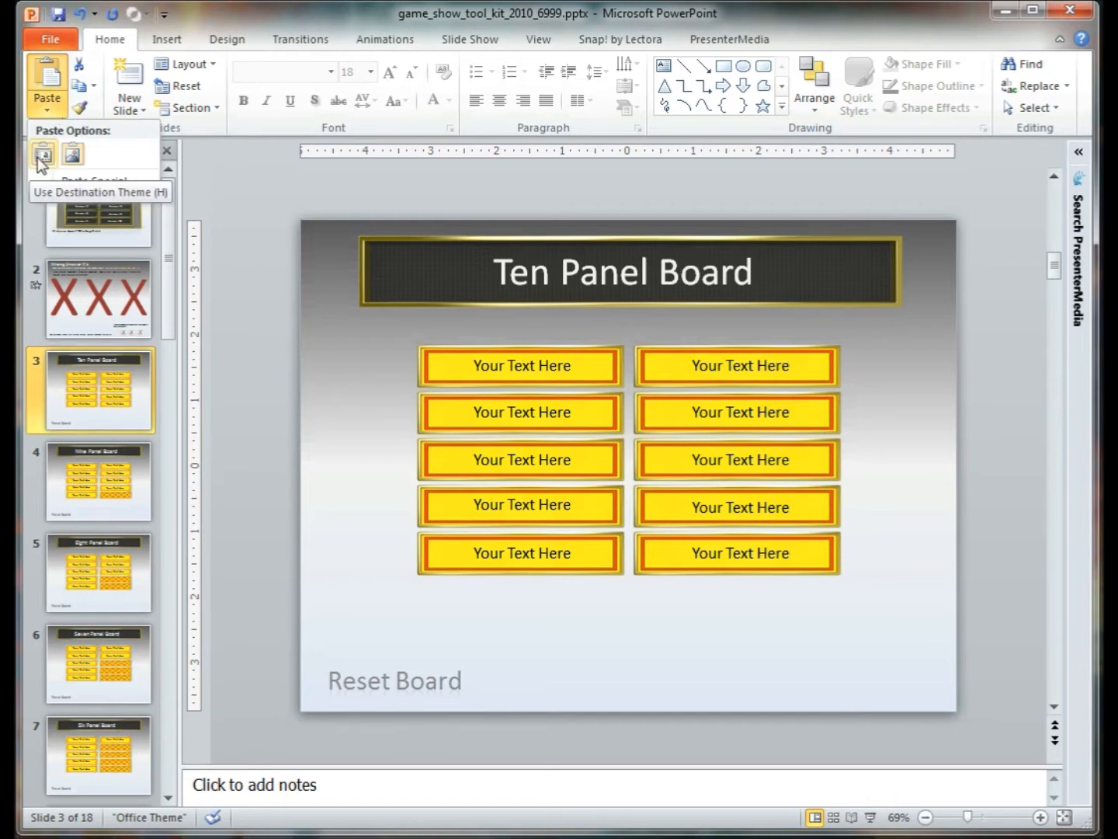
{"action": "left_click", "coordinate": [42, 152]}
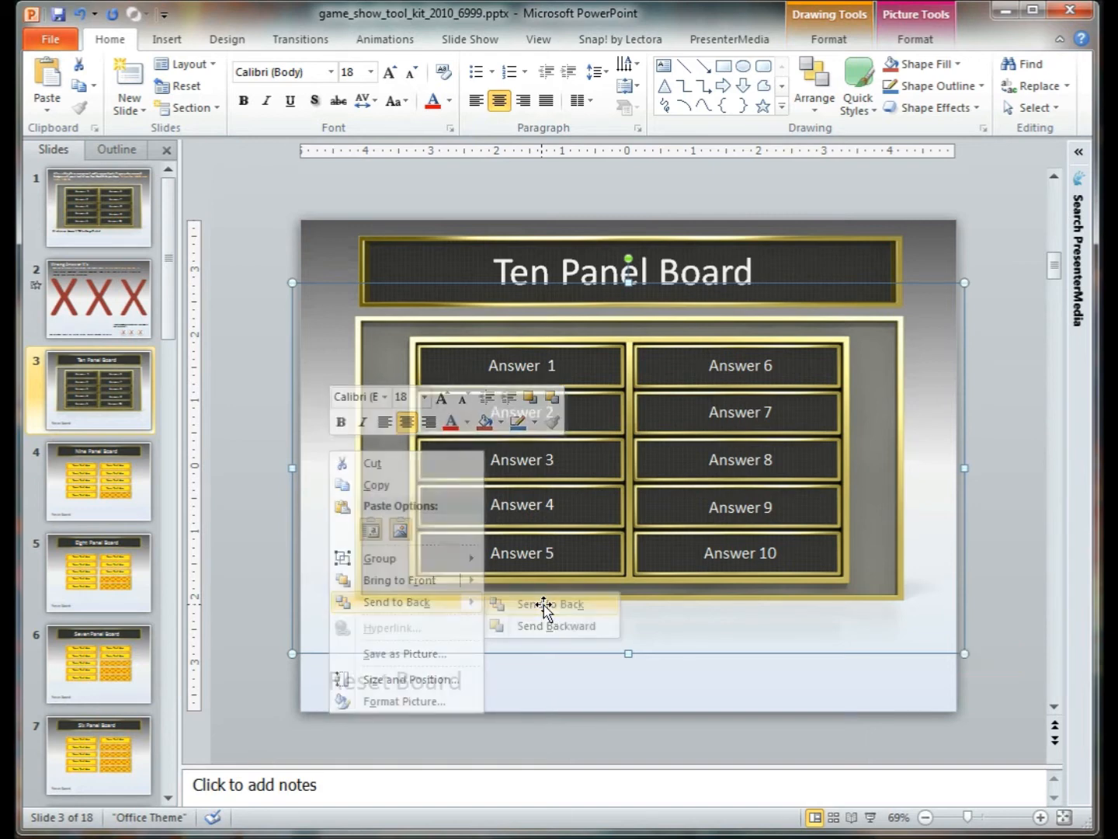
{"action": "left_click", "coordinate": [549, 603]}
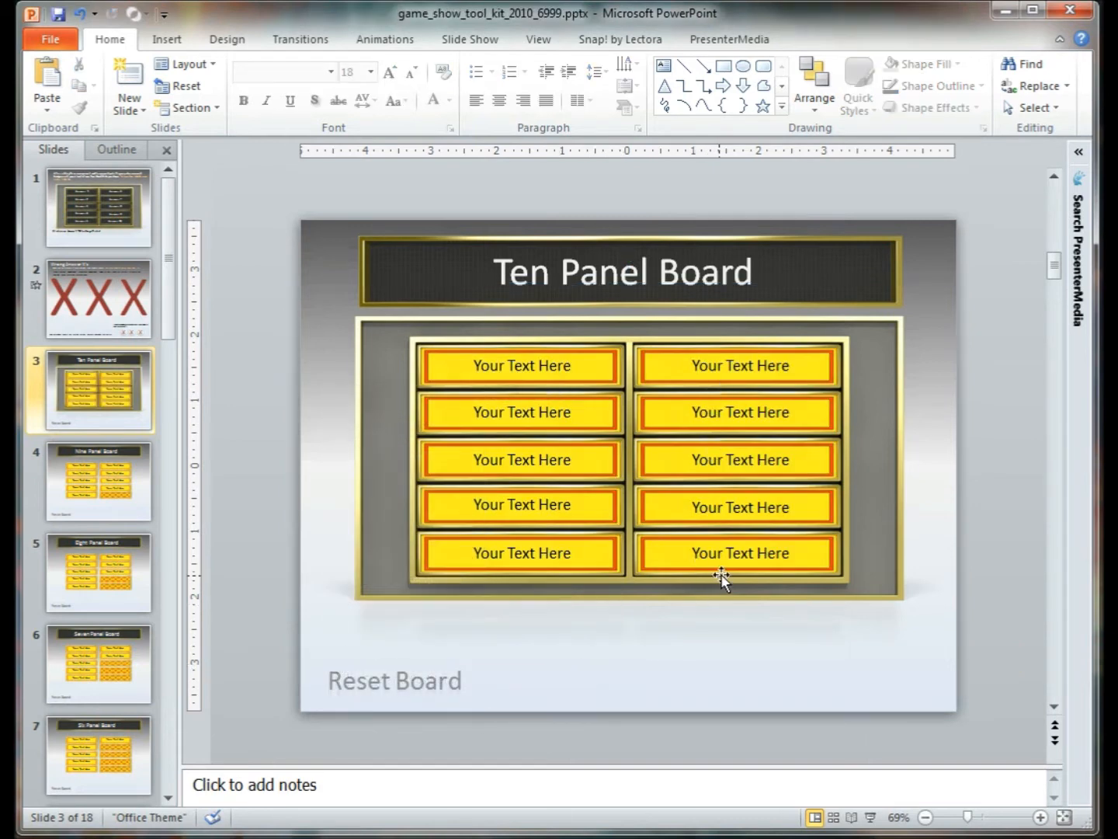
{"action": "mouse_move", "coordinate": [544, 531]}
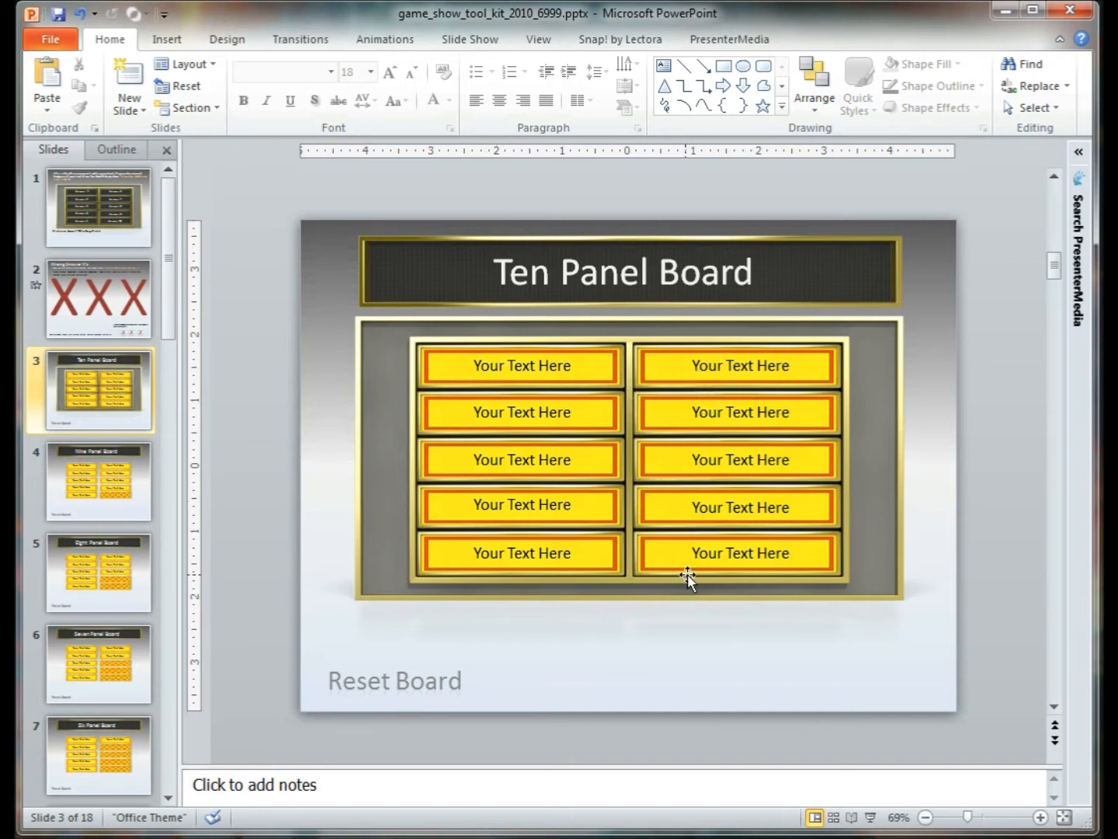
Step: Run the show on the Ten Panel Board to reveal answers, then exit it
{"action": "key", "text": "F5"}
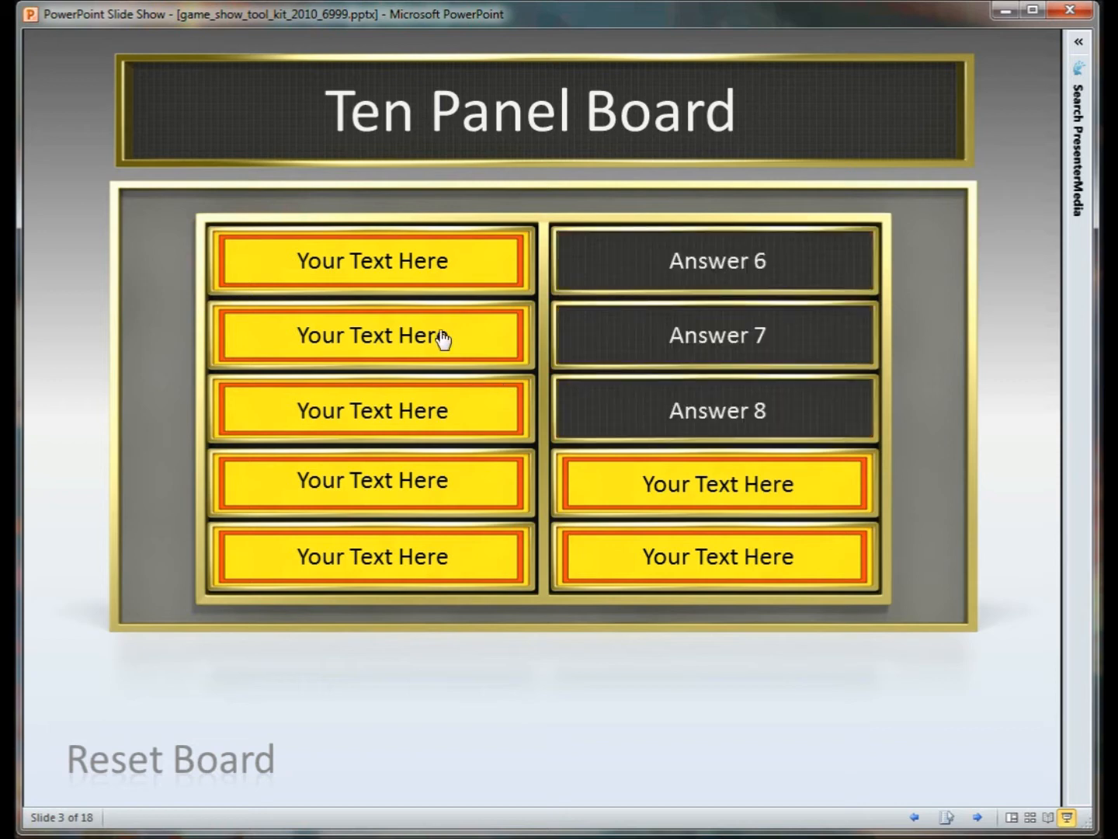
{"action": "key", "text": "Escape"}
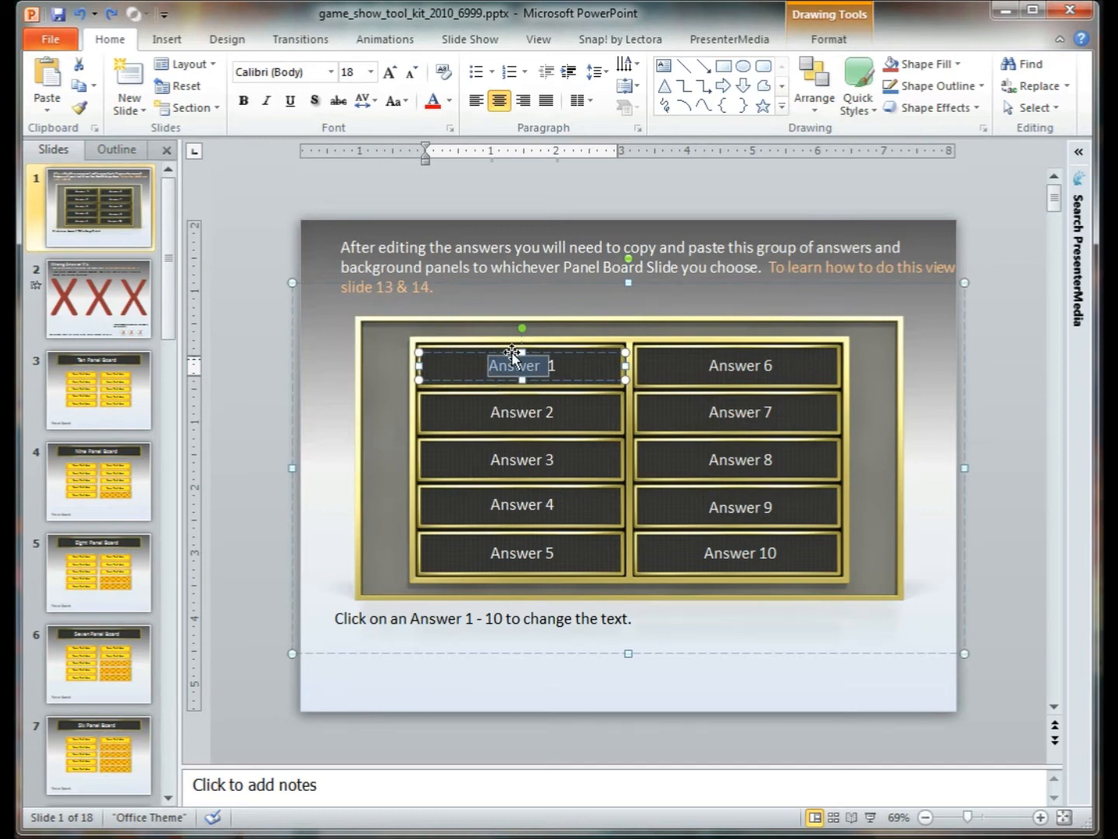
Step: Start editing the Answer 1 text, then switch to the Ten Panel Board slide
{"action": "left_click", "coordinate": [737, 366]}
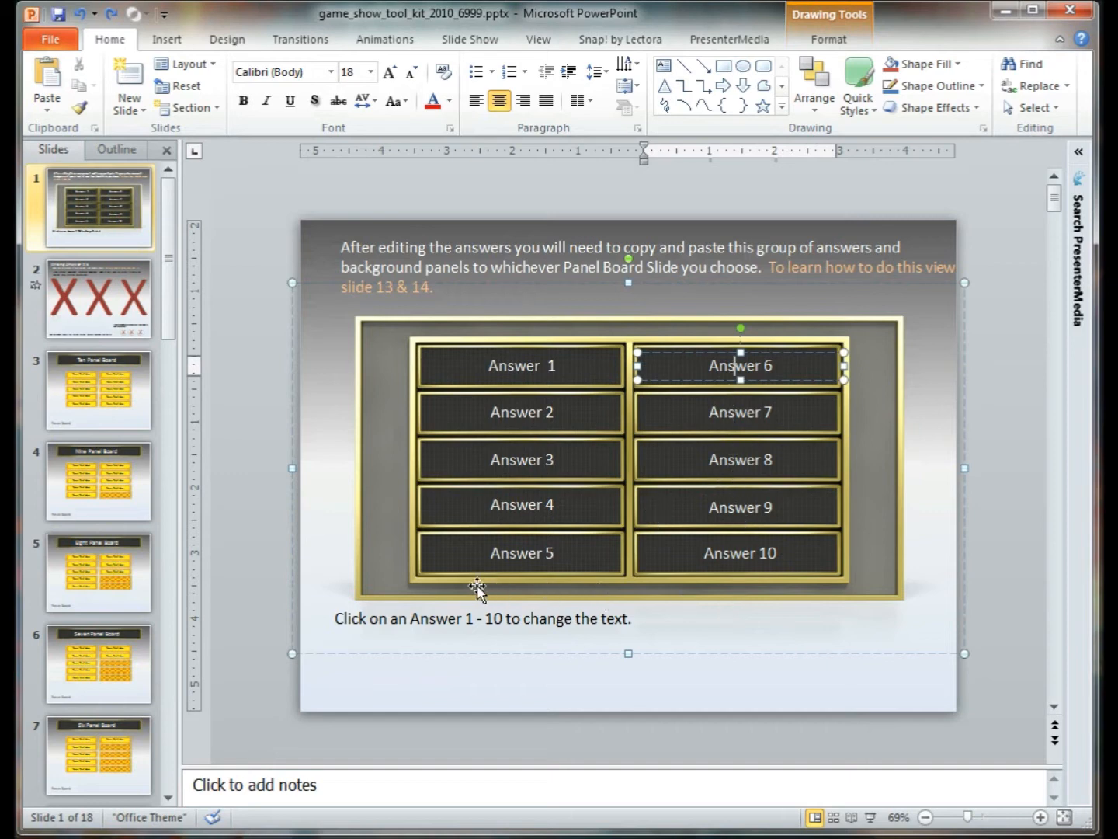
{"action": "left_click", "coordinate": [96, 390]}
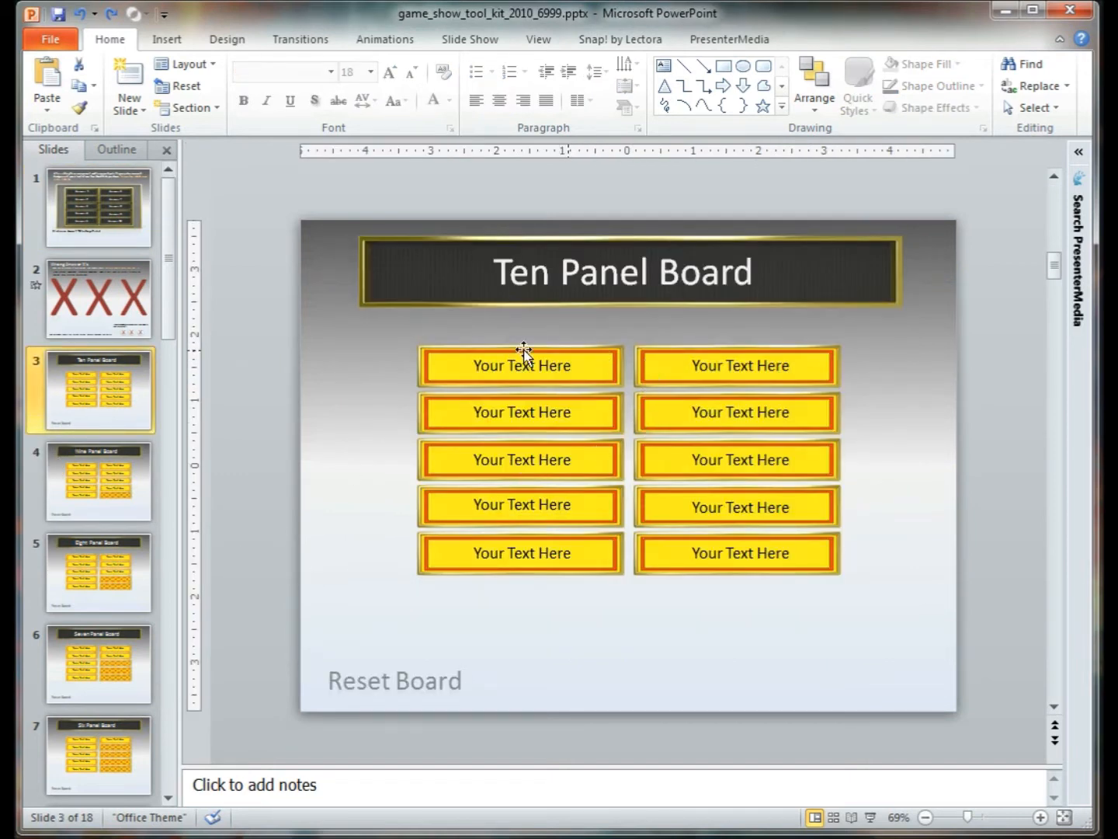
{"action": "mouse_move", "coordinate": [484, 547]}
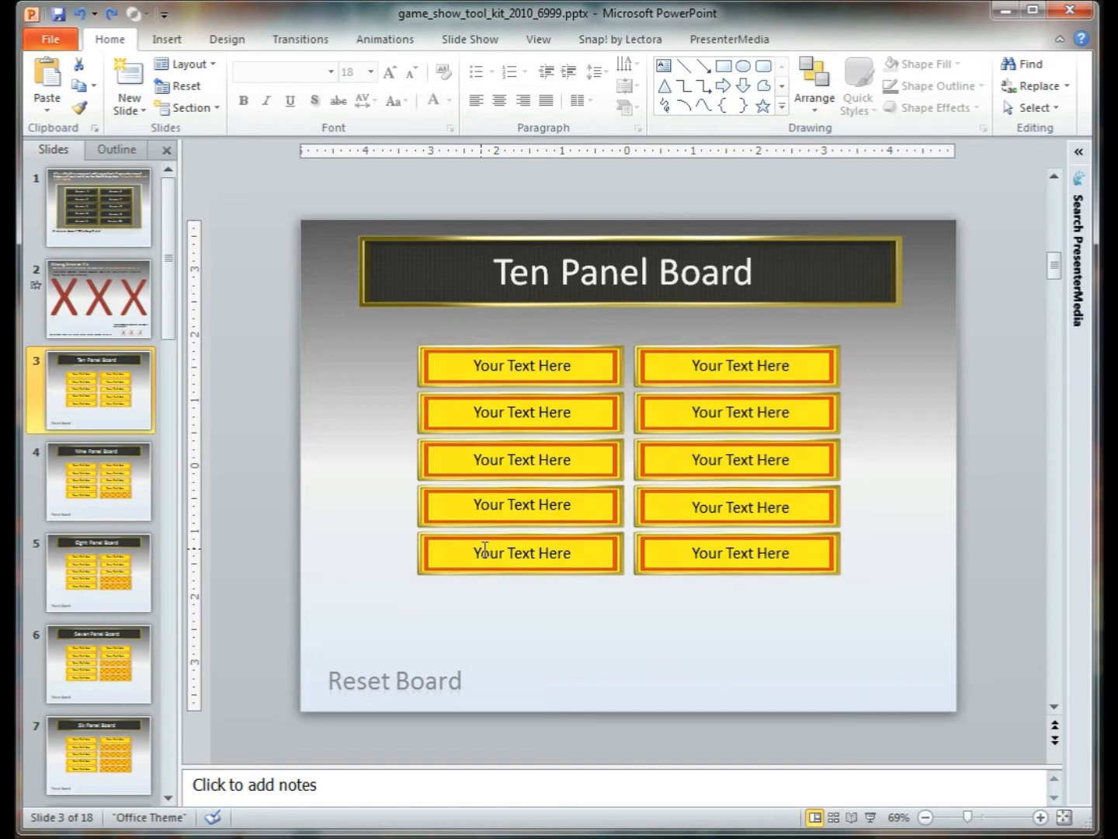
{"action": "mouse_move", "coordinate": [112, 314]}
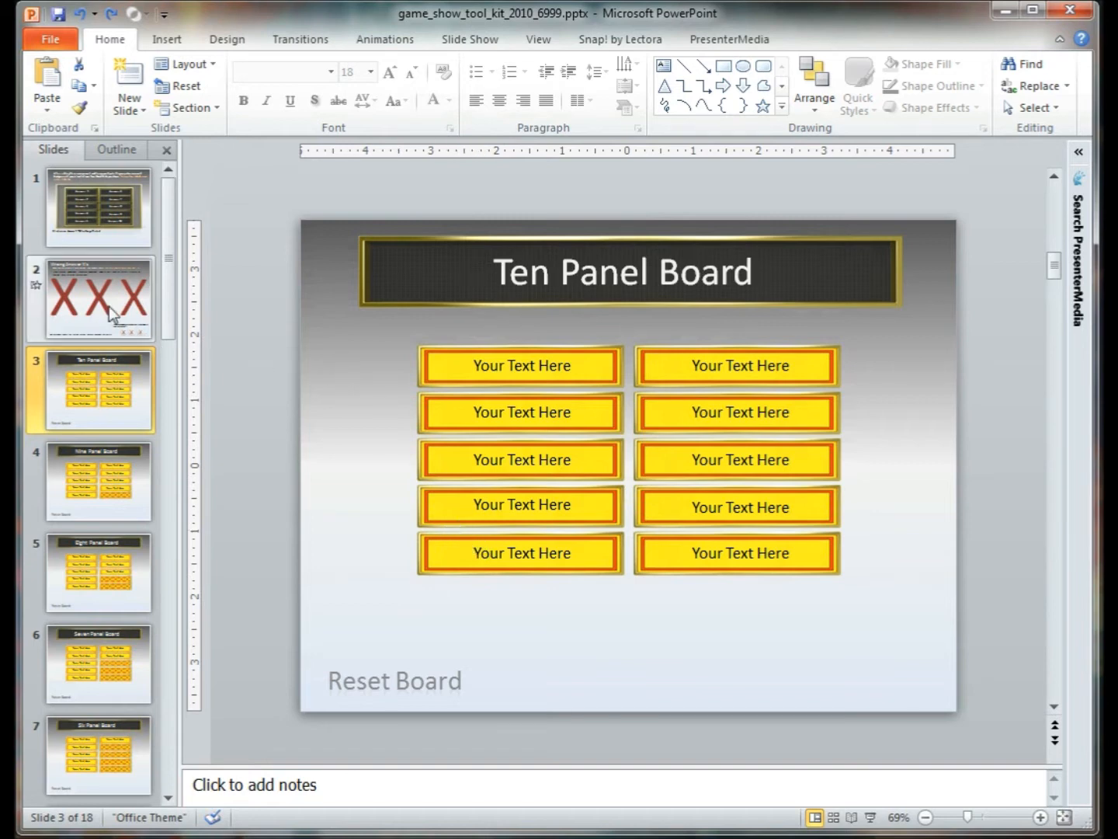
Step: On the Wrong Answer X's slide, delete the title and instruction text boxes
{"action": "left_click", "coordinate": [99, 298]}
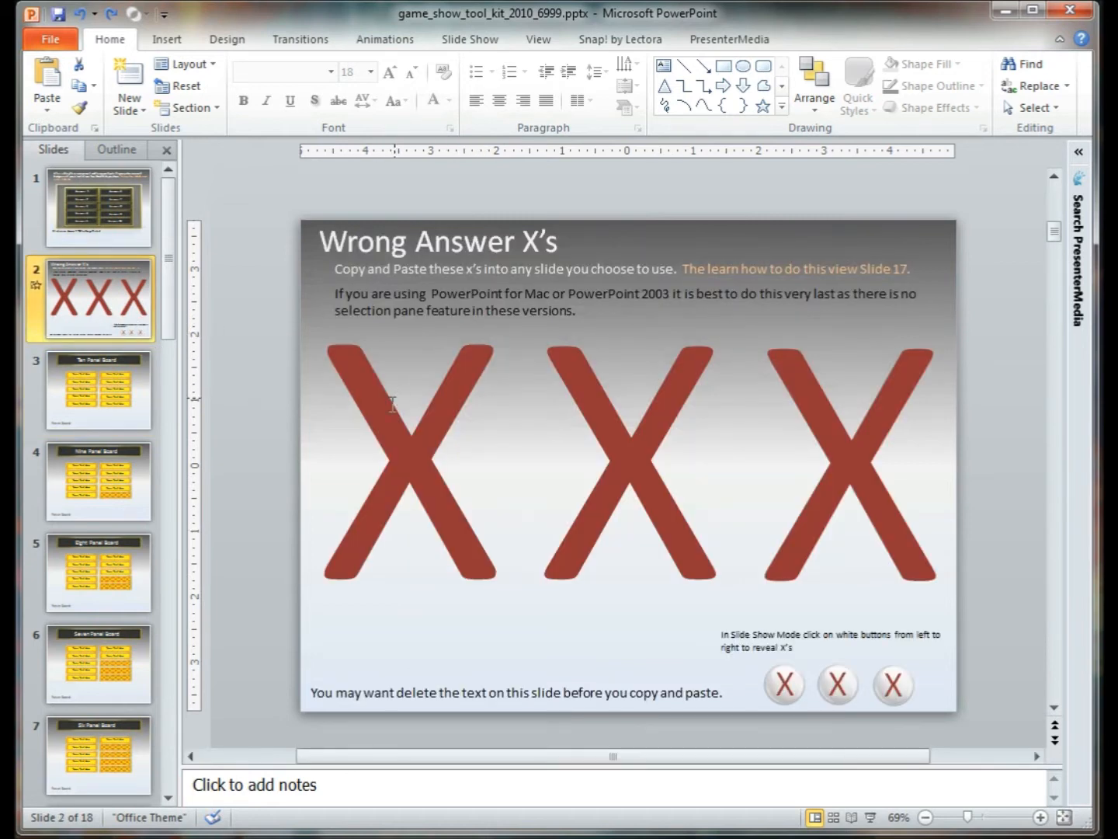
{"action": "mouse_move", "coordinate": [342, 428]}
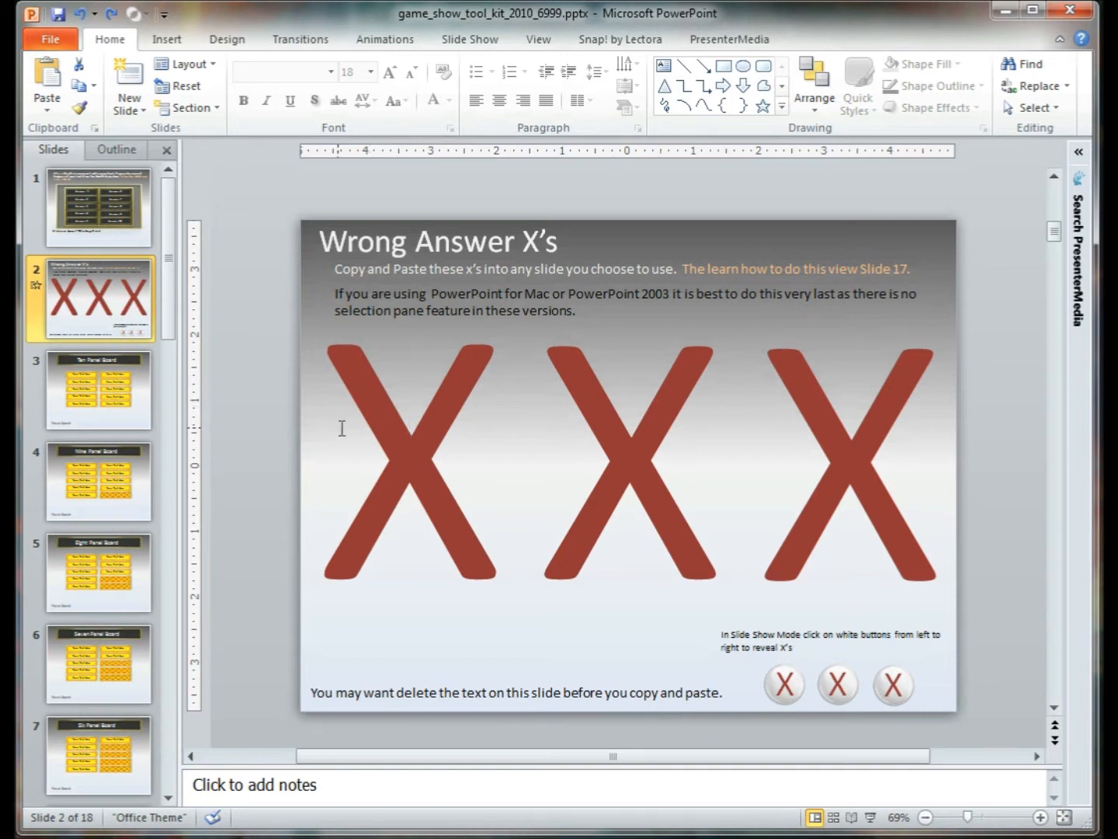
{"action": "mouse_move", "coordinate": [720, 435]}
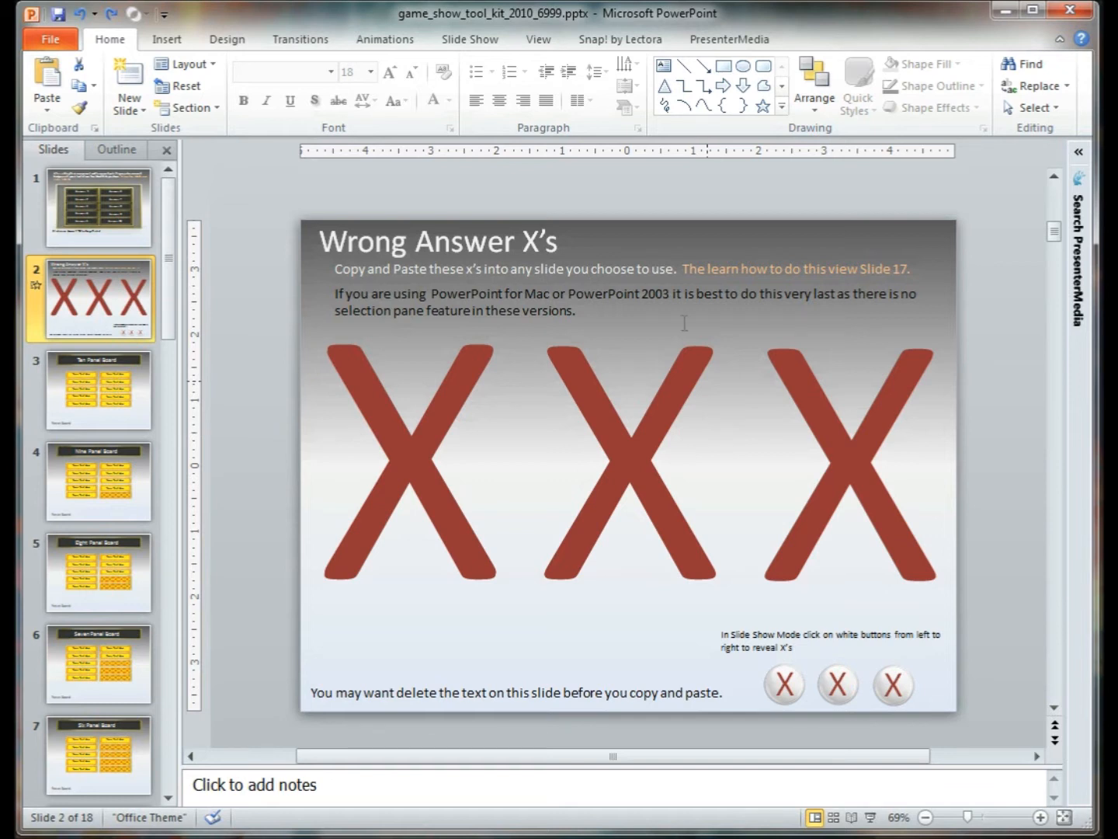
{"action": "mouse_move", "coordinate": [445, 407]}
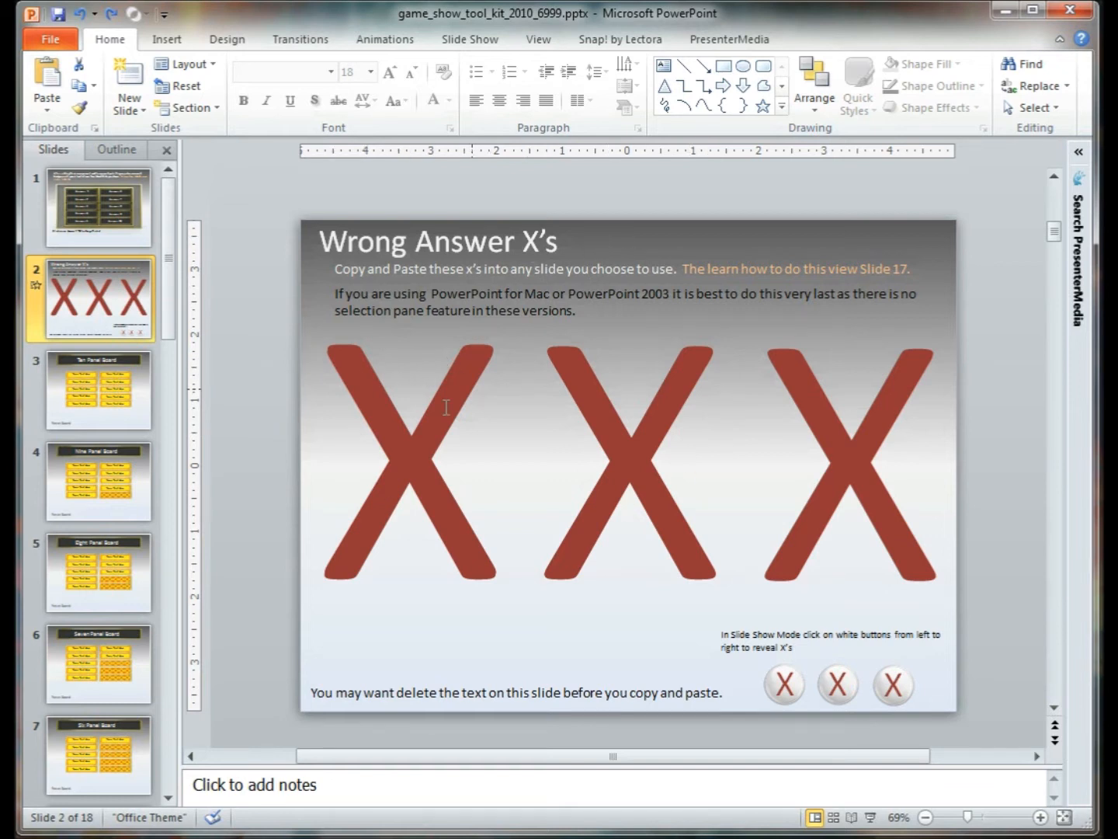
{"action": "left_click", "coordinate": [438, 242]}
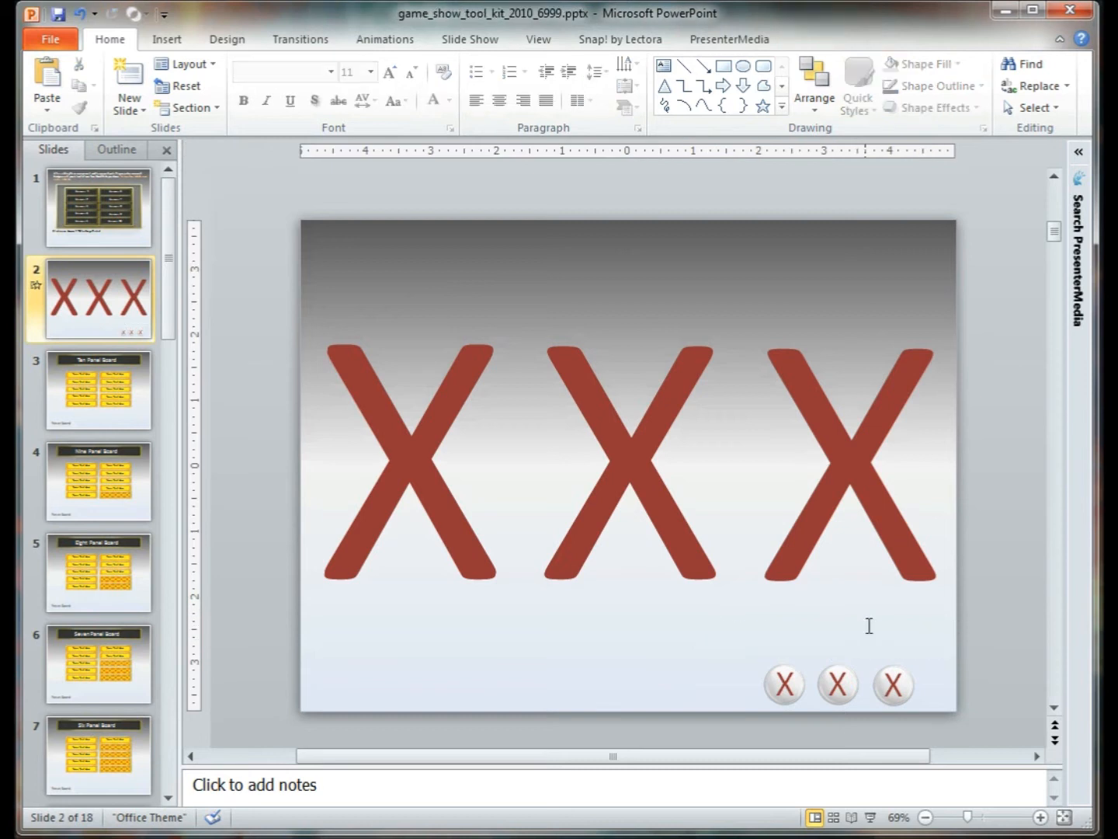
{"action": "mouse_move", "coordinate": [346, 245]}
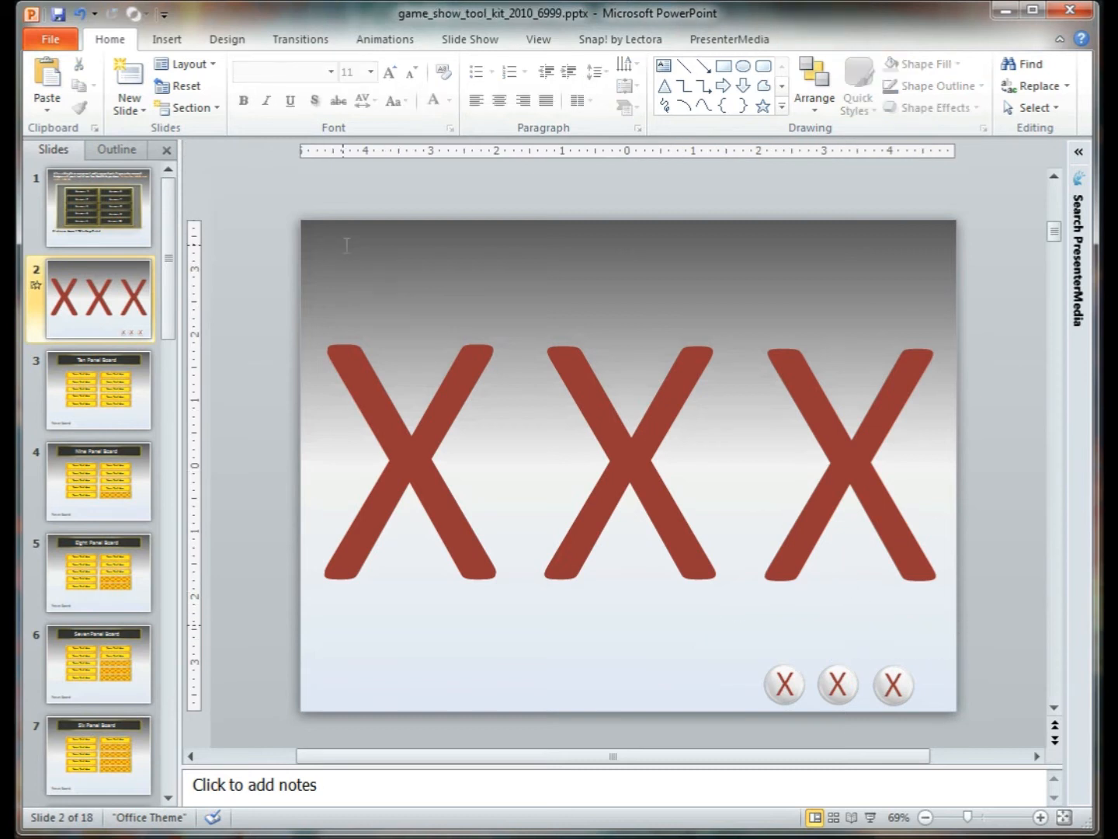
{"action": "mouse_move", "coordinate": [889, 117]}
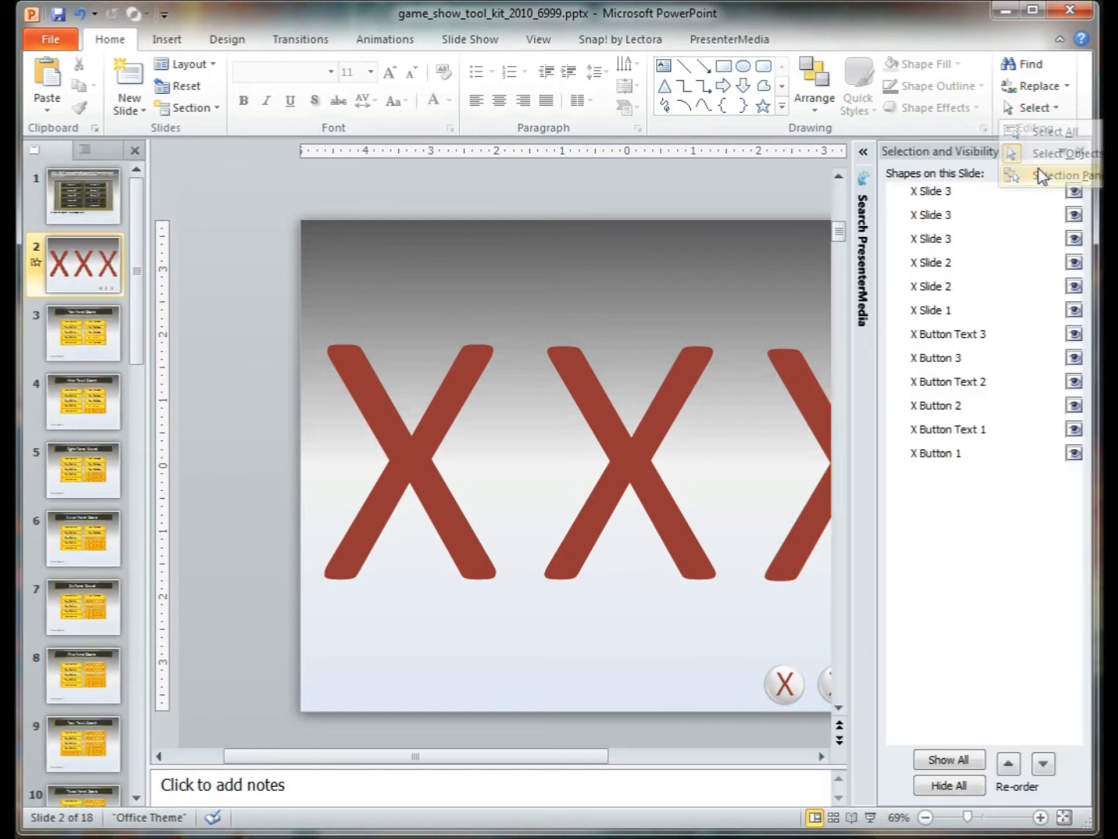
Step: Select all X shapes and buttons via the Selection Pane, copy them, and go to slide 3
{"action": "left_click", "coordinate": [931, 191]}
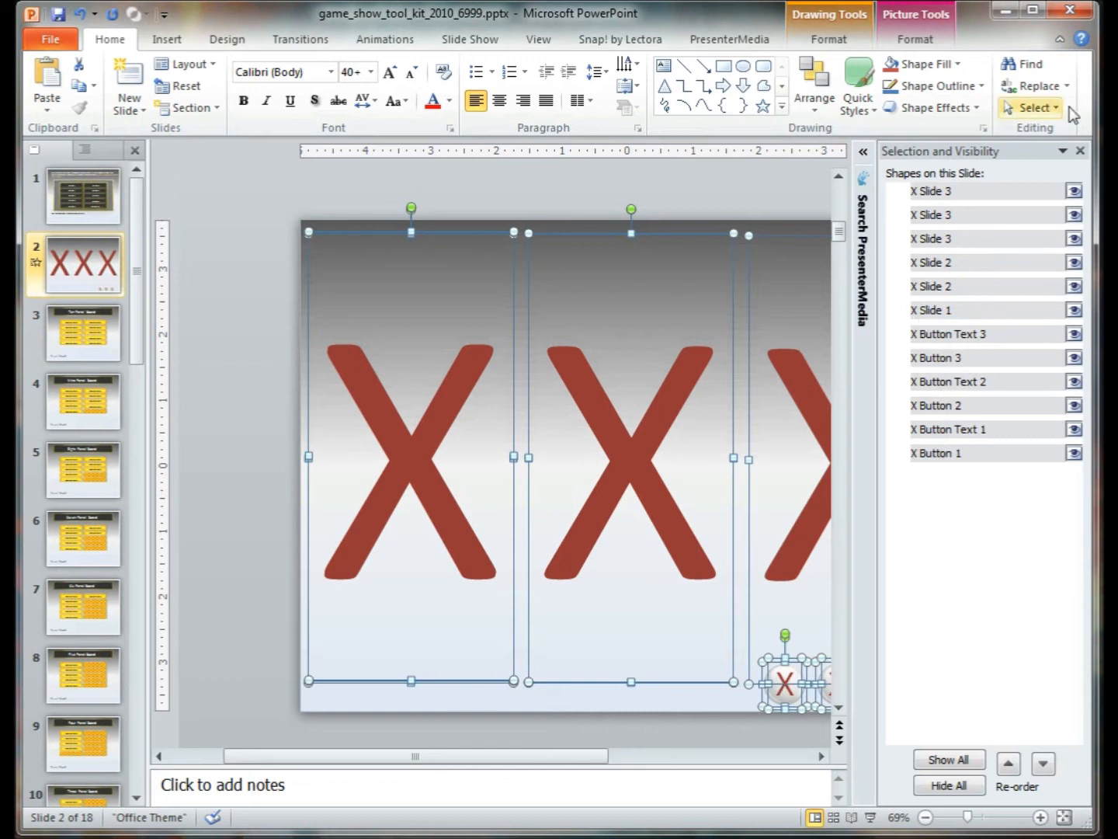
{"action": "left_click", "coordinate": [1081, 149]}
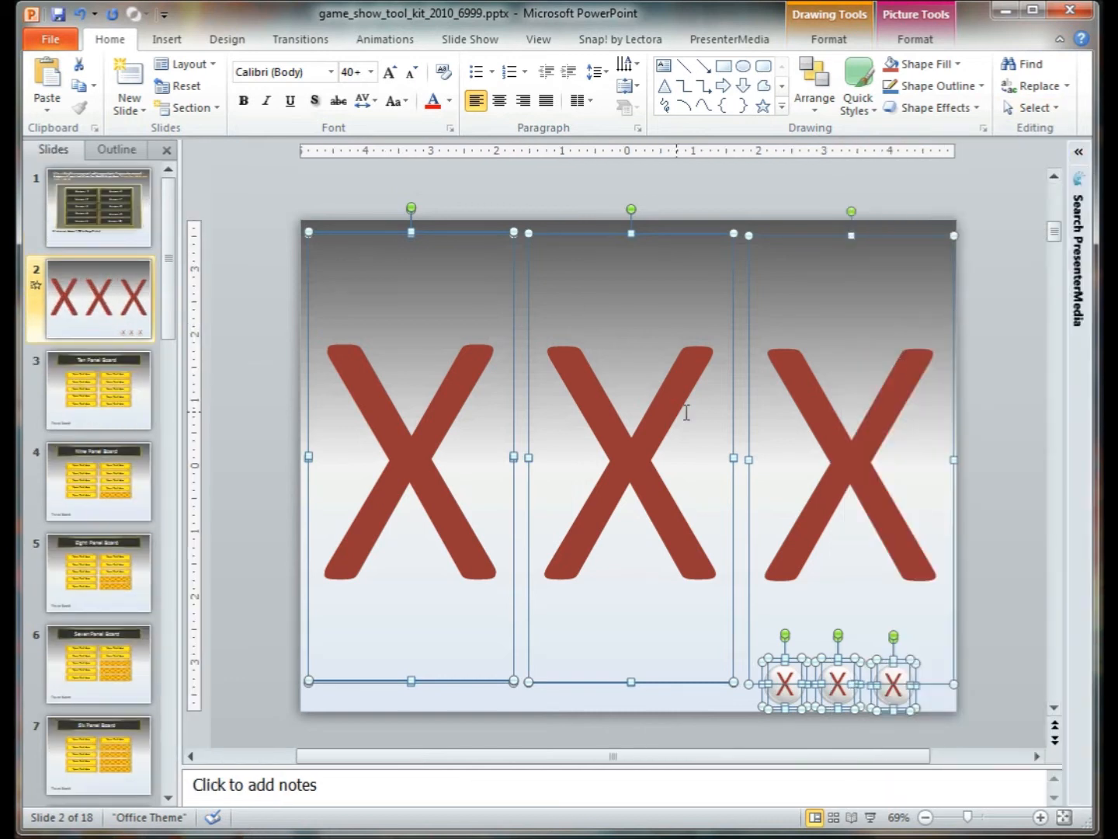
{"action": "mouse_move", "coordinate": [783, 370]}
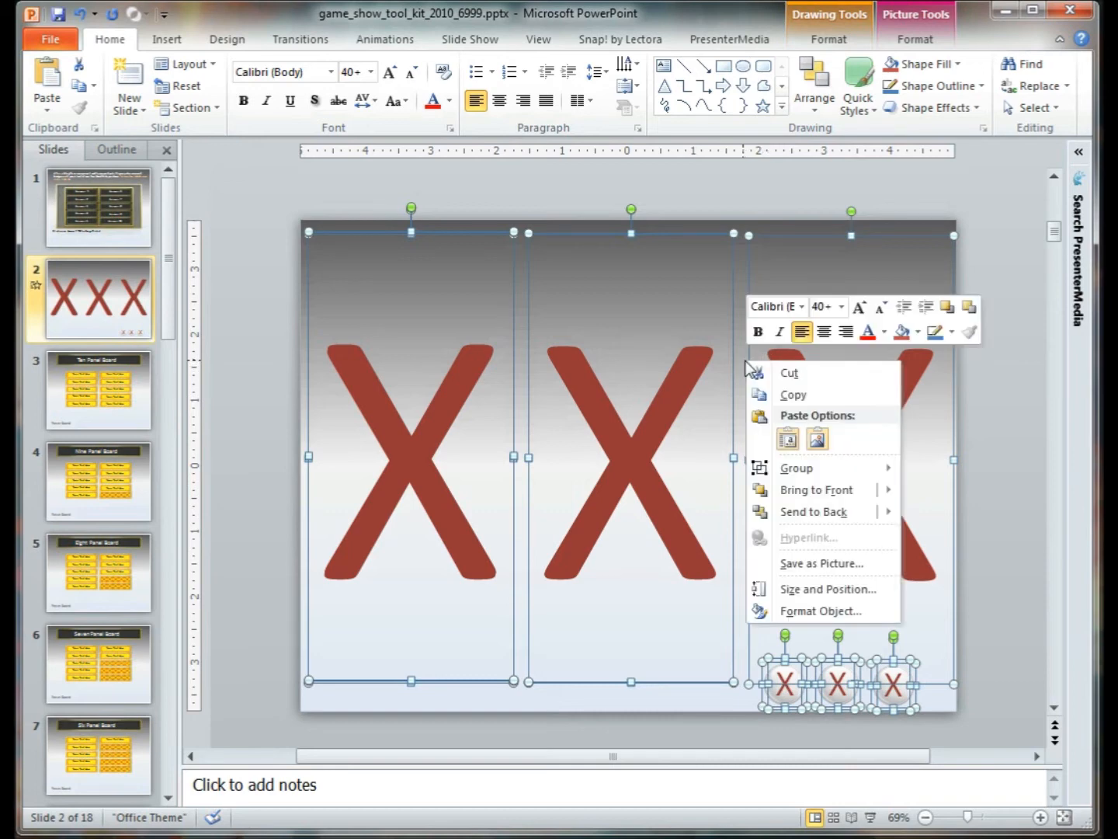
{"action": "left_click", "coordinate": [115, 407]}
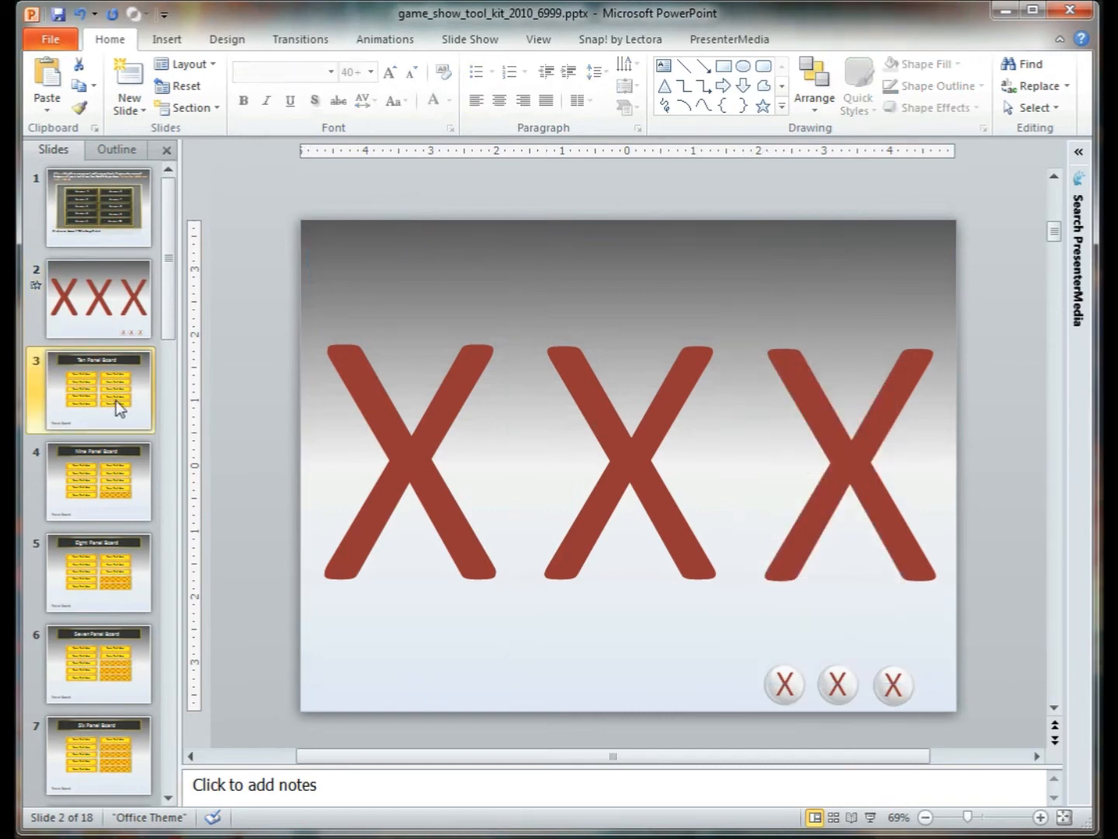
{"action": "left_click", "coordinate": [98, 389]}
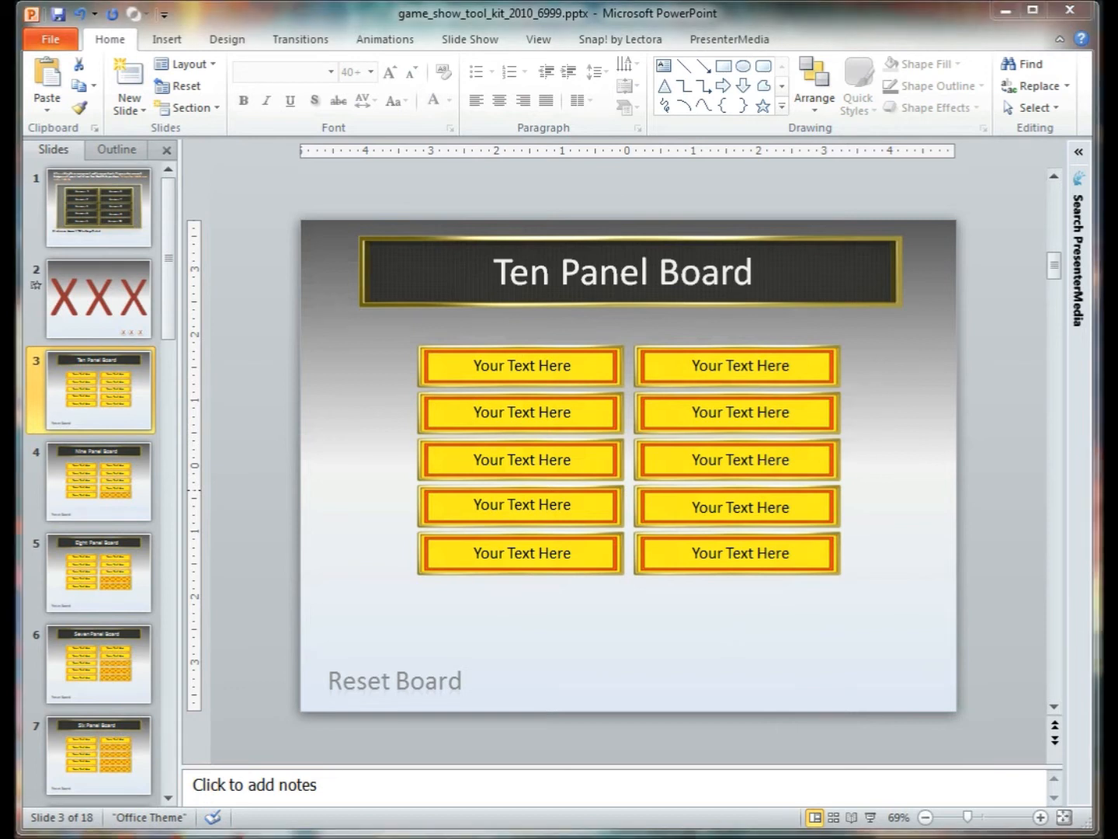
{"action": "mouse_move", "coordinate": [100, 115]}
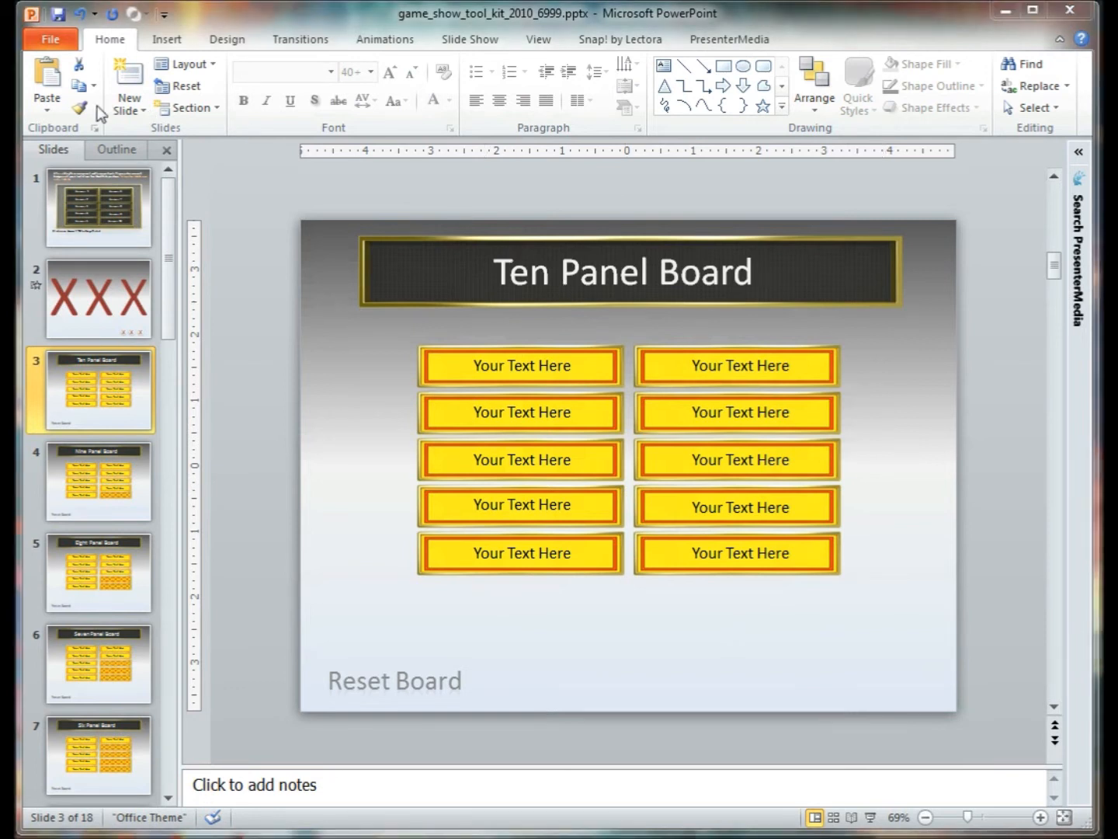
Step: Paste the three X's and buttons onto the board and start the show from this slide
{"action": "left_click", "coordinate": [47, 93]}
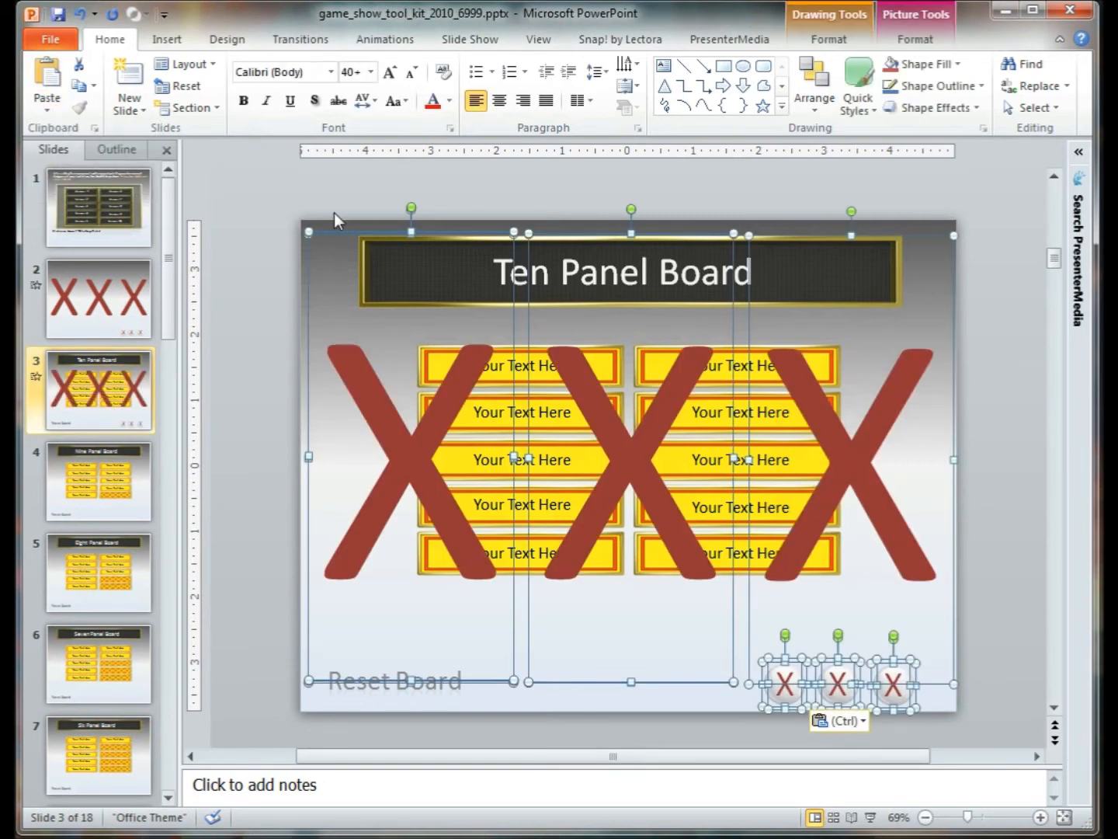
{"action": "mouse_move", "coordinate": [609, 458]}
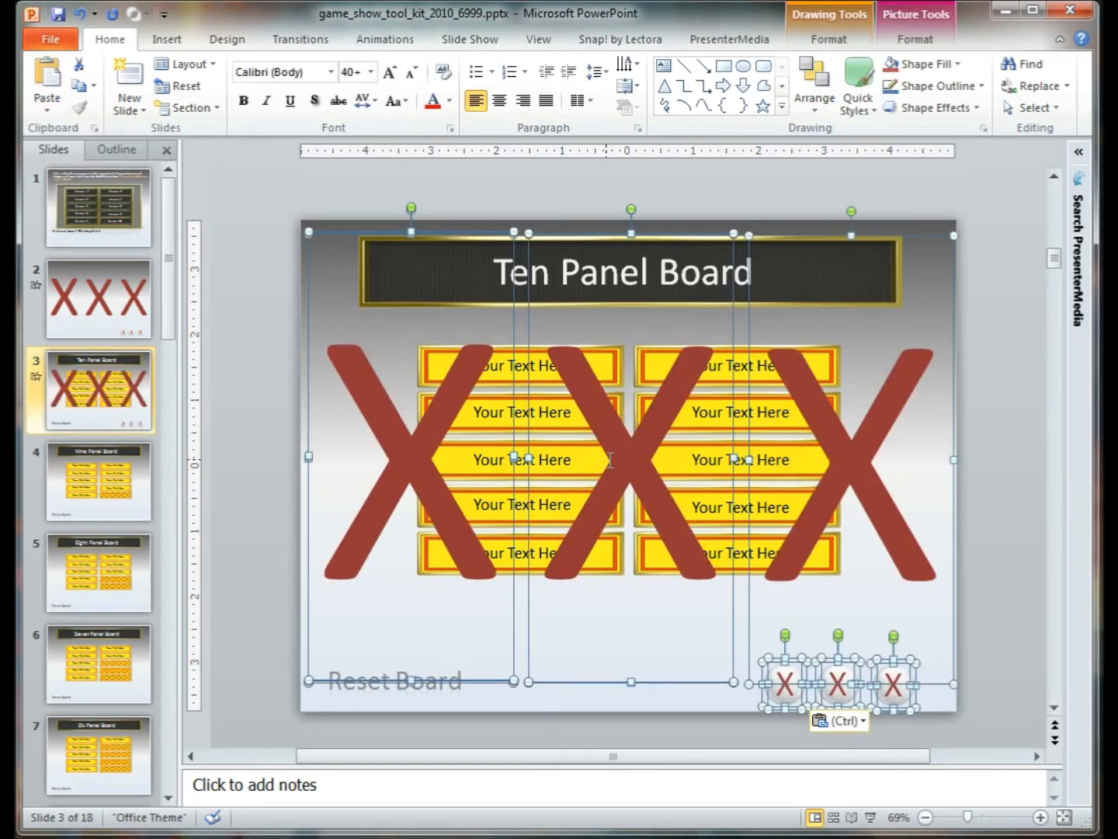
{"action": "mouse_move", "coordinate": [1032, 497]}
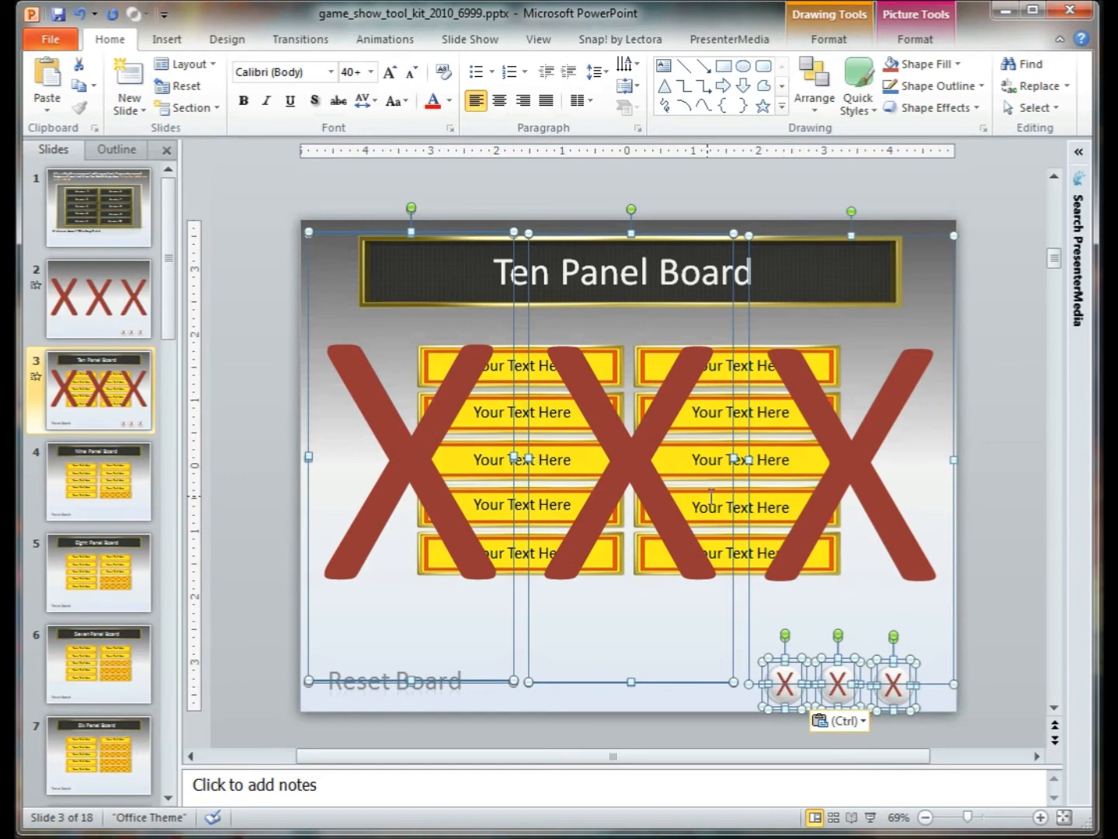
{"action": "left_click", "coordinate": [1033, 478]}
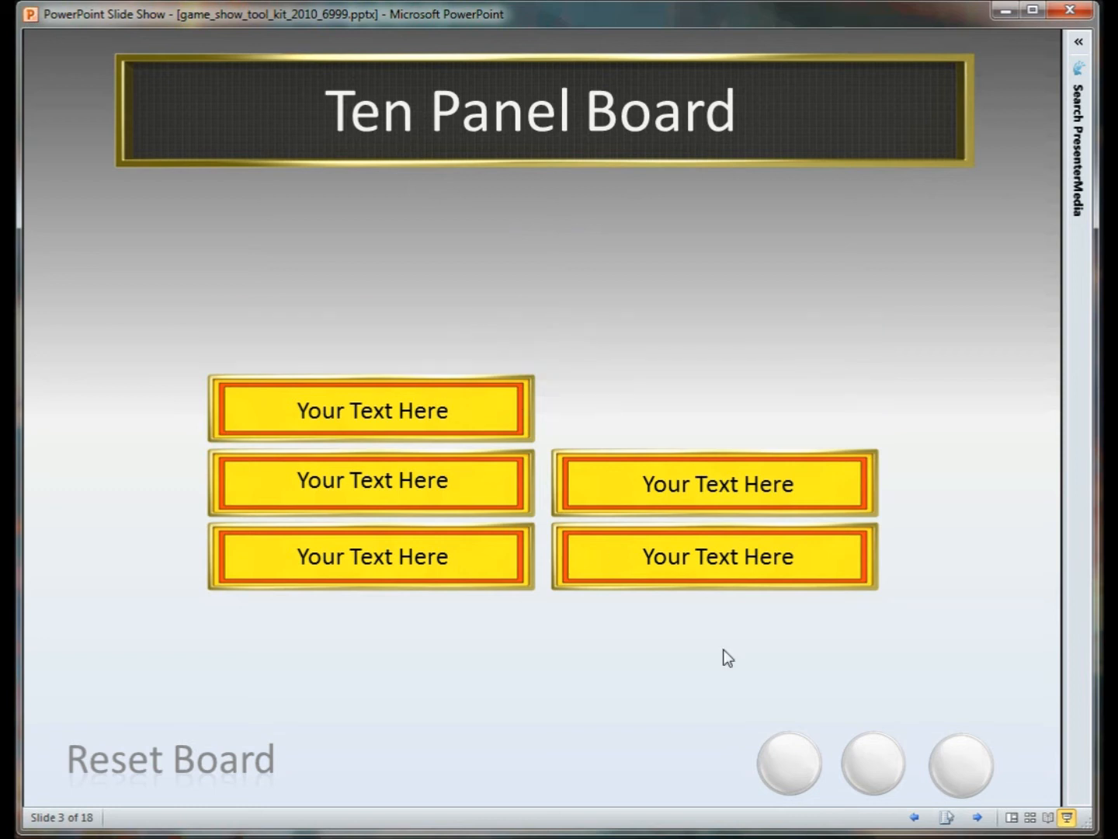
Step: Reveal the three wrong-answer X's via their white buttons, clear a panel, and end the show
{"action": "left_click", "coordinate": [789, 765]}
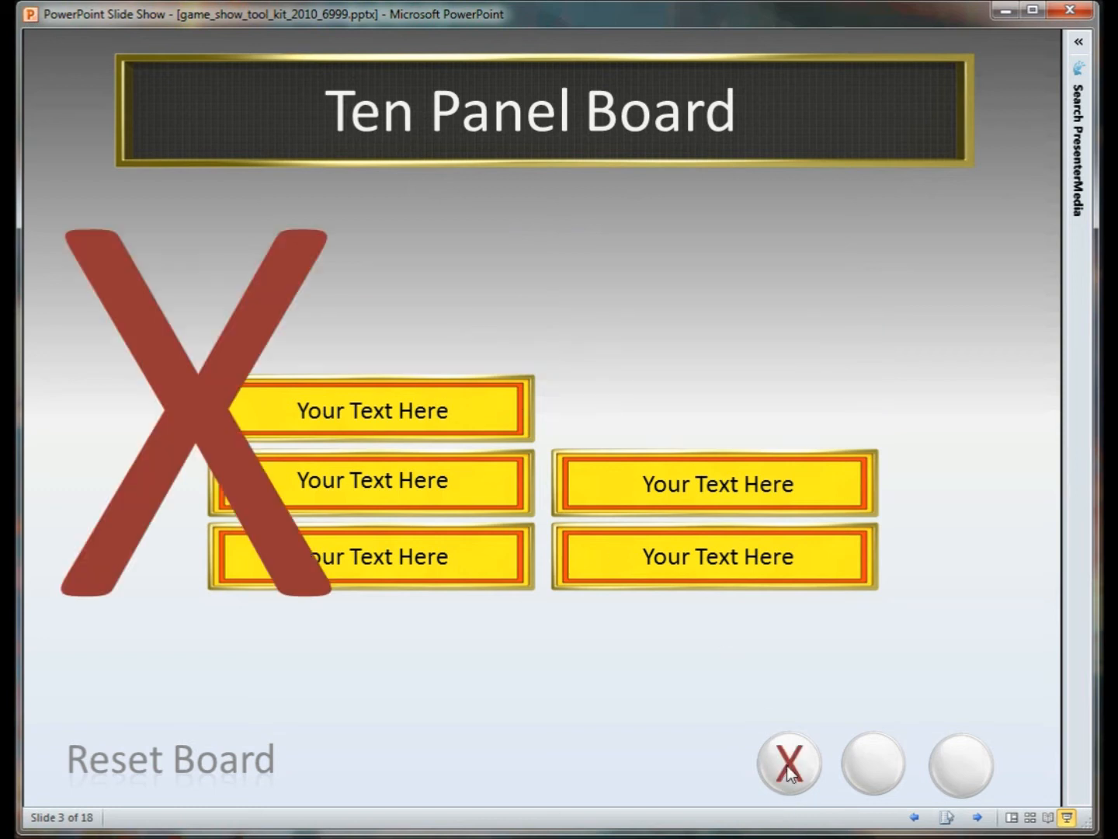
{"action": "left_click", "coordinate": [788, 764]}
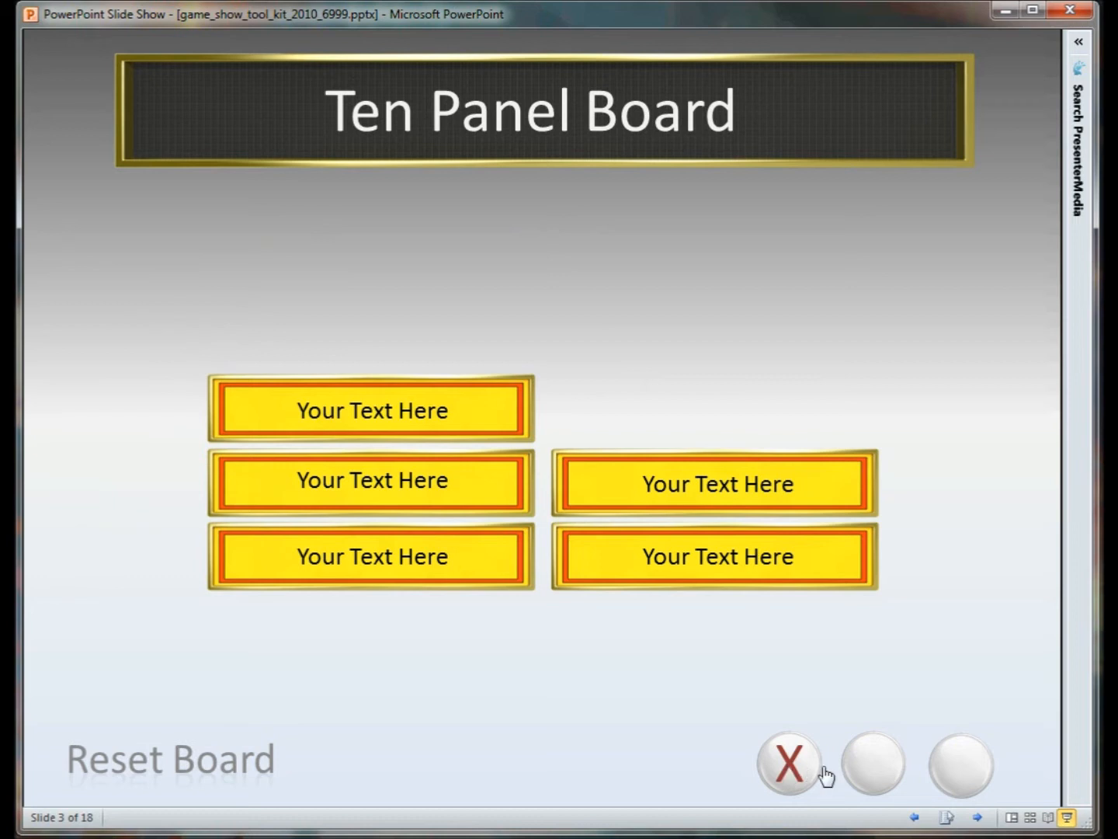
{"action": "left_click", "coordinate": [872, 764]}
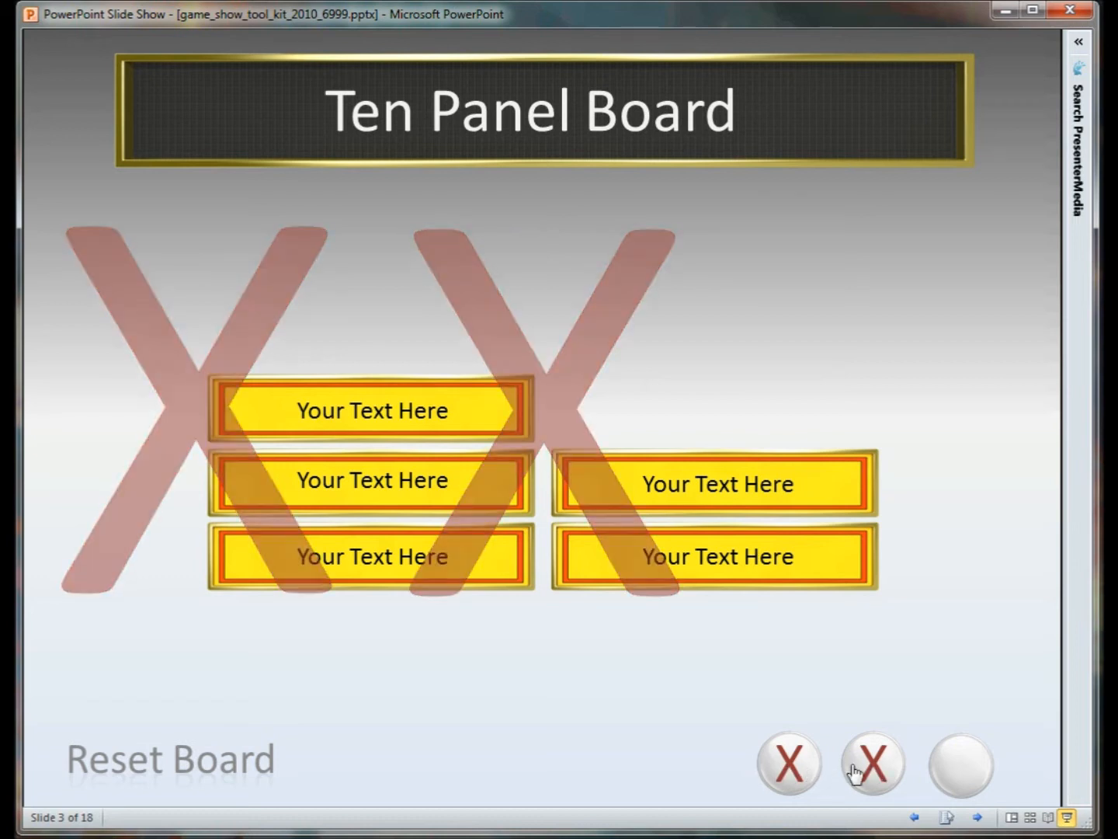
{"action": "left_click", "coordinate": [960, 765]}
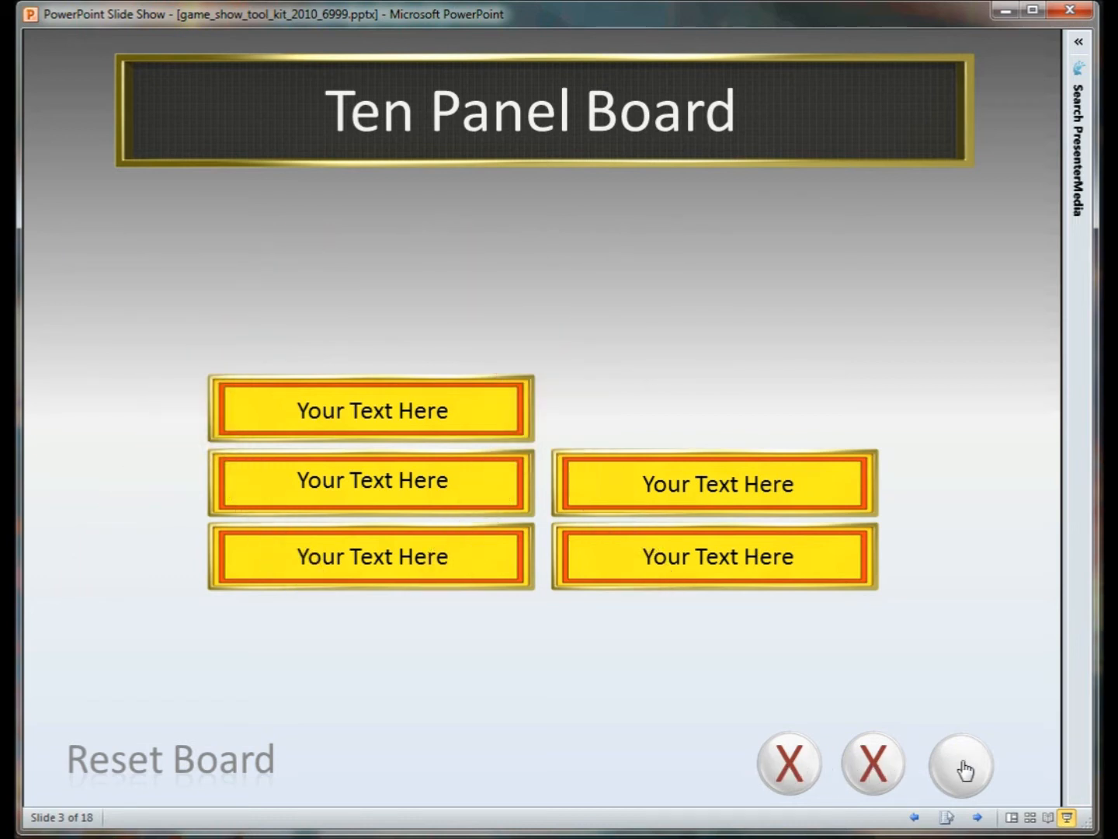
{"action": "left_click", "coordinate": [961, 765]}
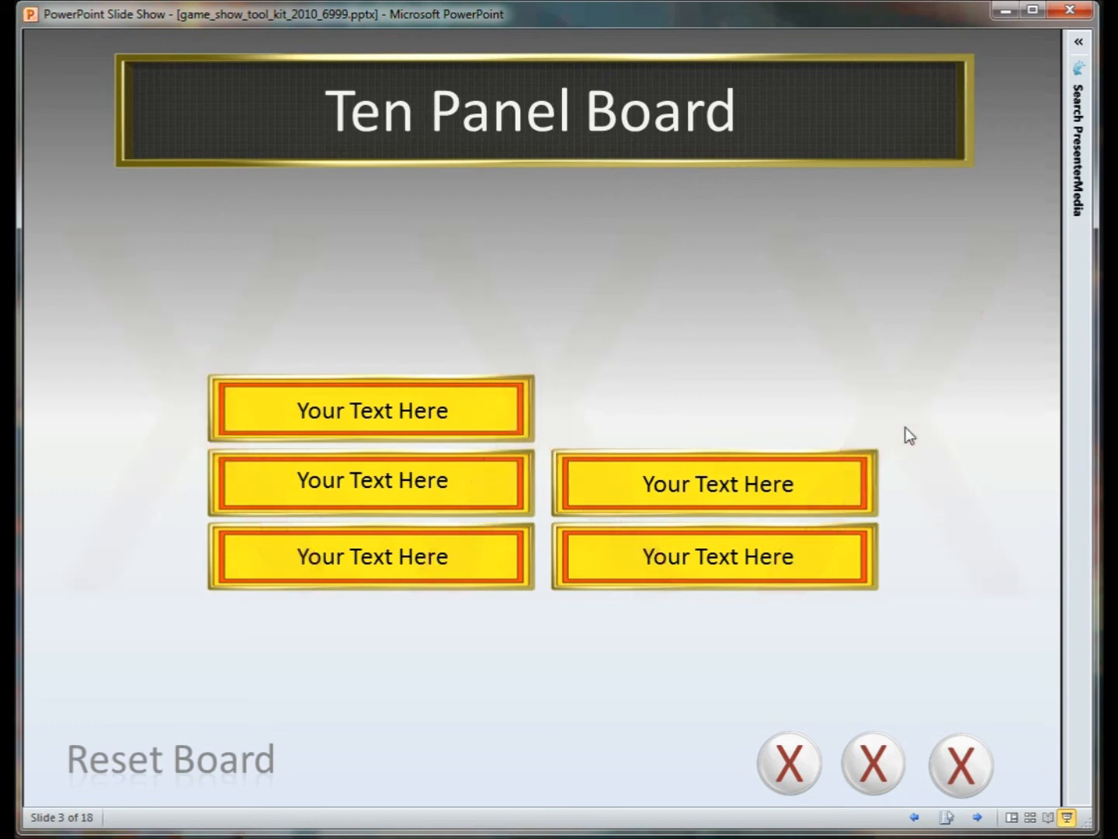
{"action": "left_click", "coordinate": [714, 482]}
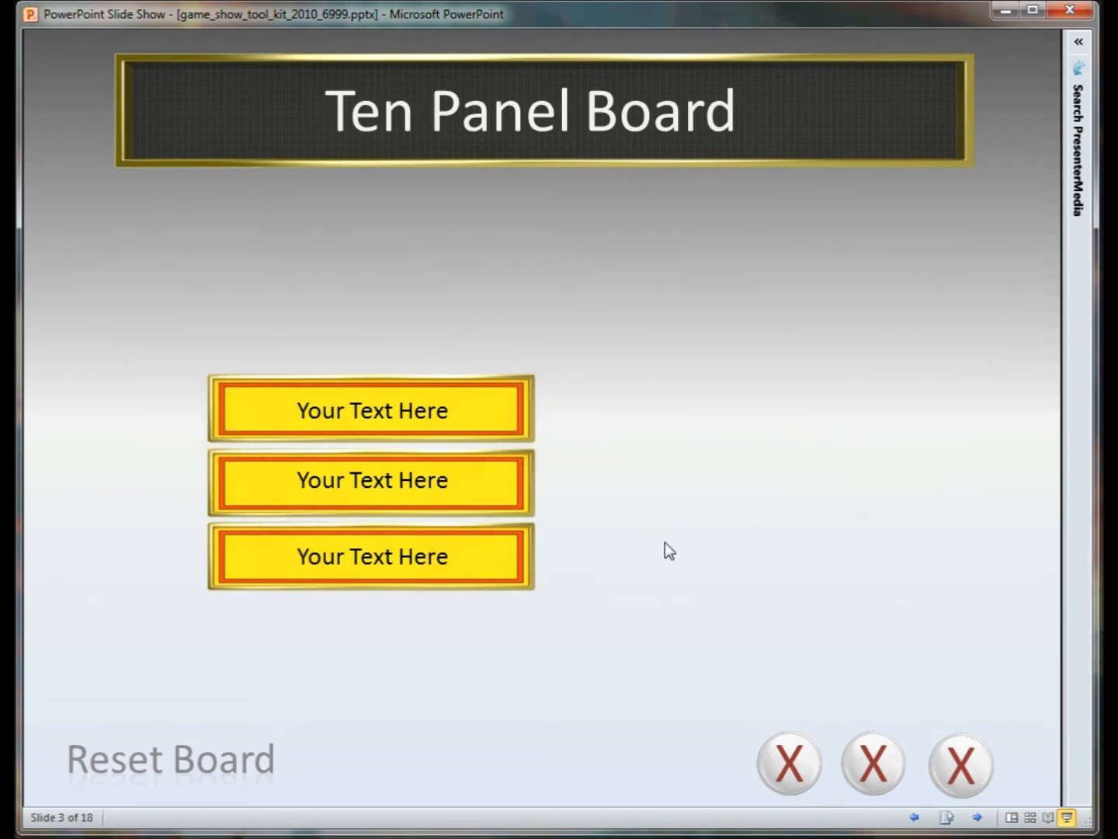
{"action": "key", "text": "Escape"}
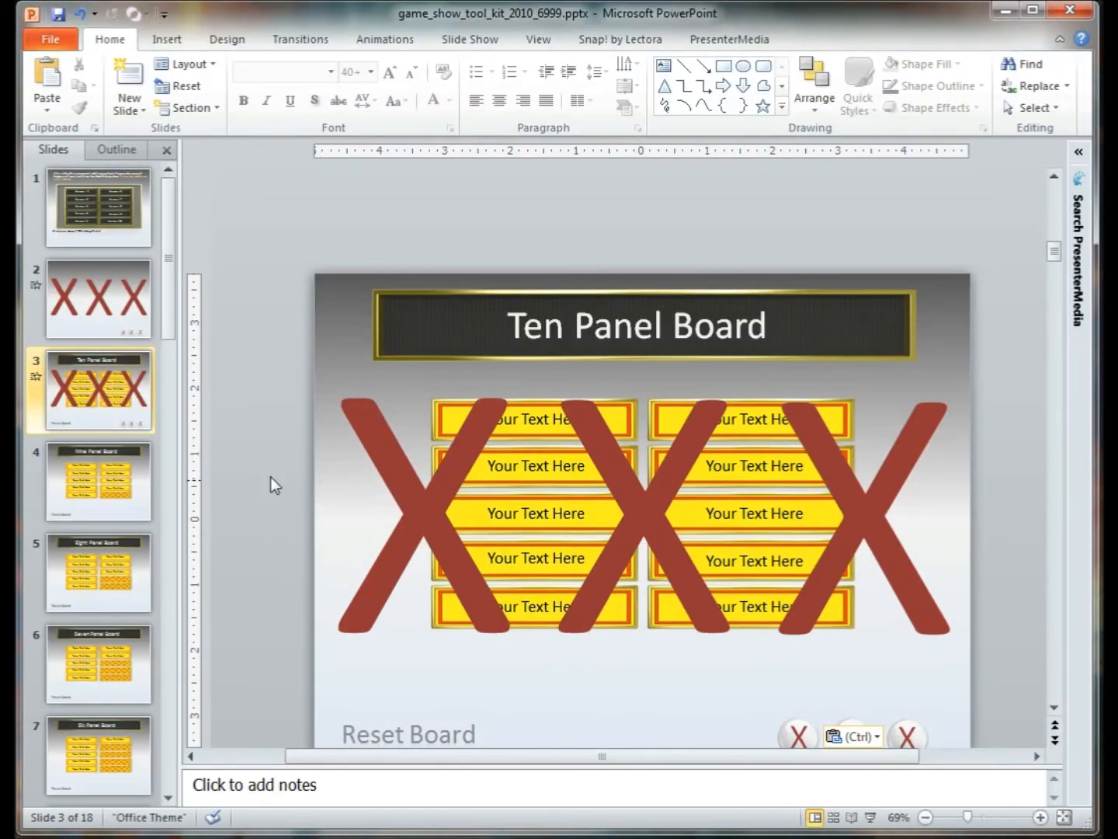
Step: Visit the answers slide, return to slide 3, and start the show from it
{"action": "left_click", "coordinate": [98, 206]}
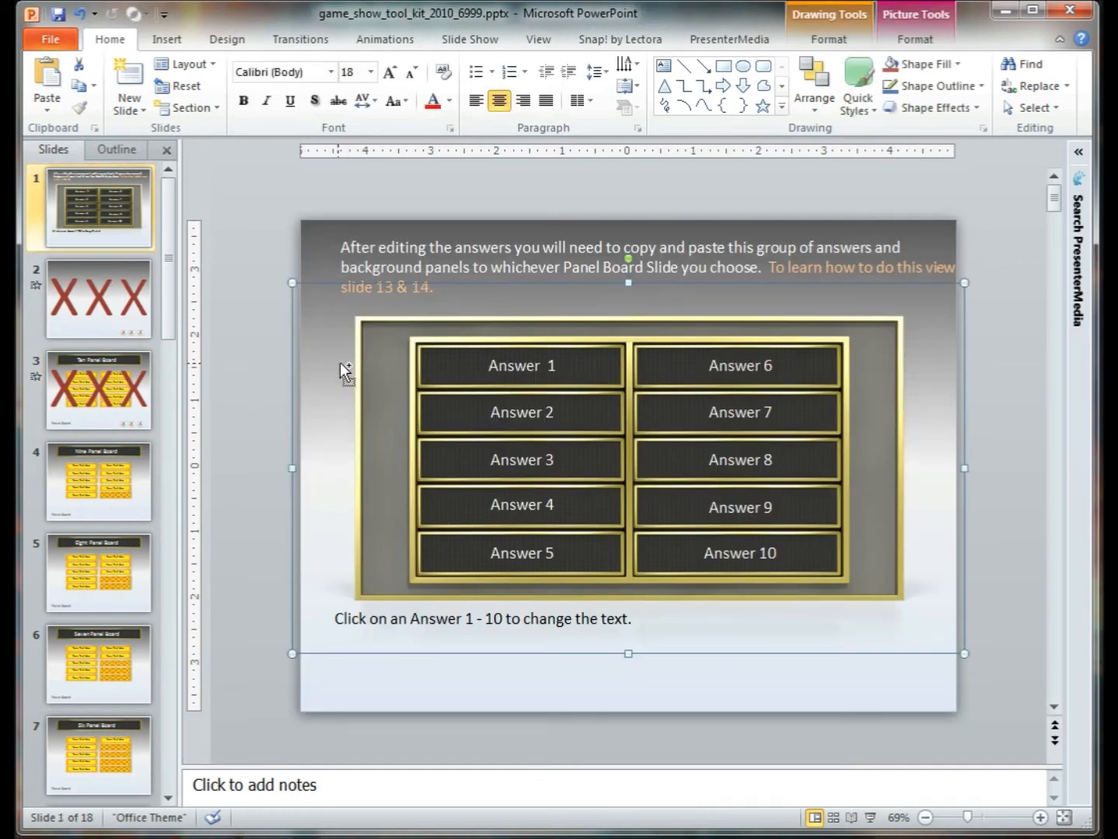
{"action": "left_click", "coordinate": [98, 389]}
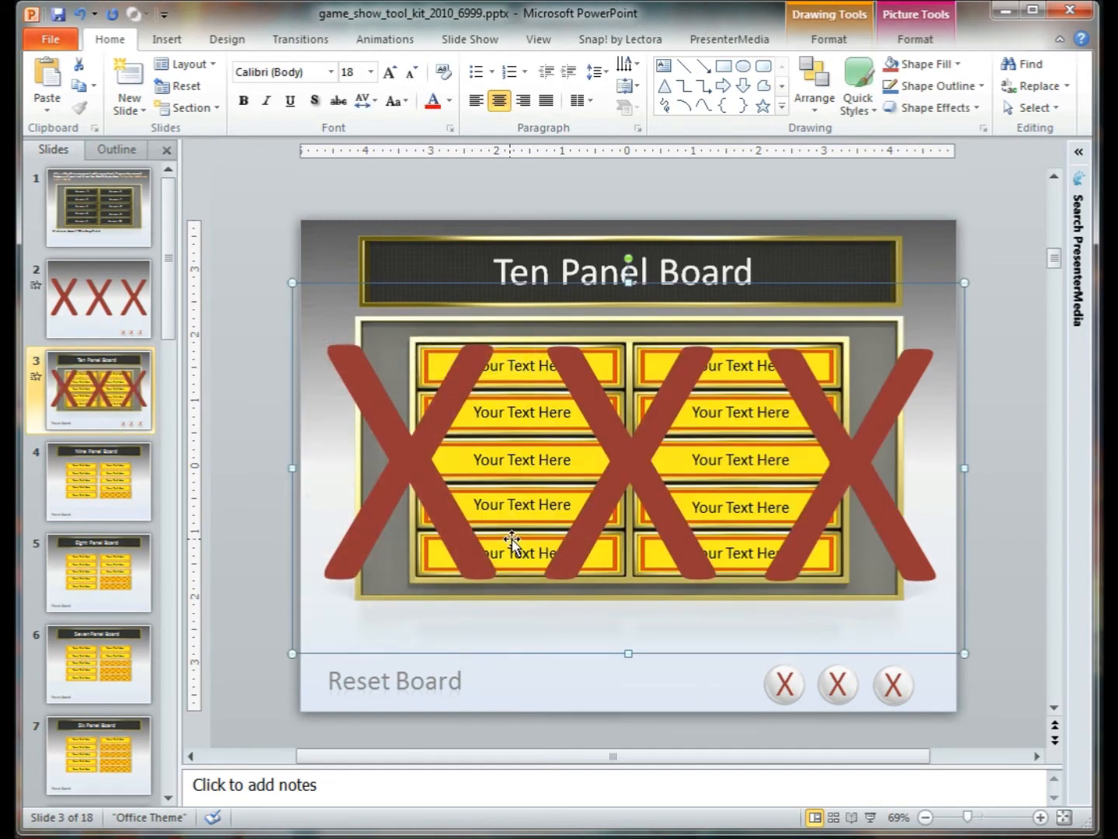
{"action": "key", "text": "F5"}
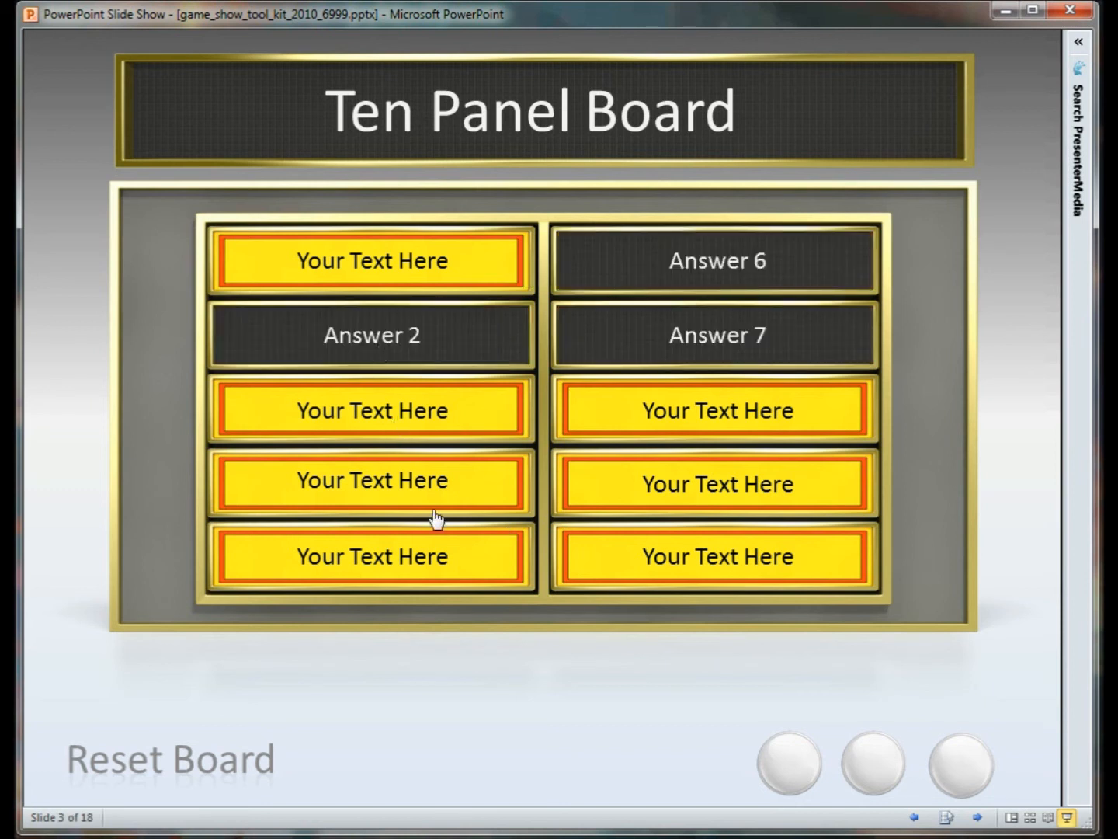
Step: In the running show, reveal Answer 4 and fire the three wrong-answer X buttons
{"action": "left_click", "coordinate": [371, 481]}
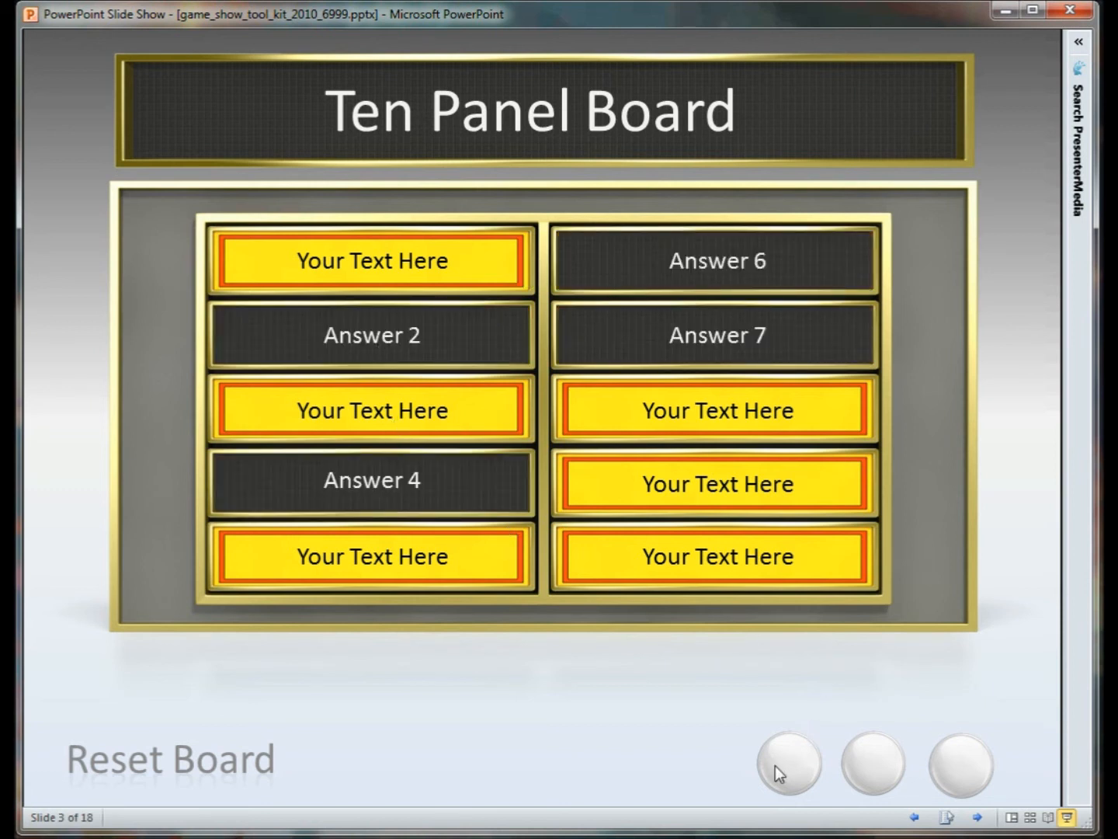
{"action": "left_click", "coordinate": [714, 410]}
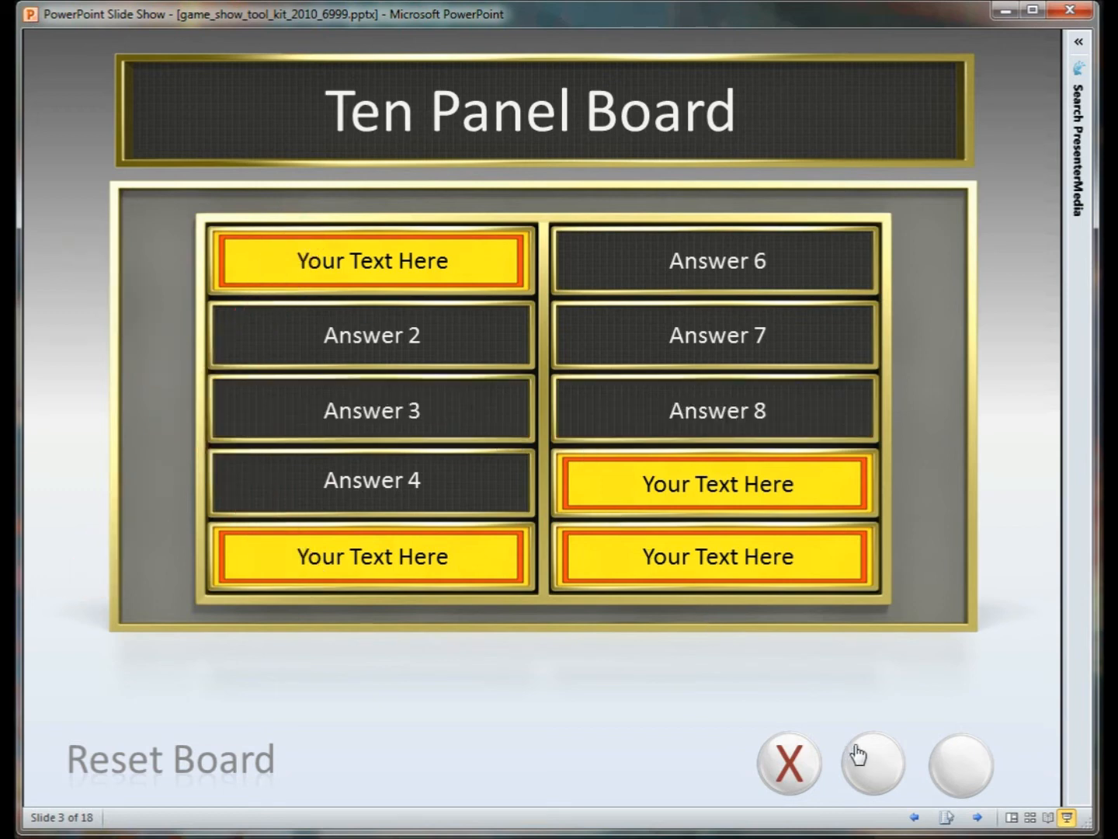
{"action": "left_click", "coordinate": [716, 556]}
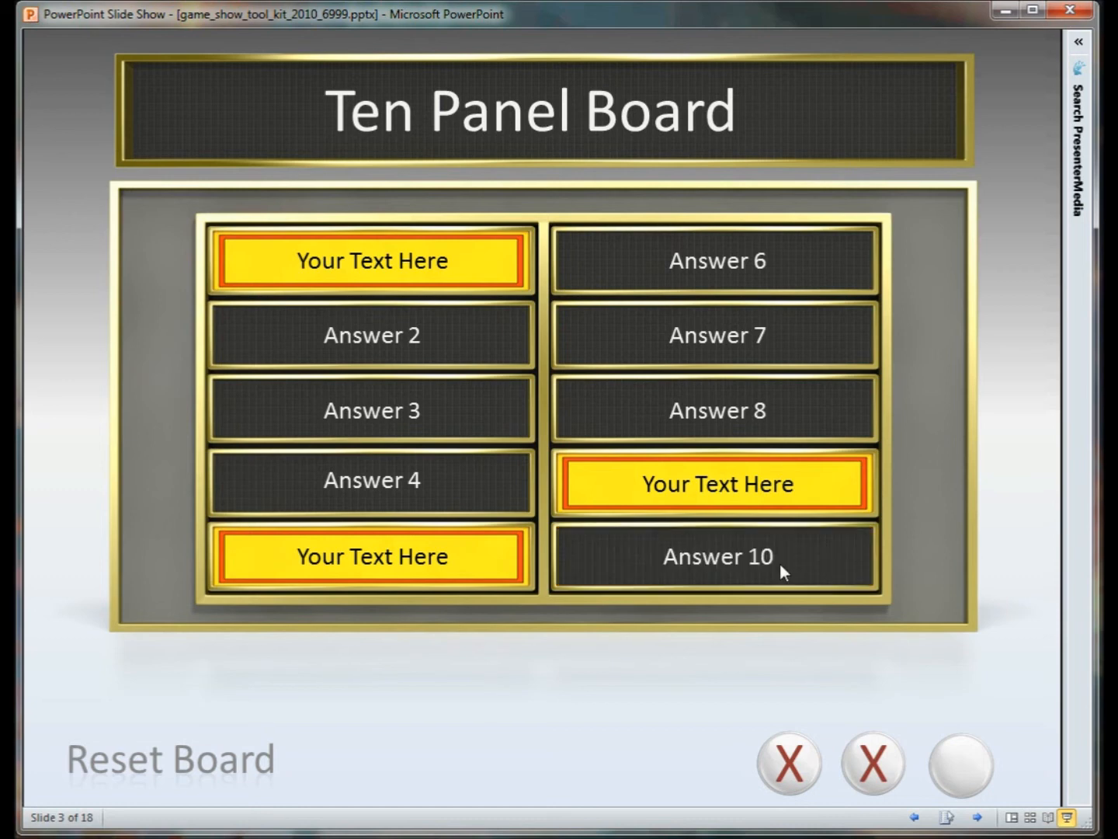
{"action": "left_click", "coordinate": [960, 766]}
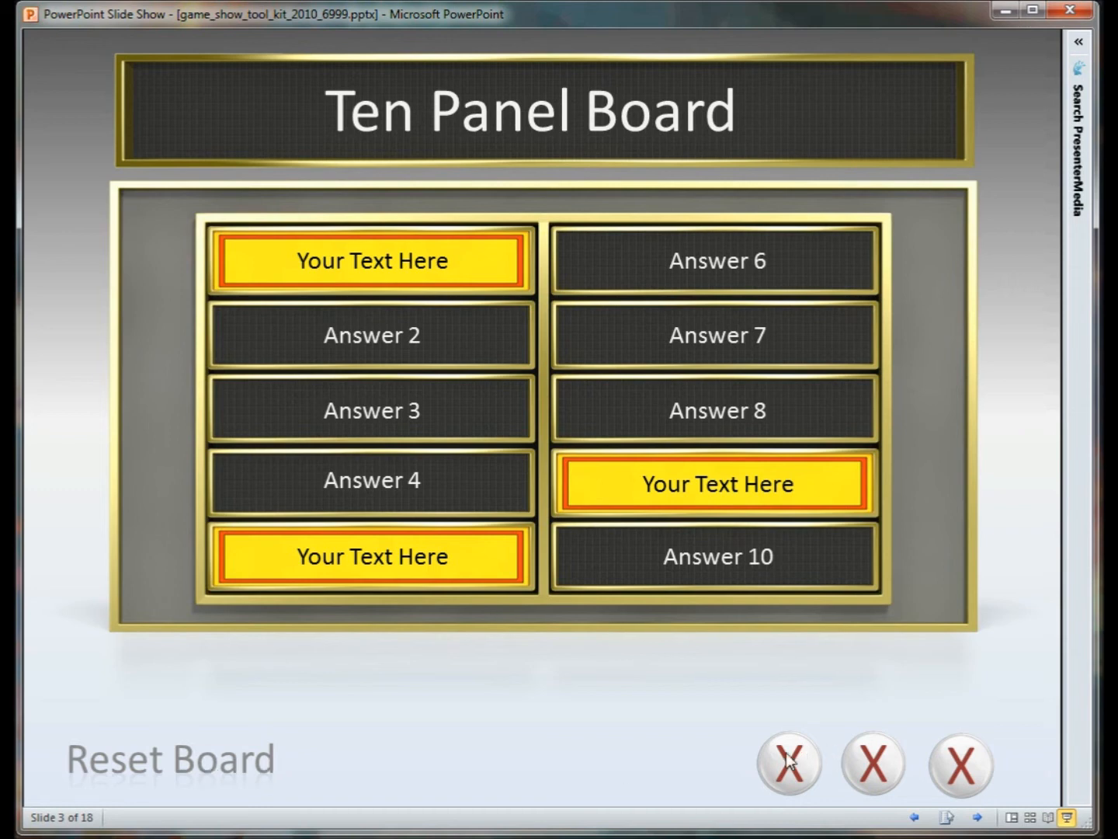
{"action": "mouse_move", "coordinate": [267, 768]}
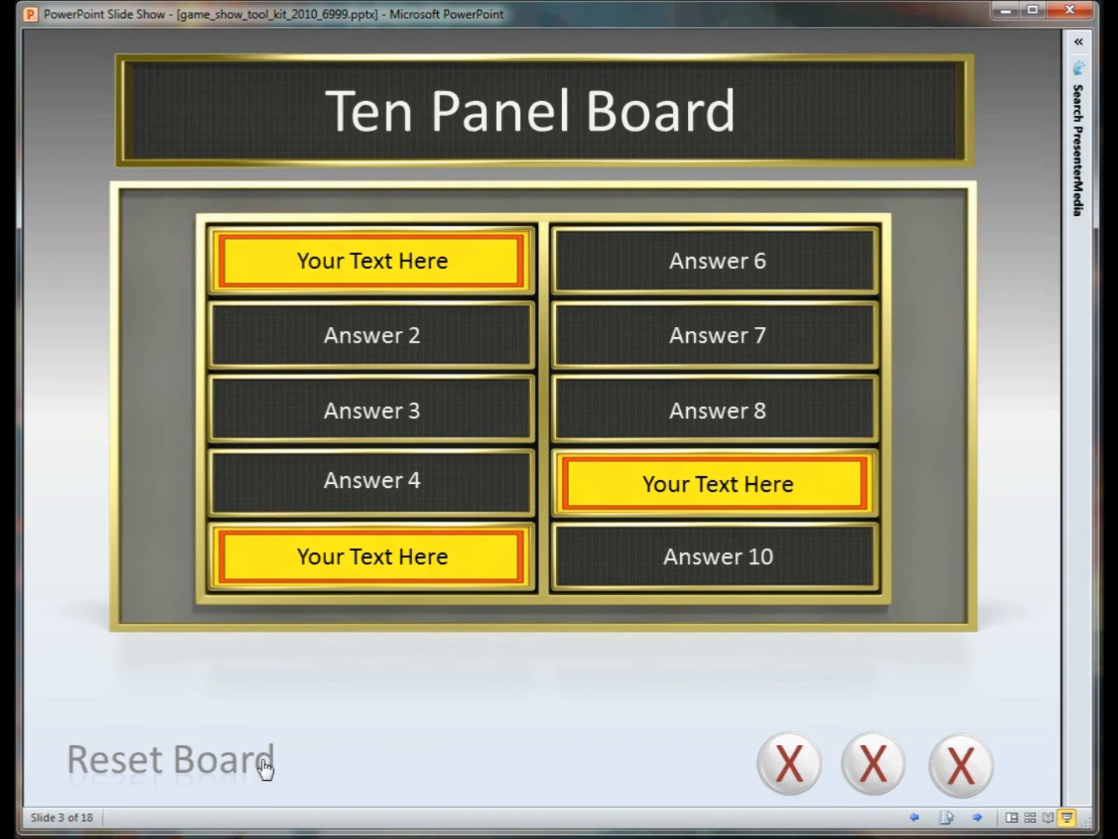
Step: Reset the board so every panel is hidden again, then end the slide show
{"action": "left_click", "coordinate": [171, 758]}
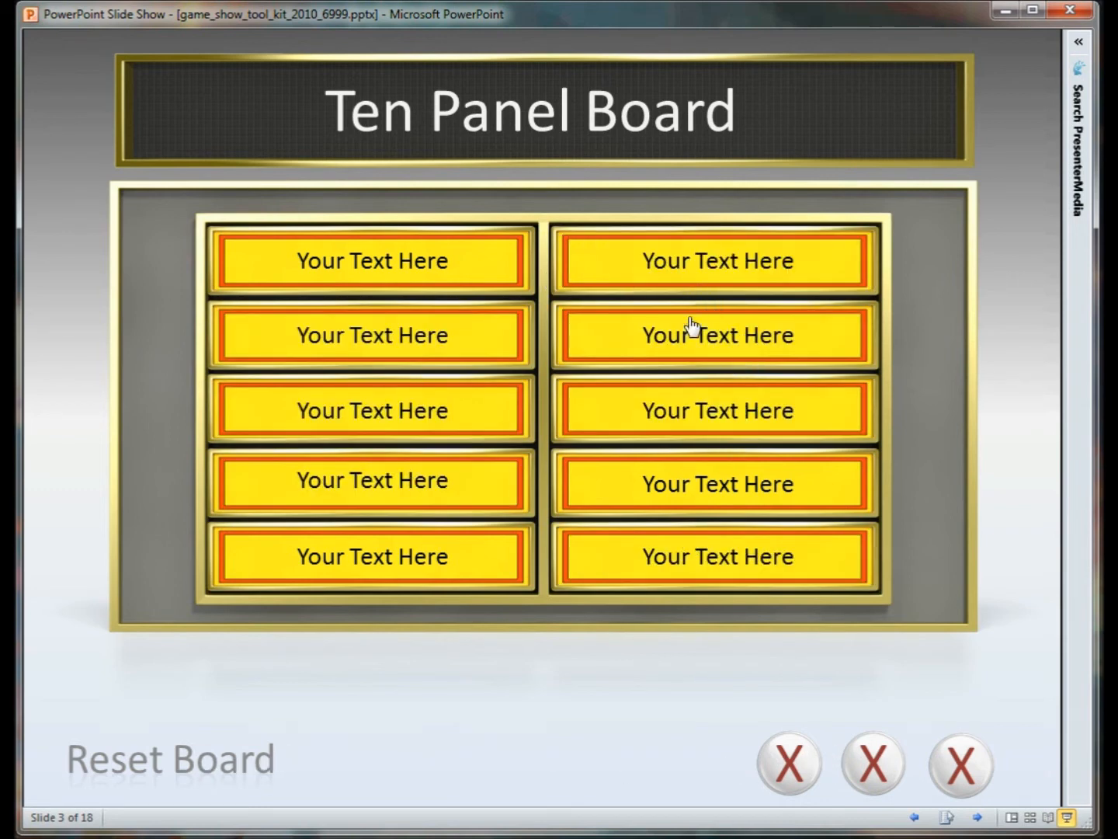
{"action": "mouse_move", "coordinate": [497, 547]}
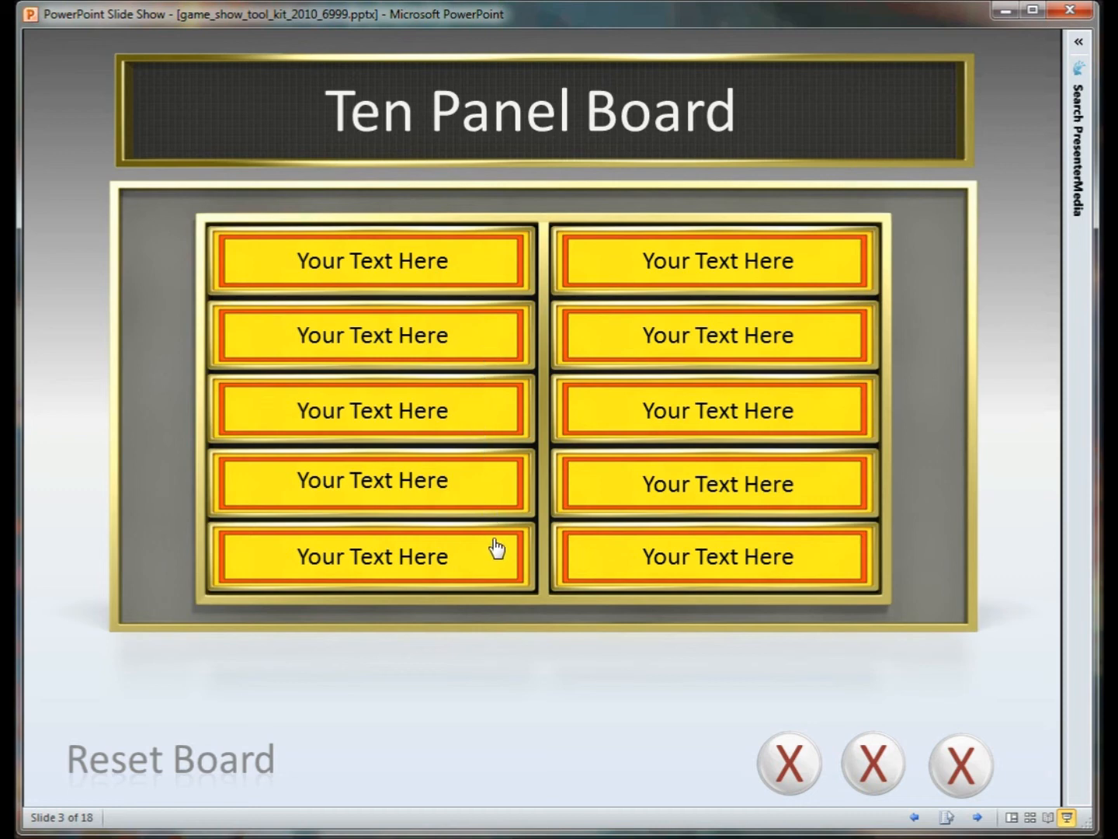
{"action": "mouse_move", "coordinate": [519, 521]}
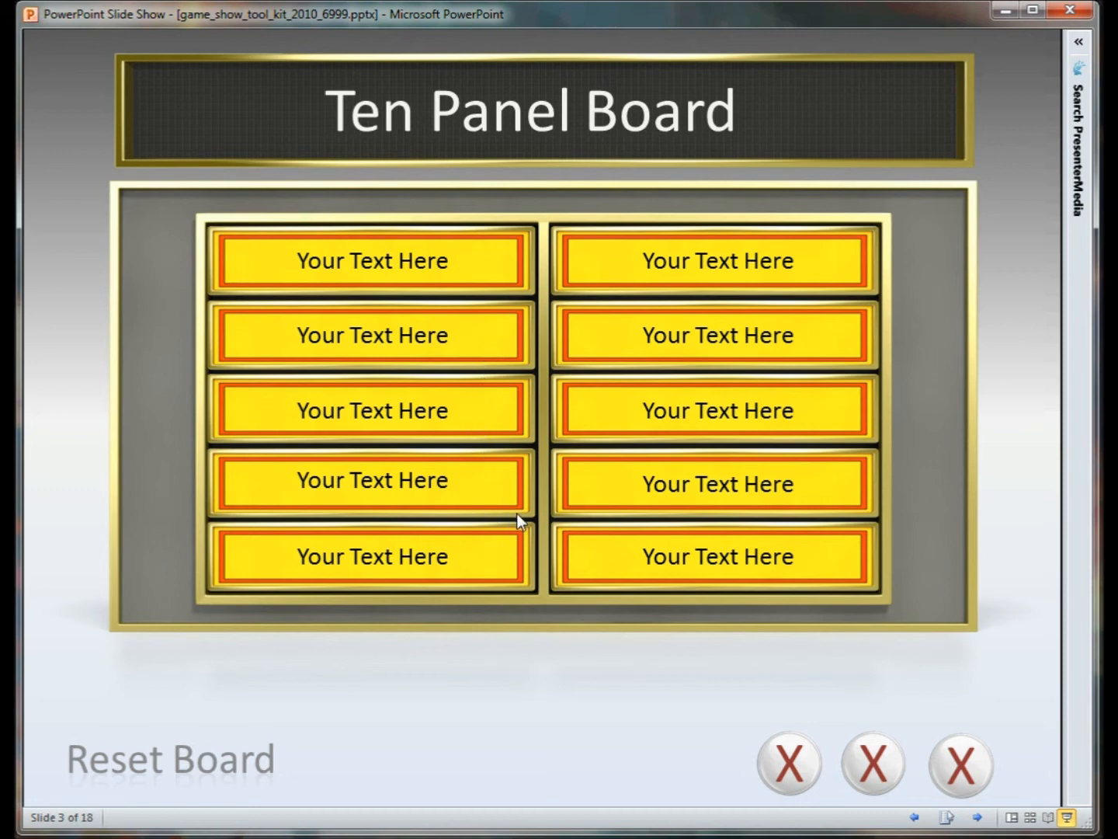
{"action": "mouse_move", "coordinate": [504, 478]}
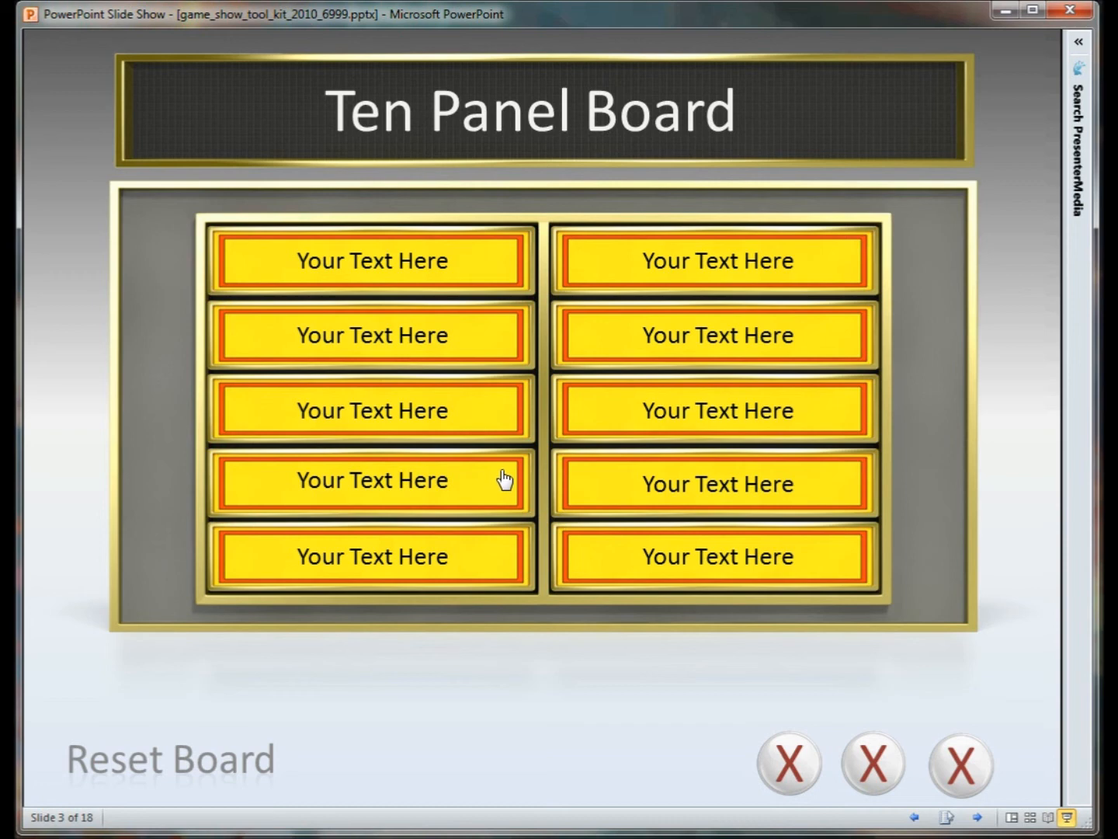
{"action": "key", "text": "escape"}
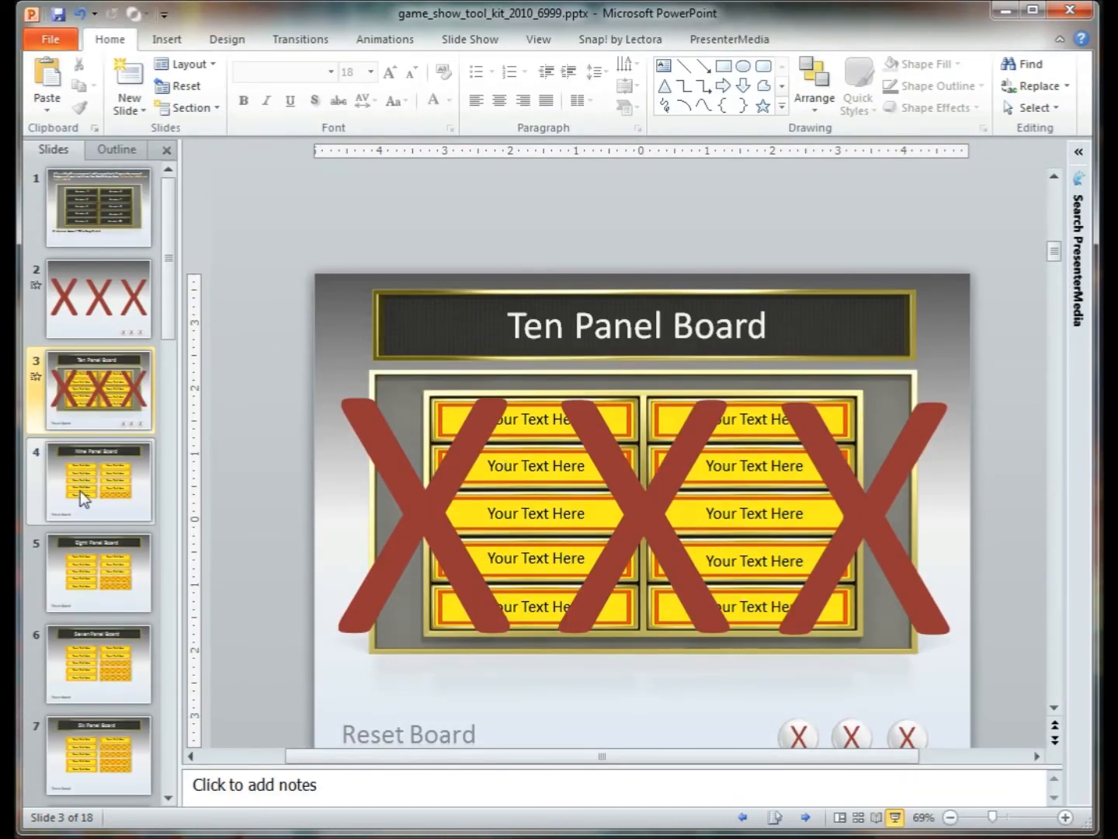
Step: View the One Panel Board slide in the Slides pane, then move up toward the Nine Panel Board slide
{"action": "left_click", "coordinate": [98, 480]}
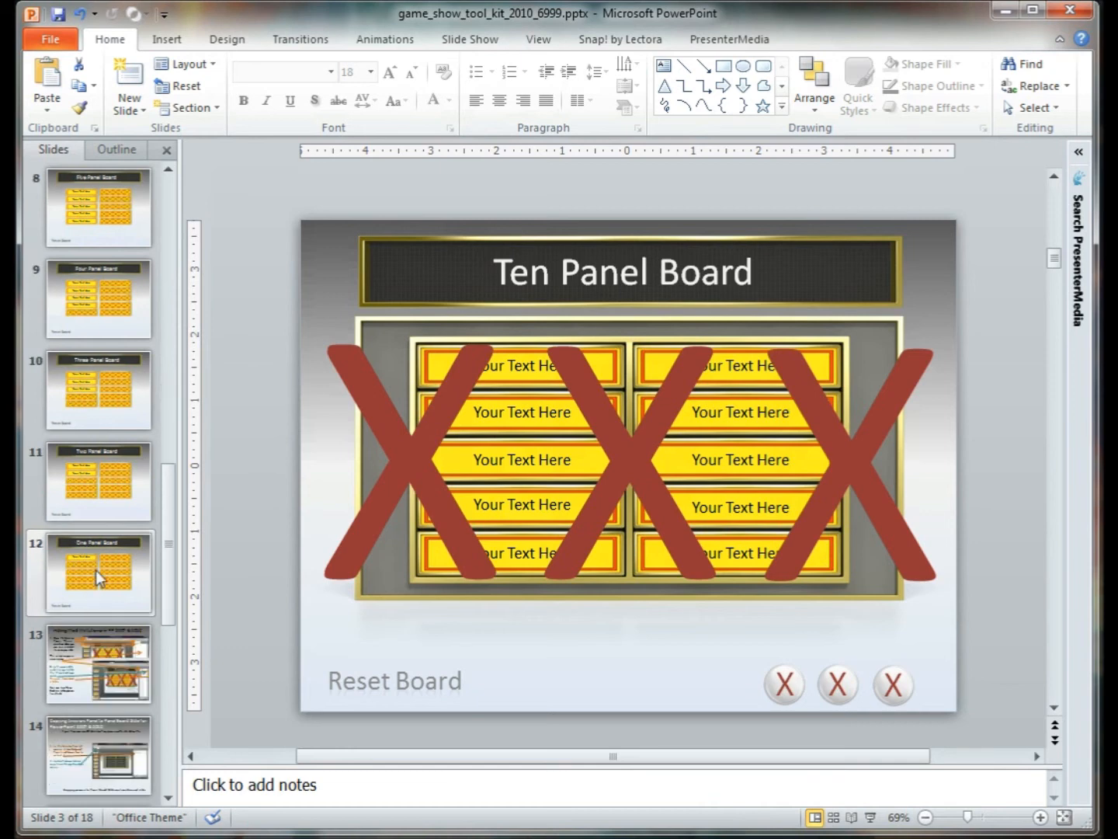
{"action": "left_click", "coordinate": [96, 573]}
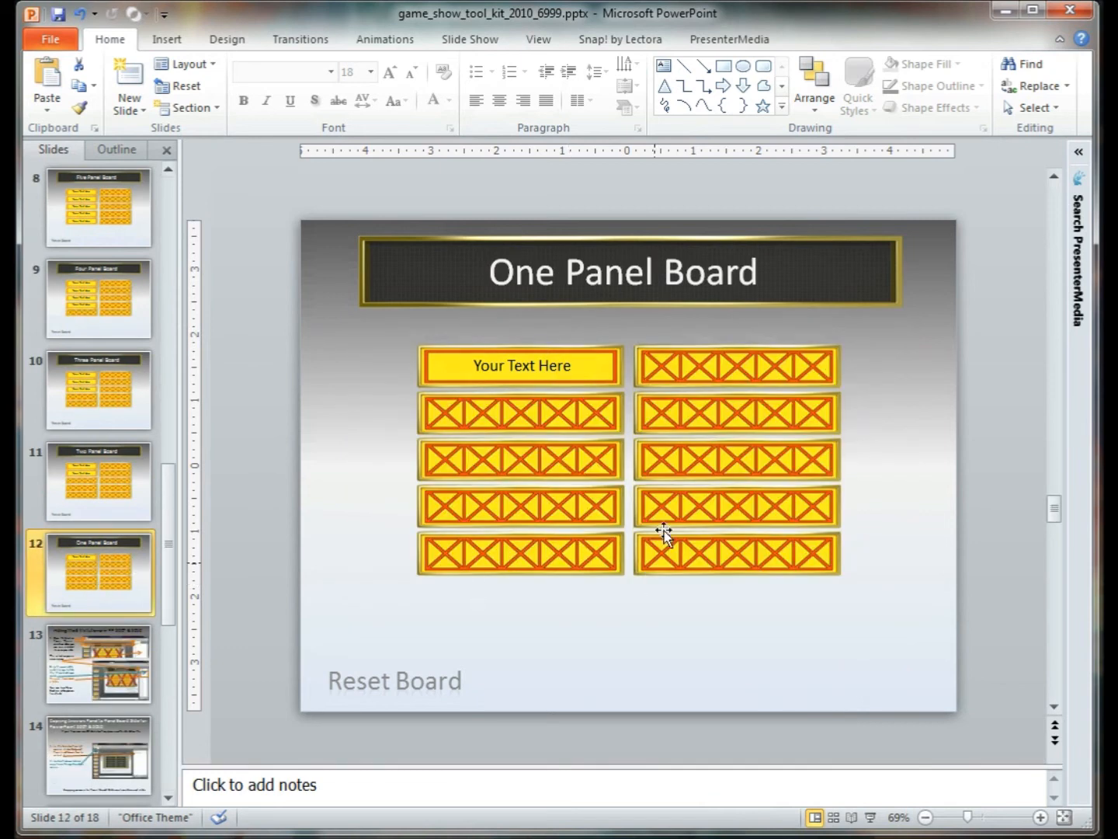
{"action": "mouse_move", "coordinate": [711, 388]}
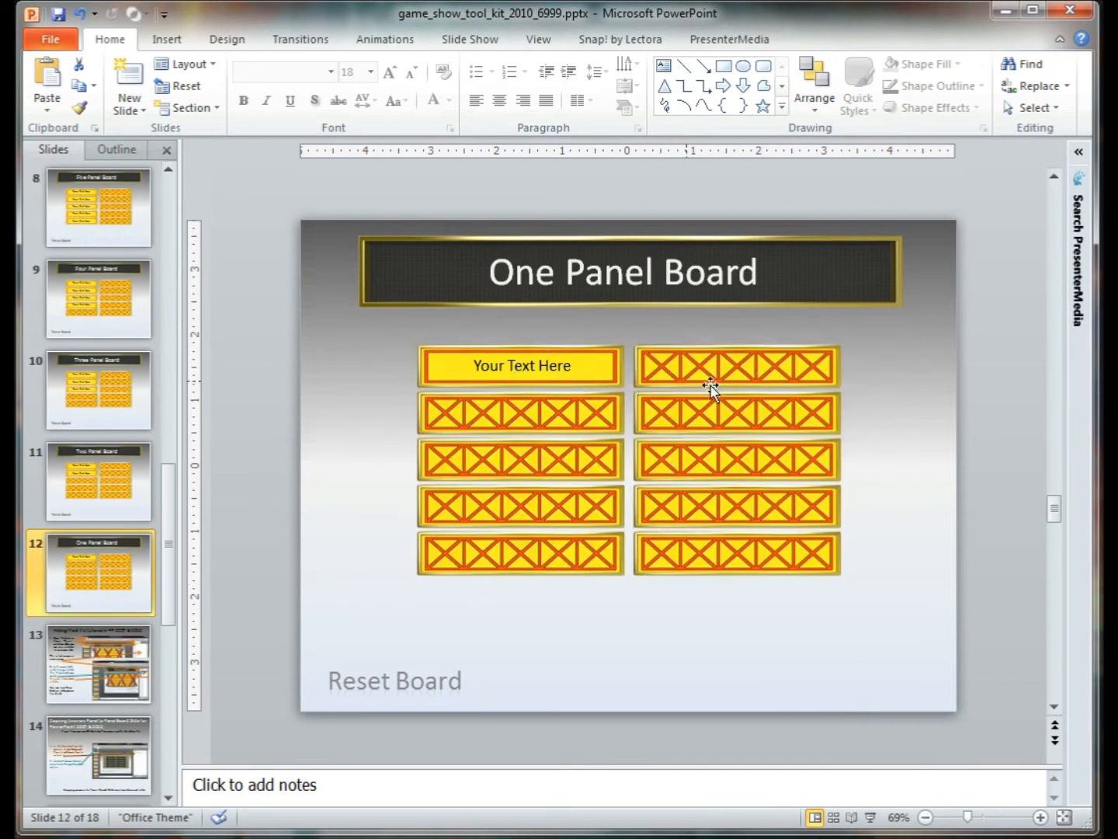
{"action": "mouse_move", "coordinate": [618, 559]}
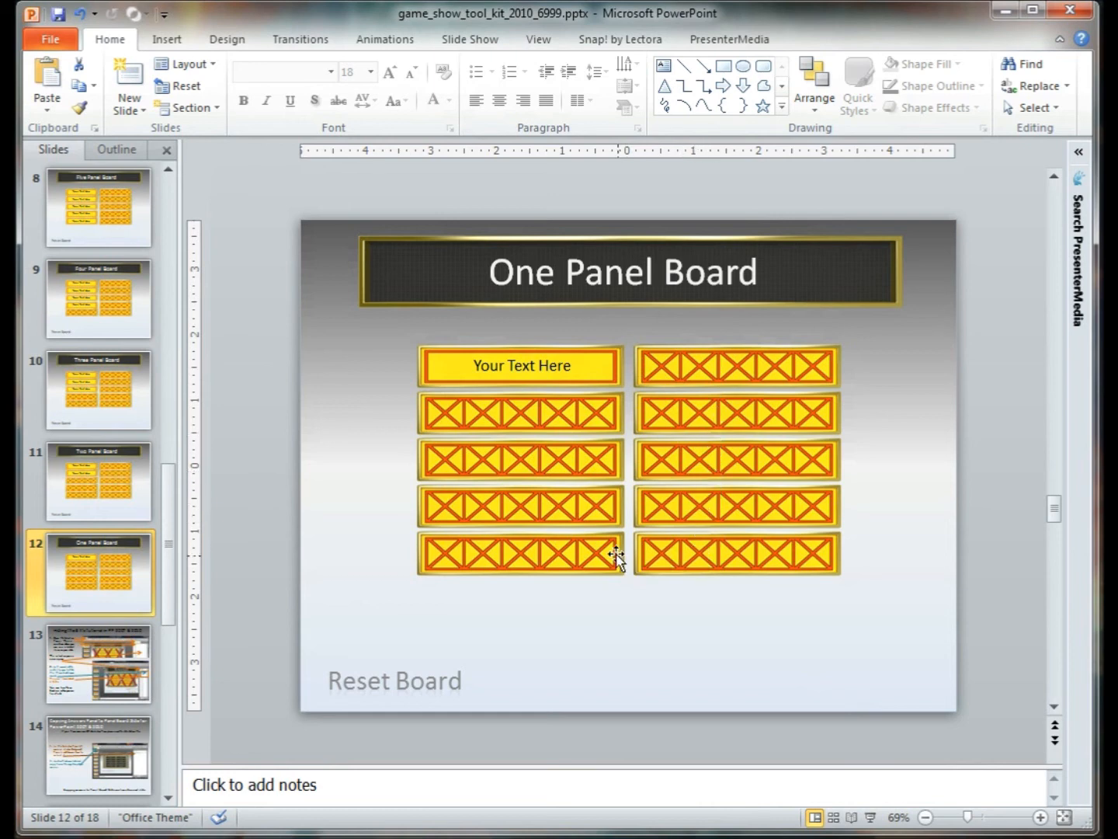
{"action": "mouse_move", "coordinate": [544, 407]}
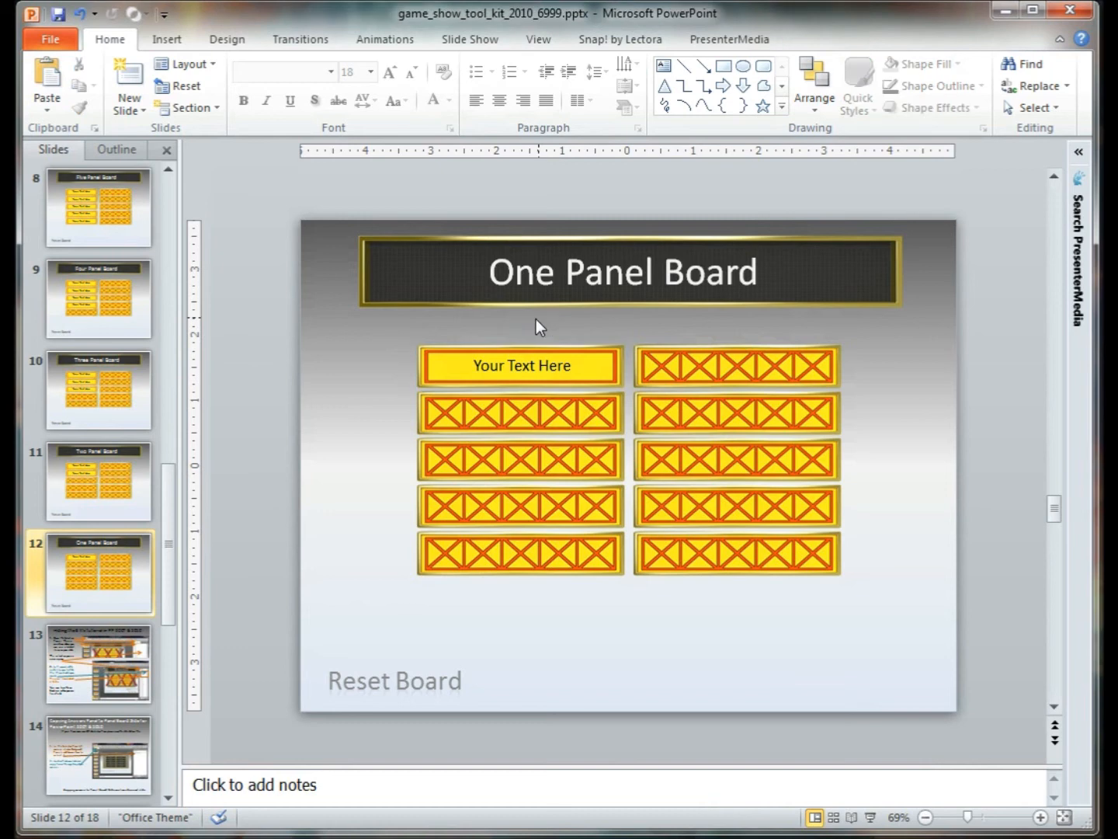
{"action": "scroll", "scroll_direction": "up", "scroll_amount": 3}
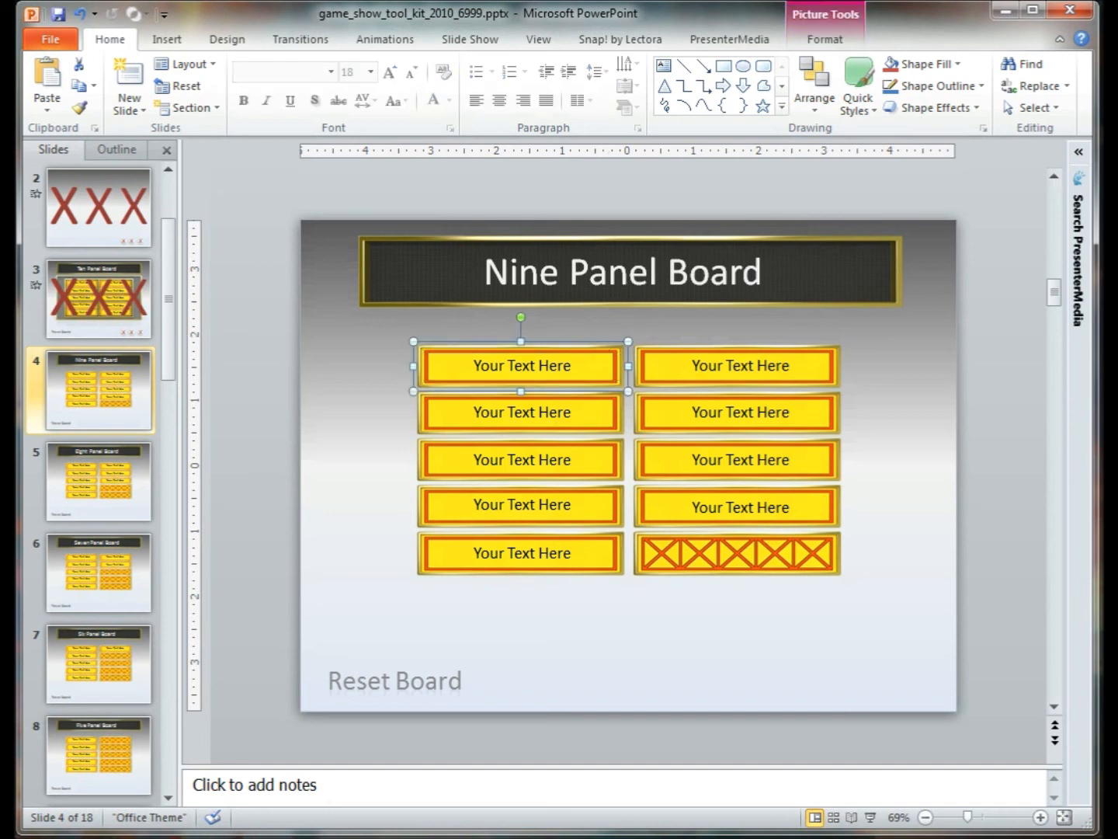
Step: Recolor the top-left panel to 'Blue, Accent color 1 Light' and select the top-right panel next
{"action": "left_click", "coordinate": [823, 39]}
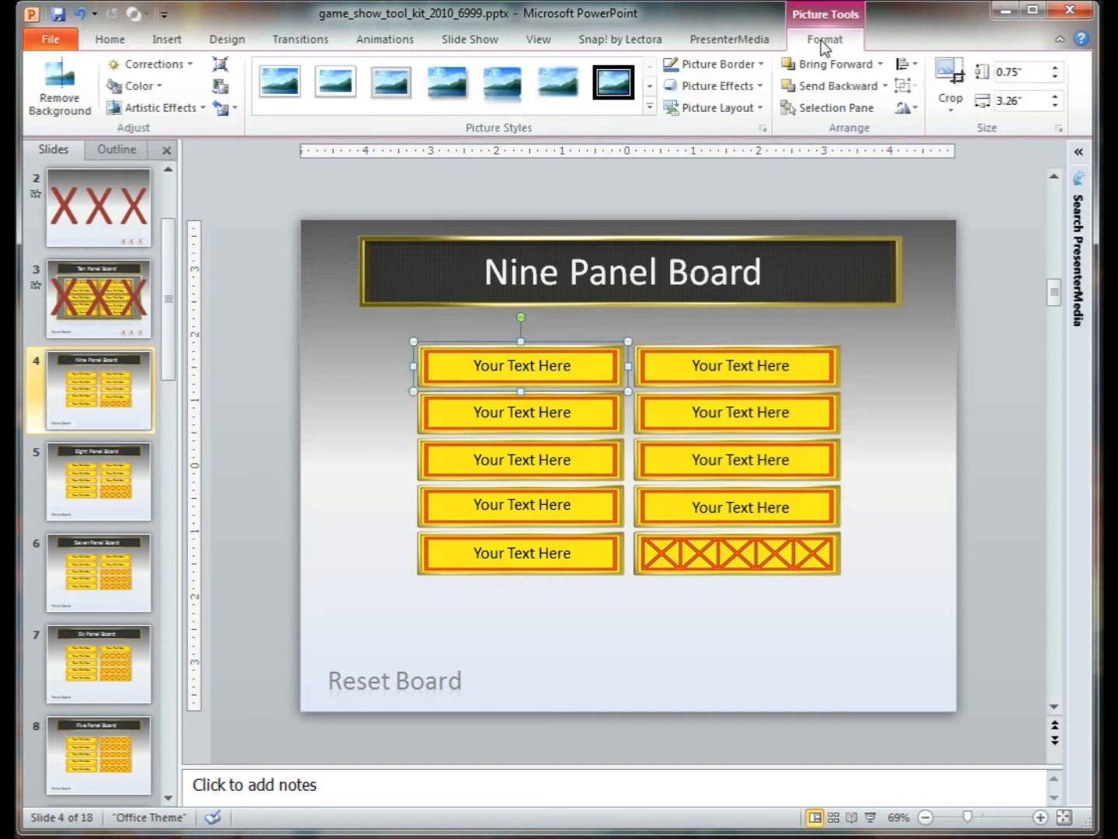
{"action": "left_click", "coordinate": [133, 86]}
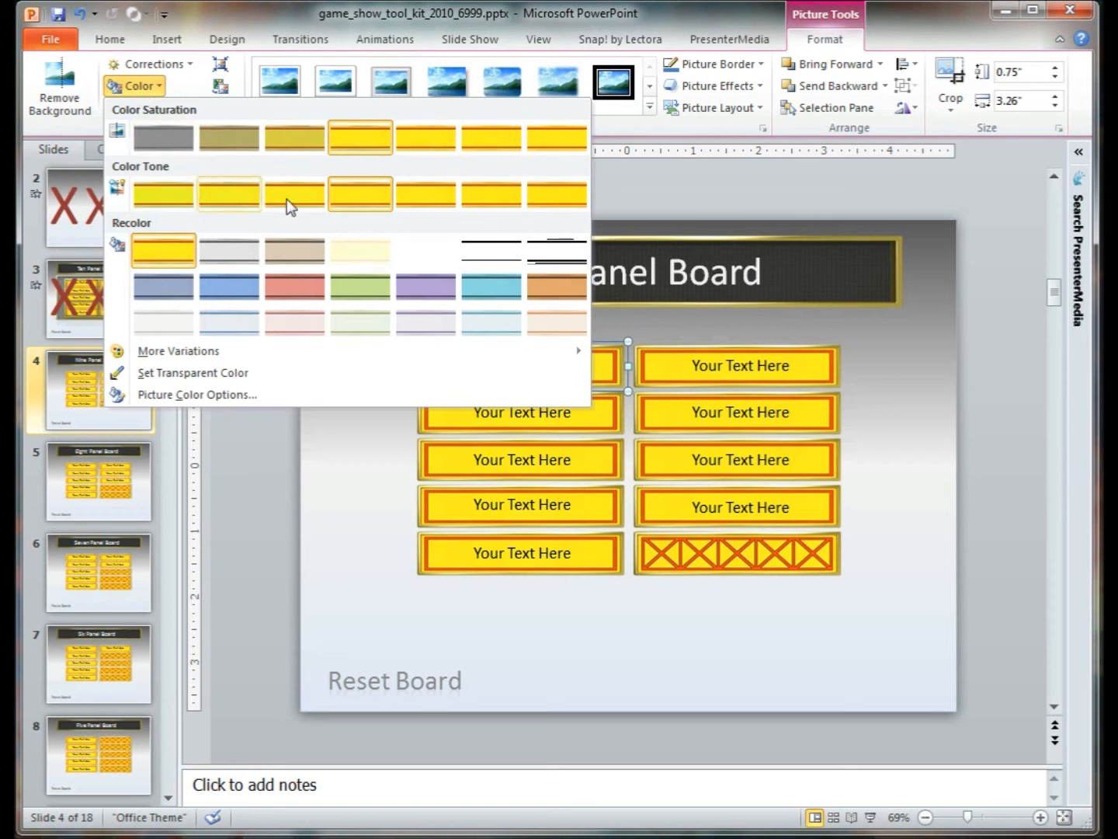
{"action": "mouse_move", "coordinate": [490, 323]}
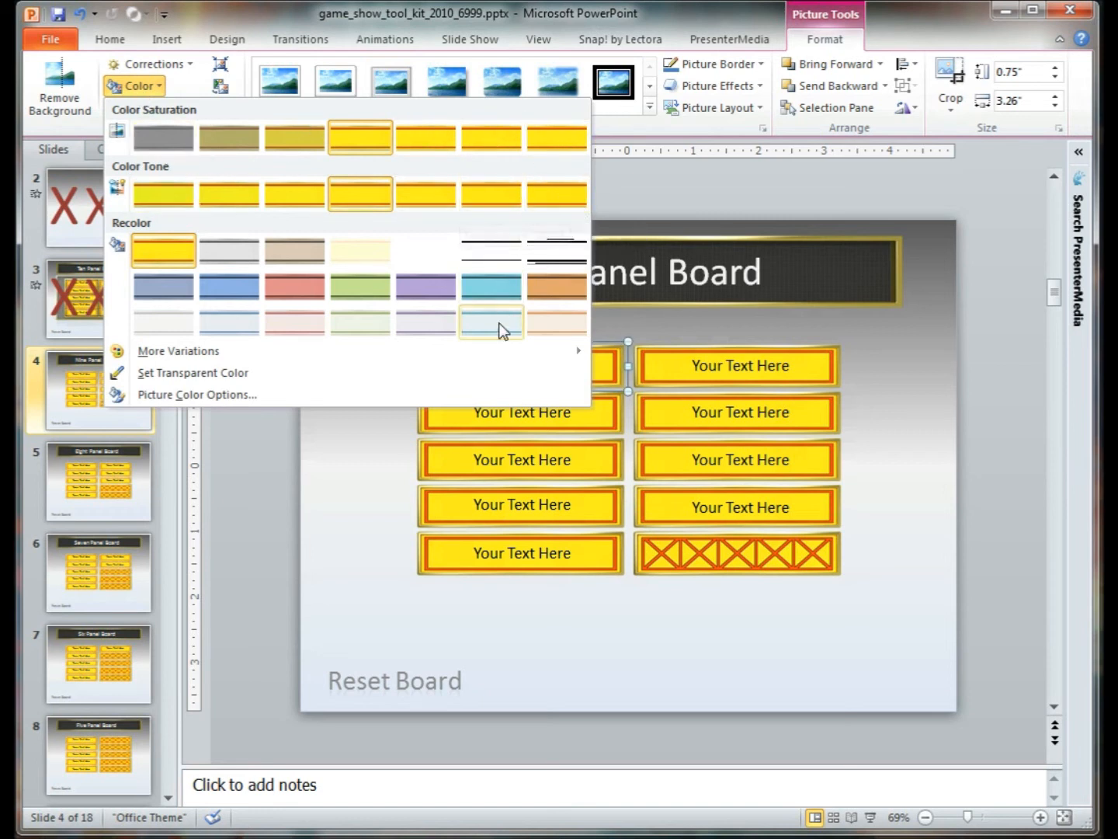
{"action": "mouse_move", "coordinate": [491, 322]}
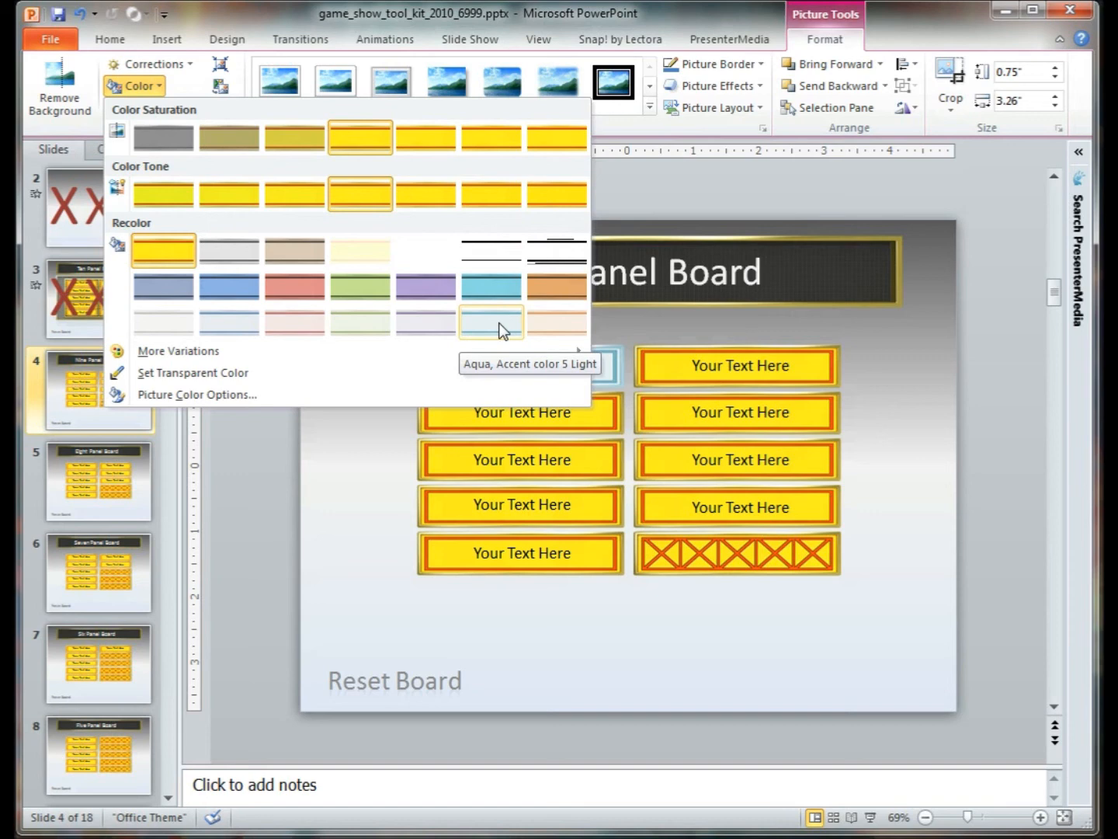
{"action": "mouse_move", "coordinate": [556, 321]}
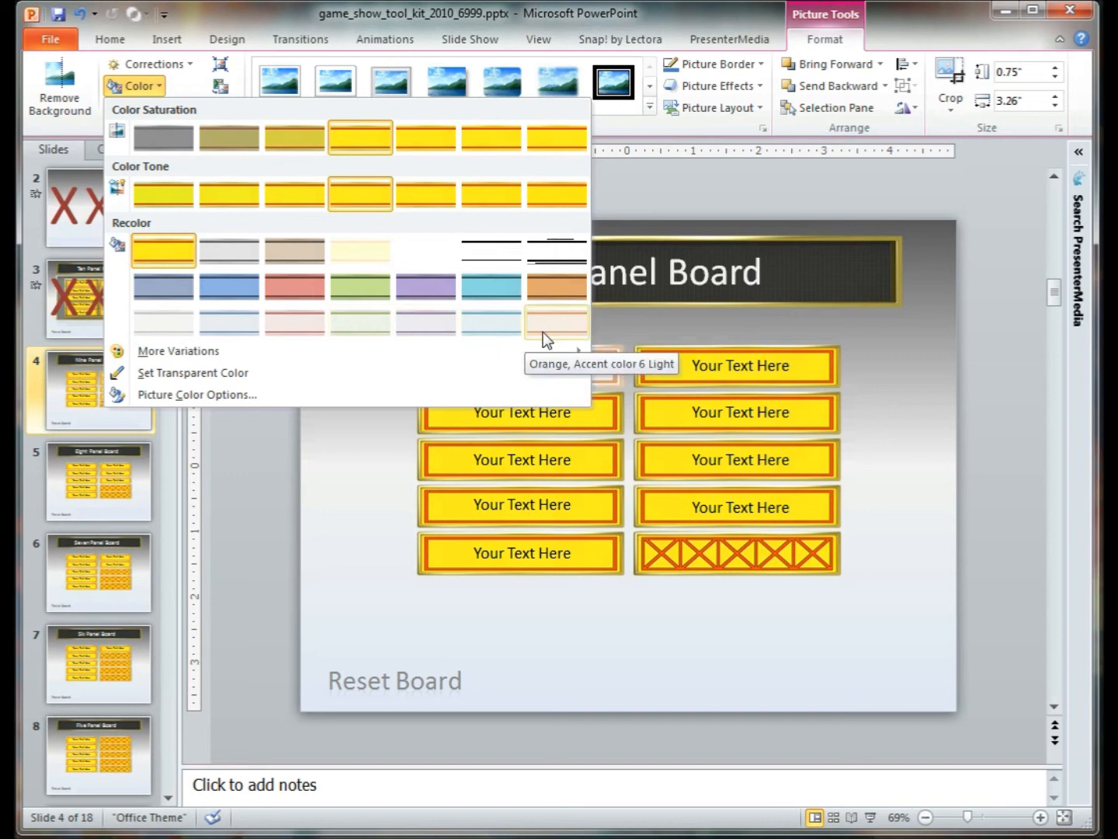
{"action": "mouse_move", "coordinate": [230, 323]}
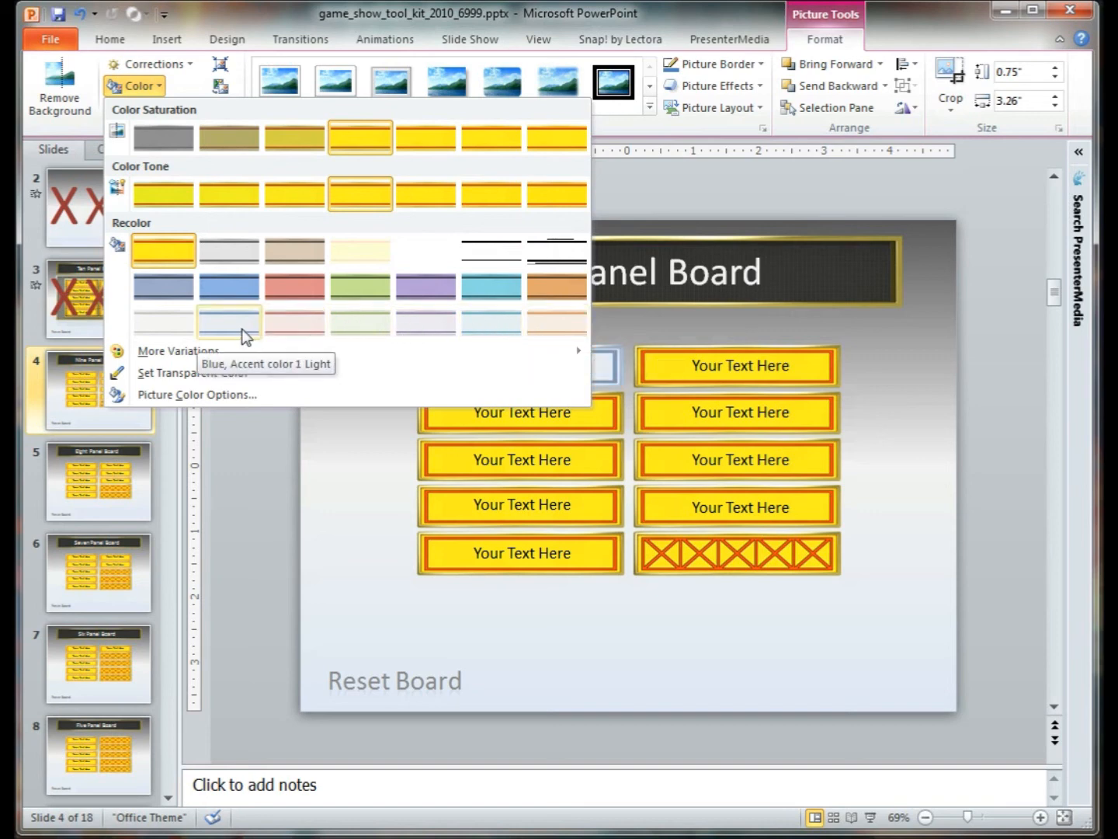
{"action": "left_click", "coordinate": [230, 320]}
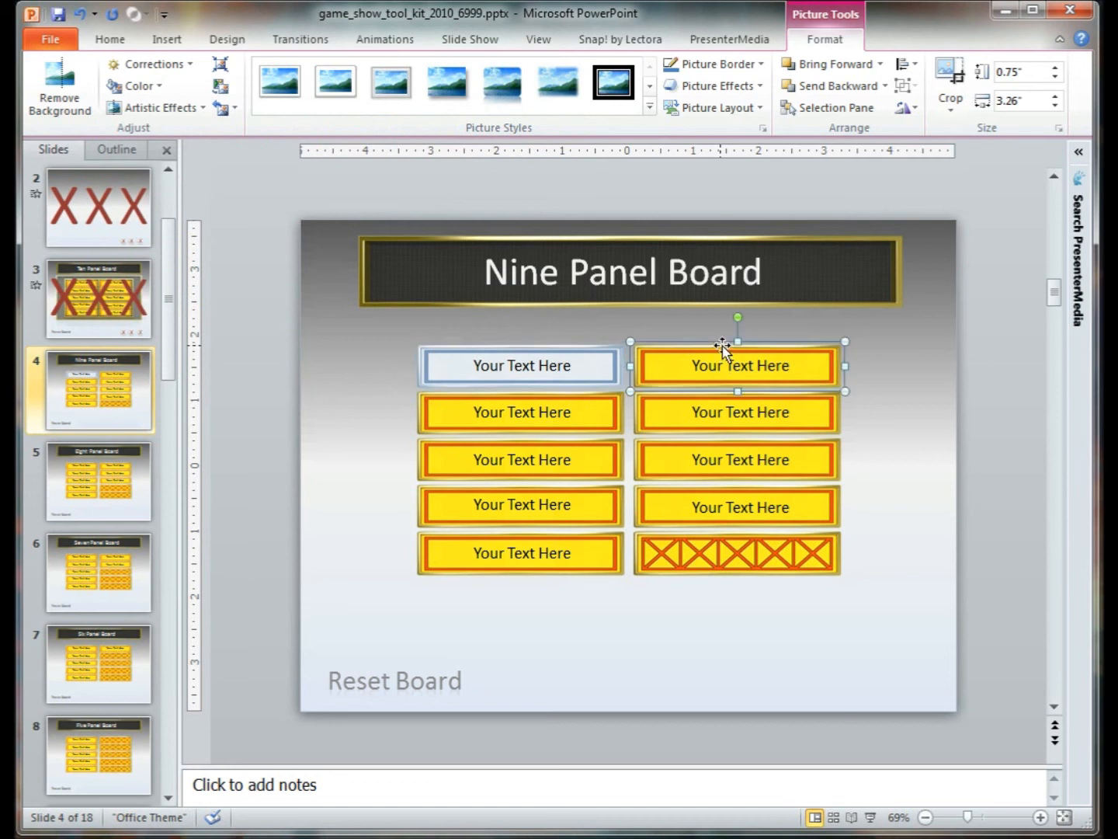
{"action": "left_click", "coordinate": [519, 413]}
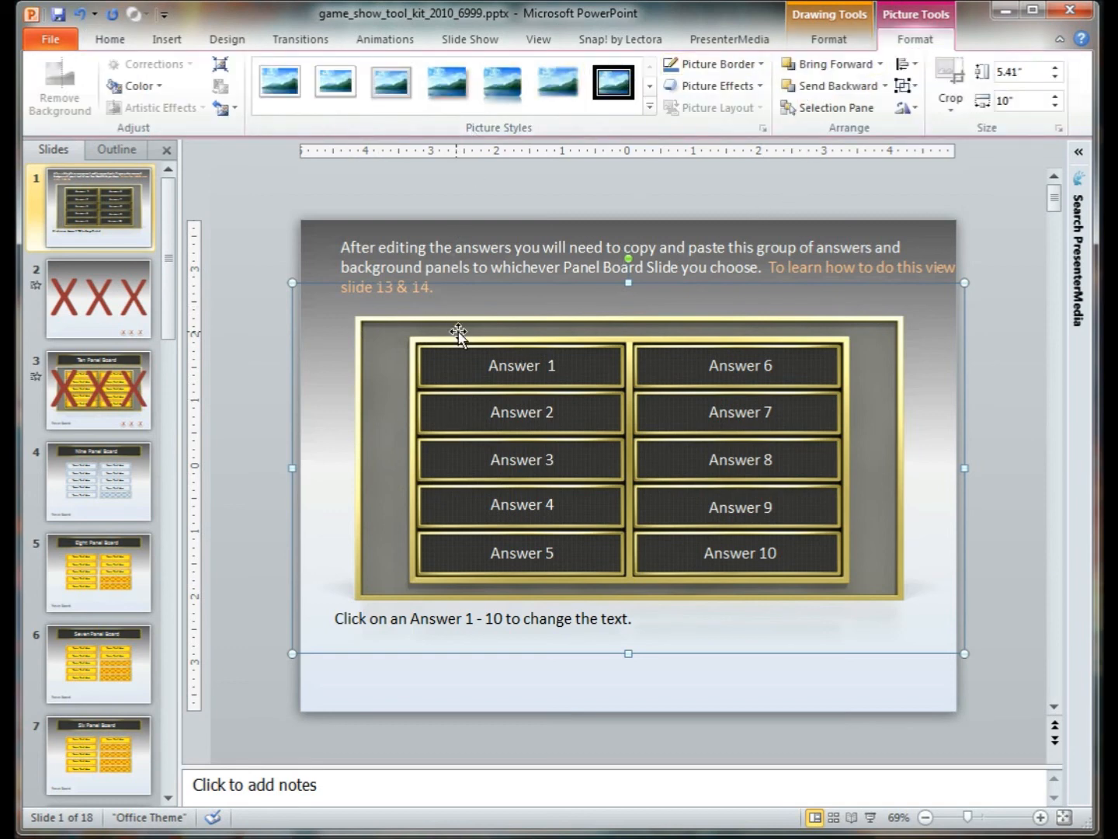
Step: Deselect the Answer 1–10 panel group on the first instruction slide
{"action": "left_click", "coordinate": [133, 86]}
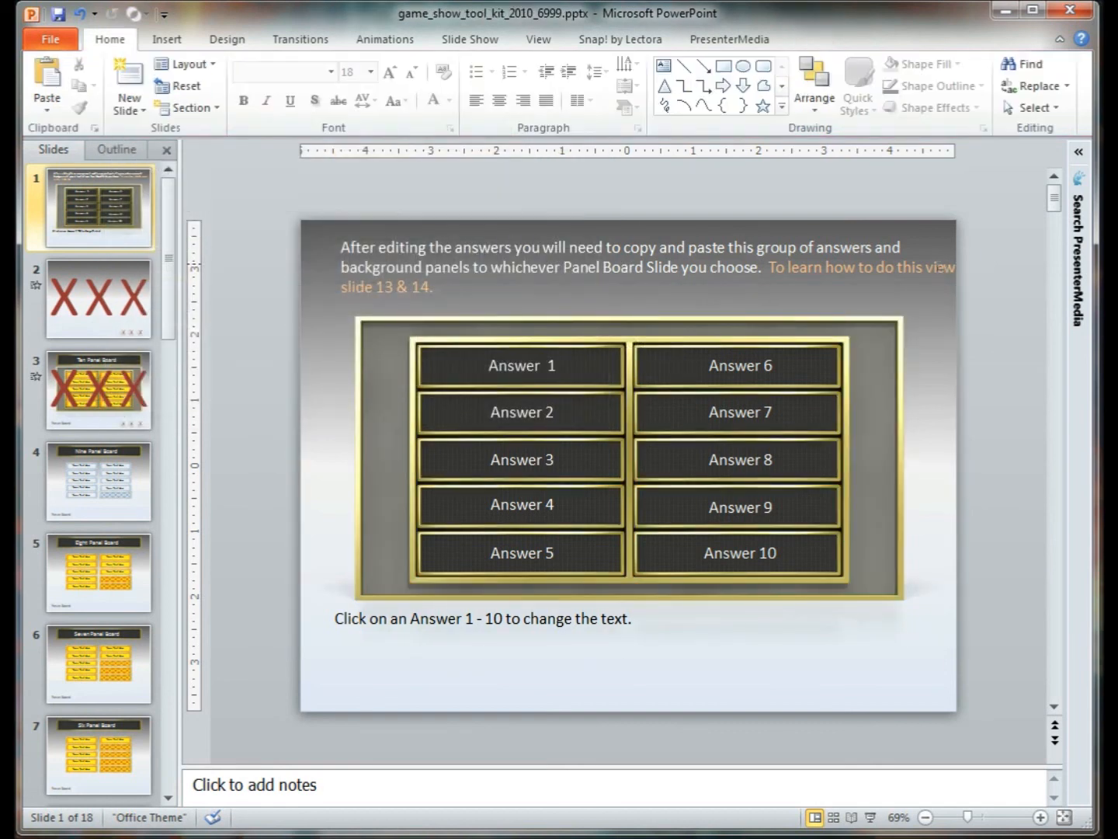
{"action": "mouse_move", "coordinate": [116, 241]}
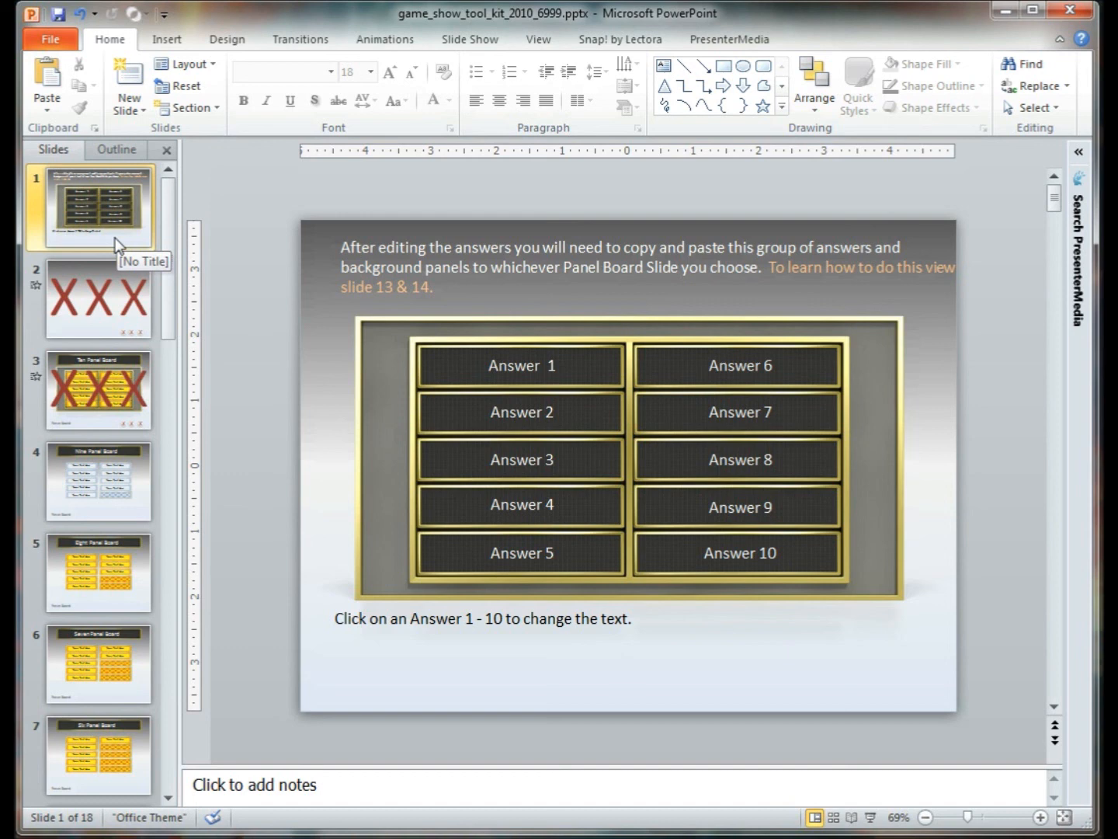
{"action": "mouse_move", "coordinate": [117, 246]}
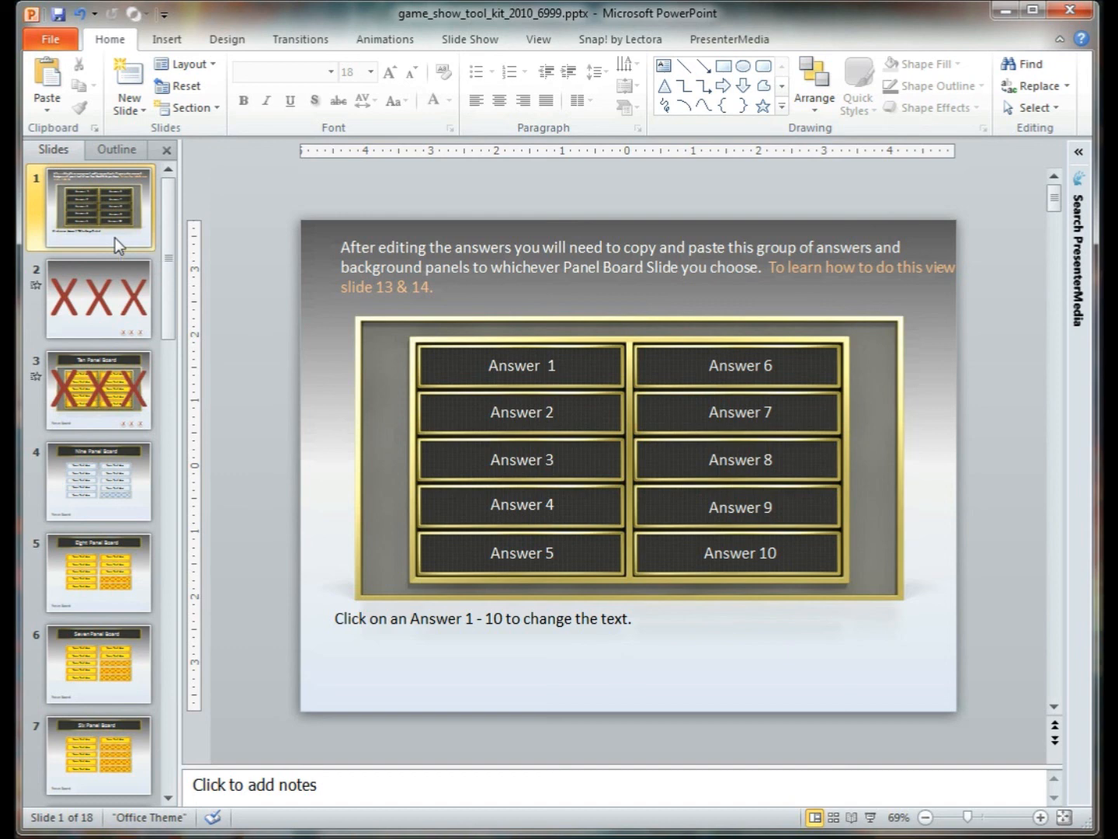